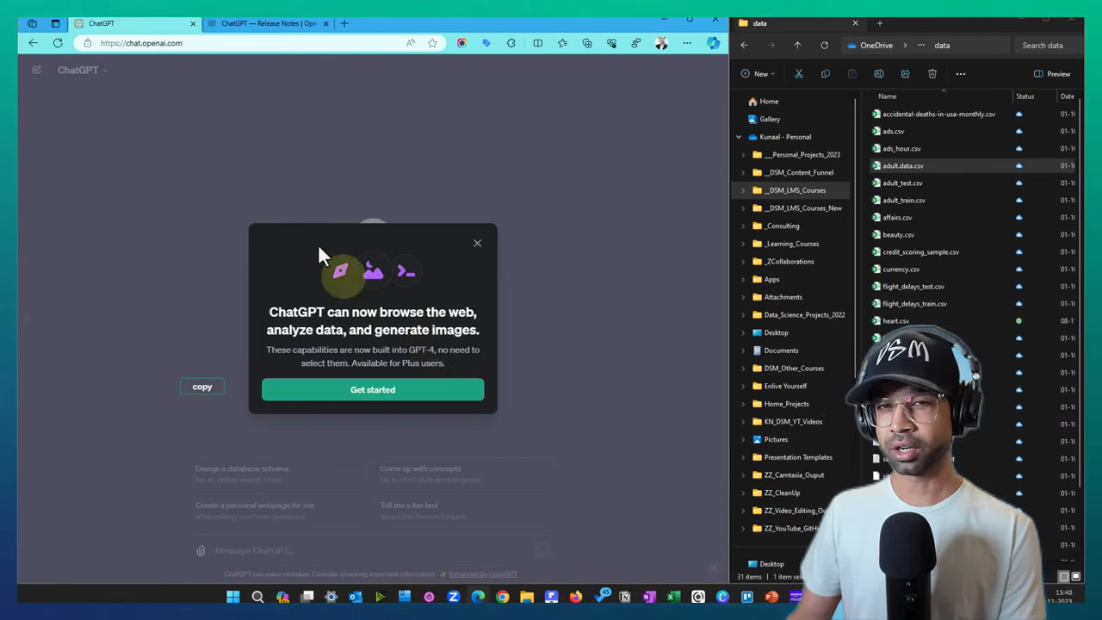
Read through the ChatGPT release notes article, then return to the ChatGPT chat
click(267, 24)
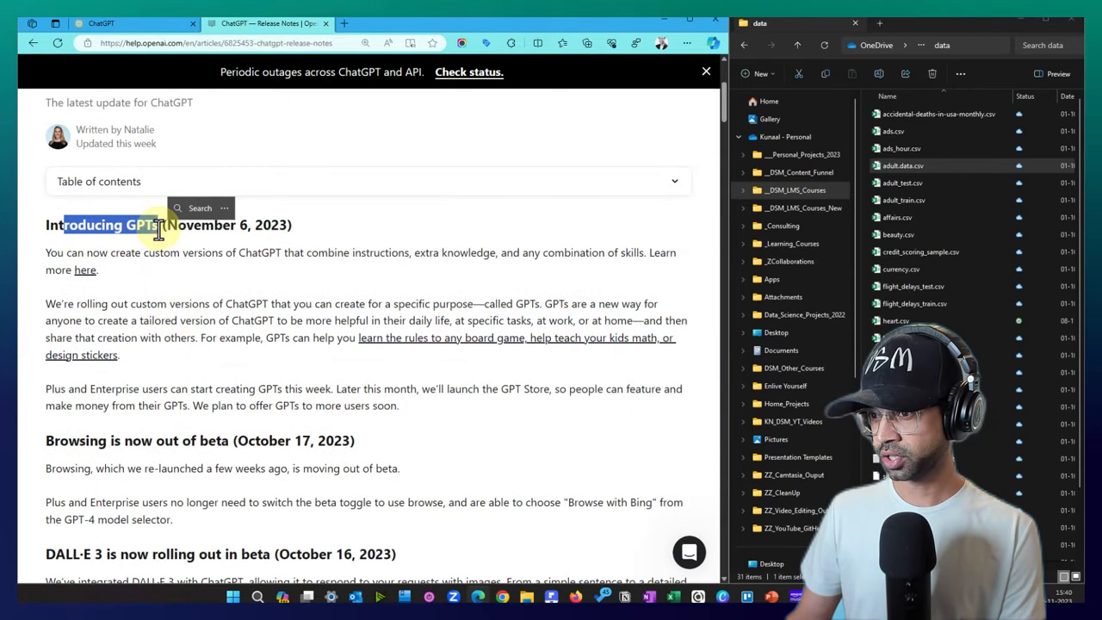
scroll(down, 3)
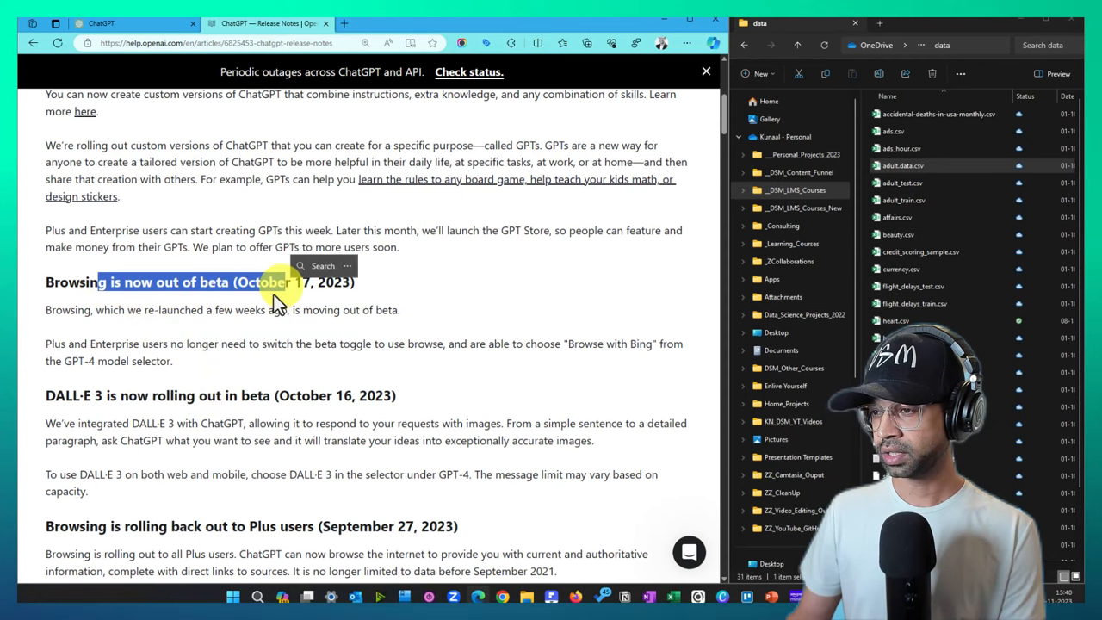
scroll(down, 3)
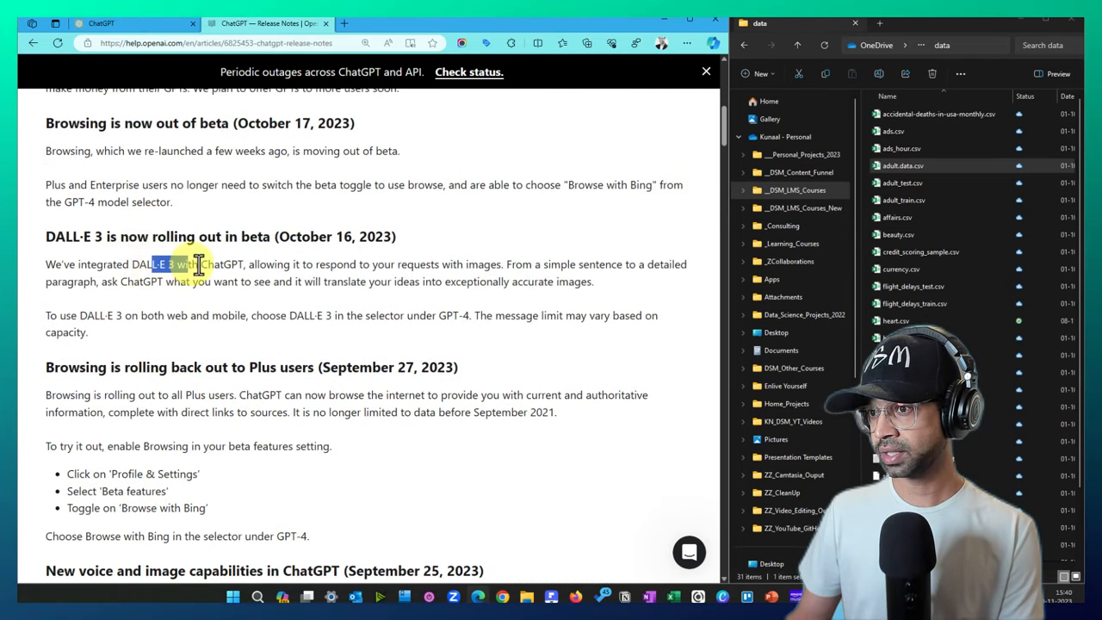
scroll(down, 3)
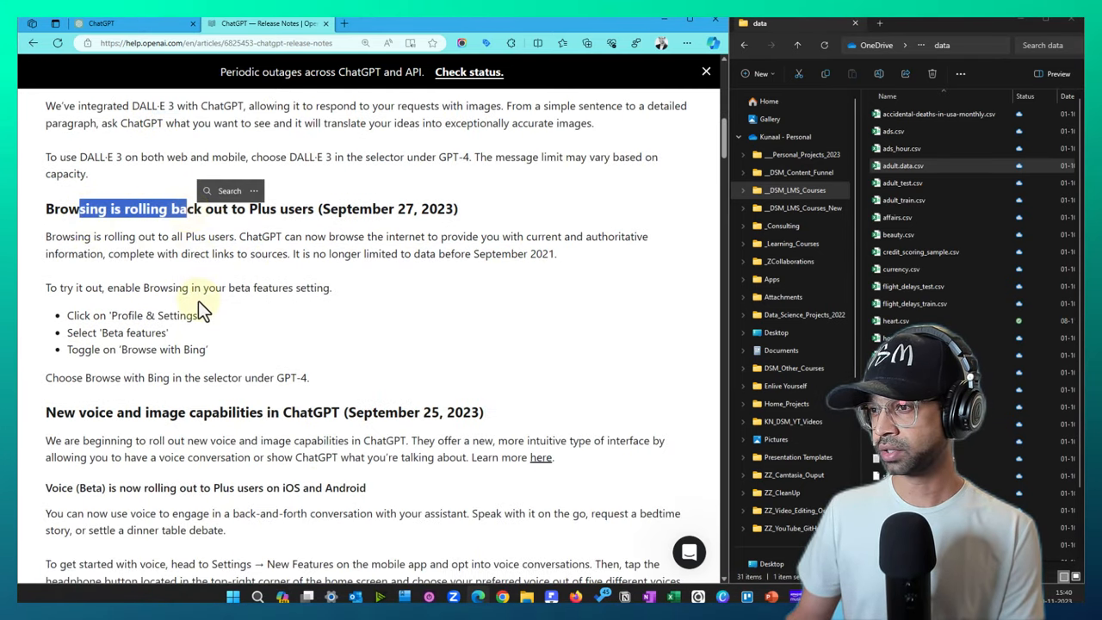
scroll(down, 3)
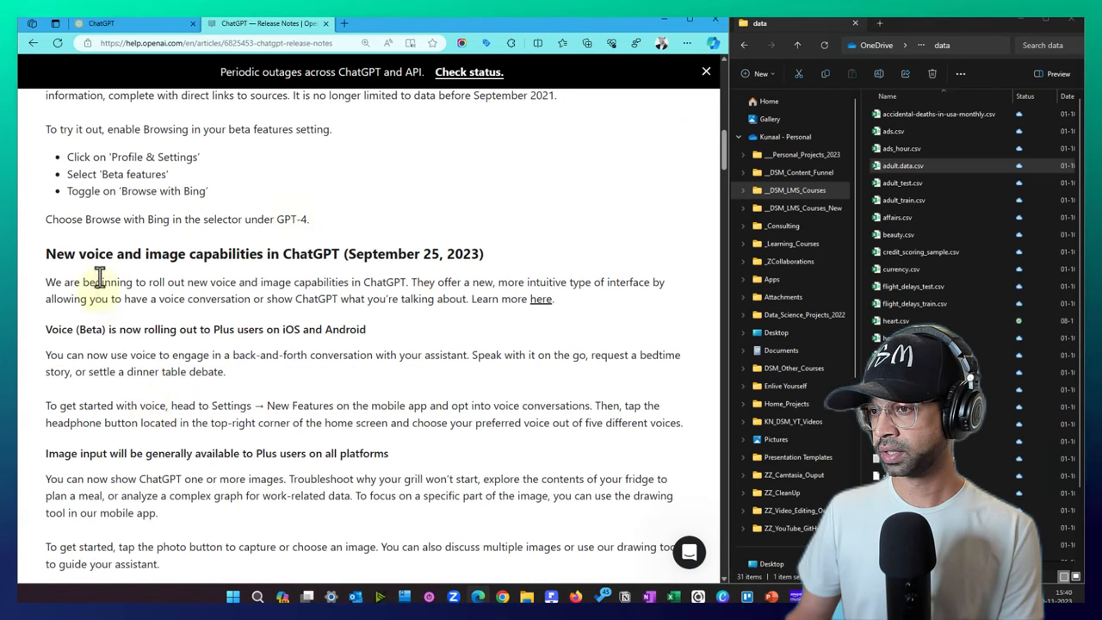
scroll(down, 3)
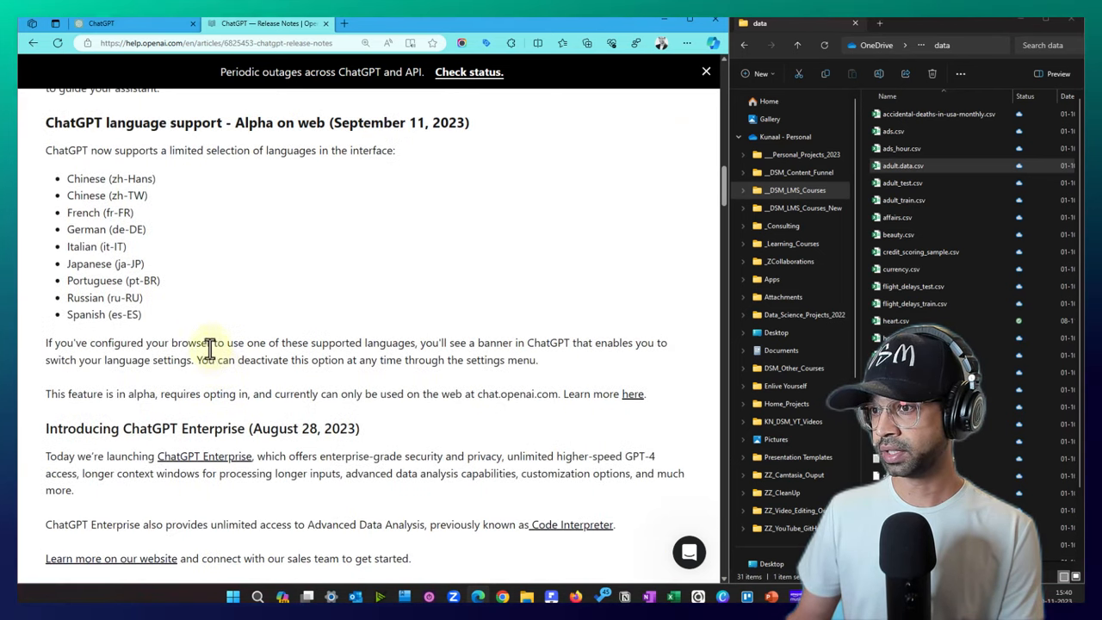
scroll(up, 3)
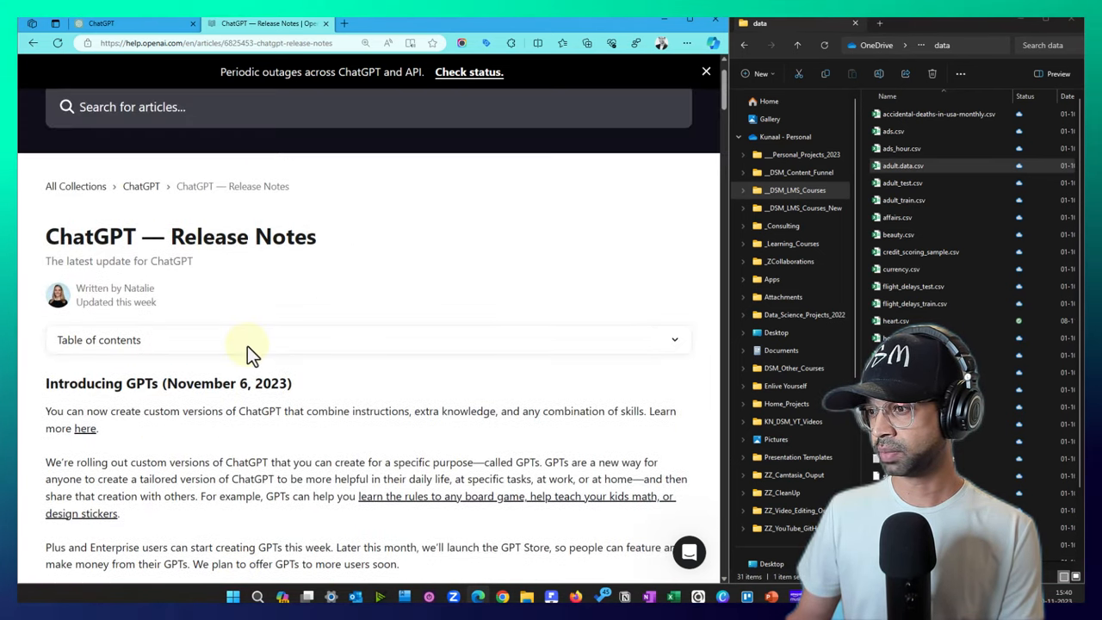
scroll(down, 3)
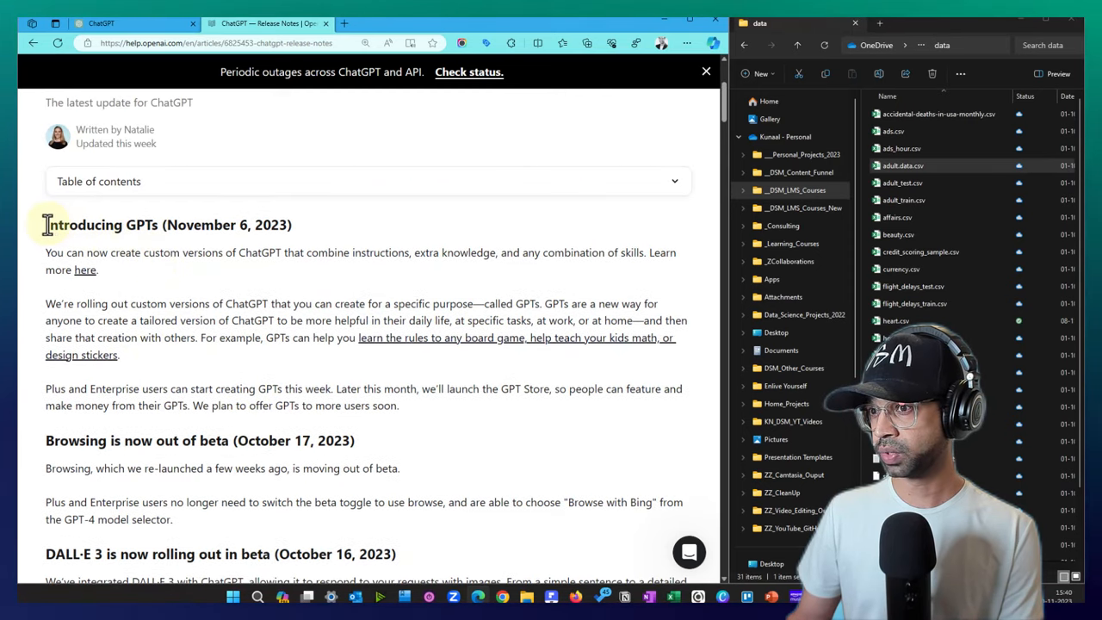
mouse_move(355, 248)
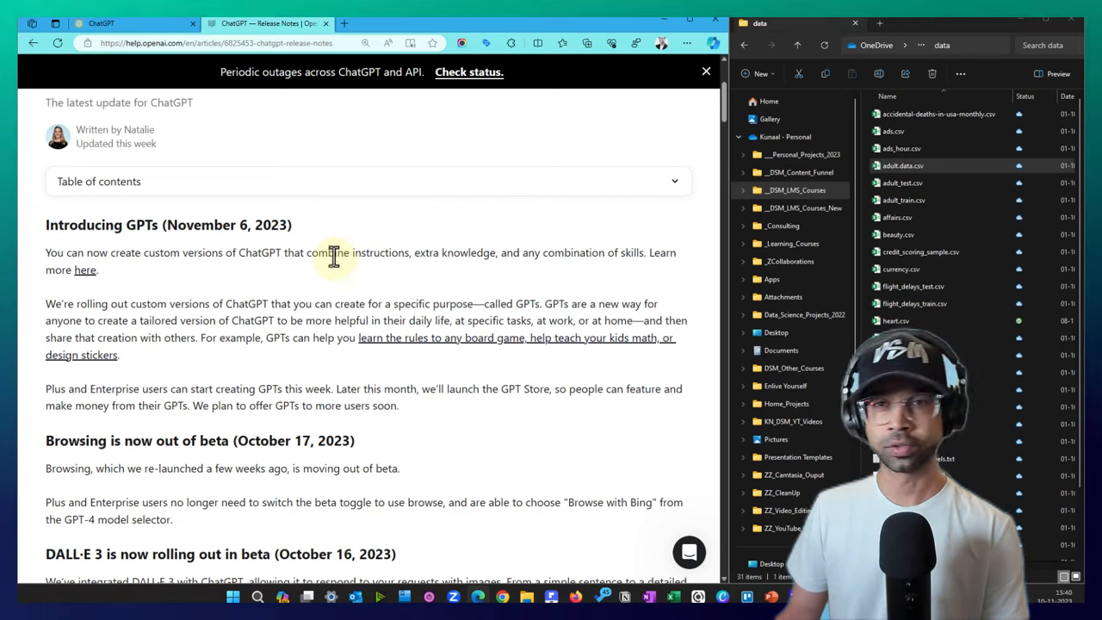
click(130, 24)
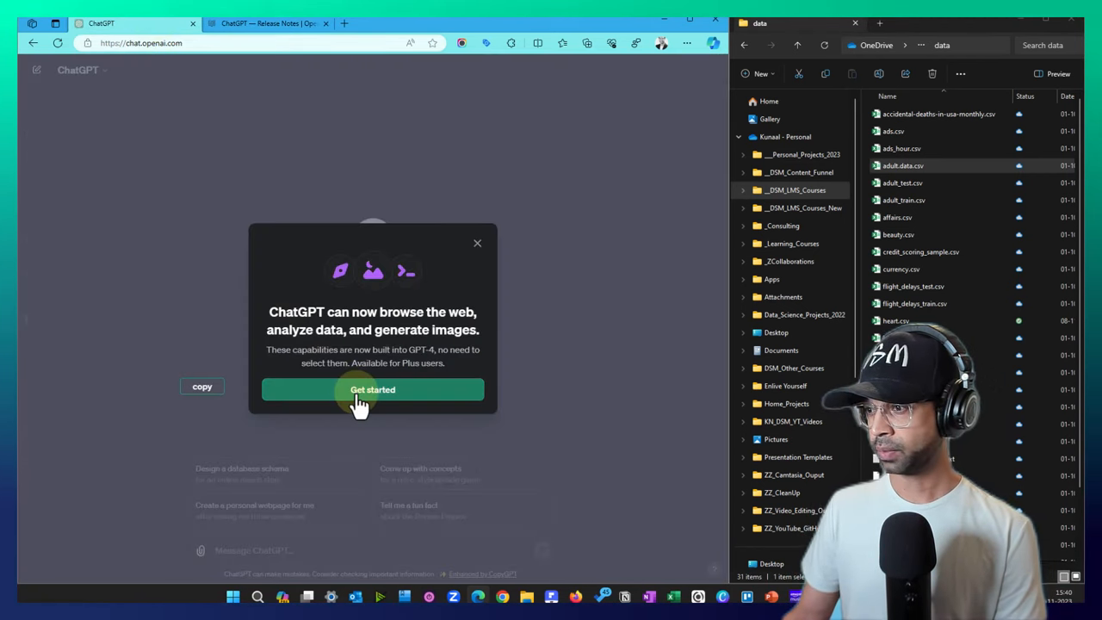
Dismiss the new-capabilities announcement and switch the chat model from GPT-3.5 to GPT-4
click(373, 389)
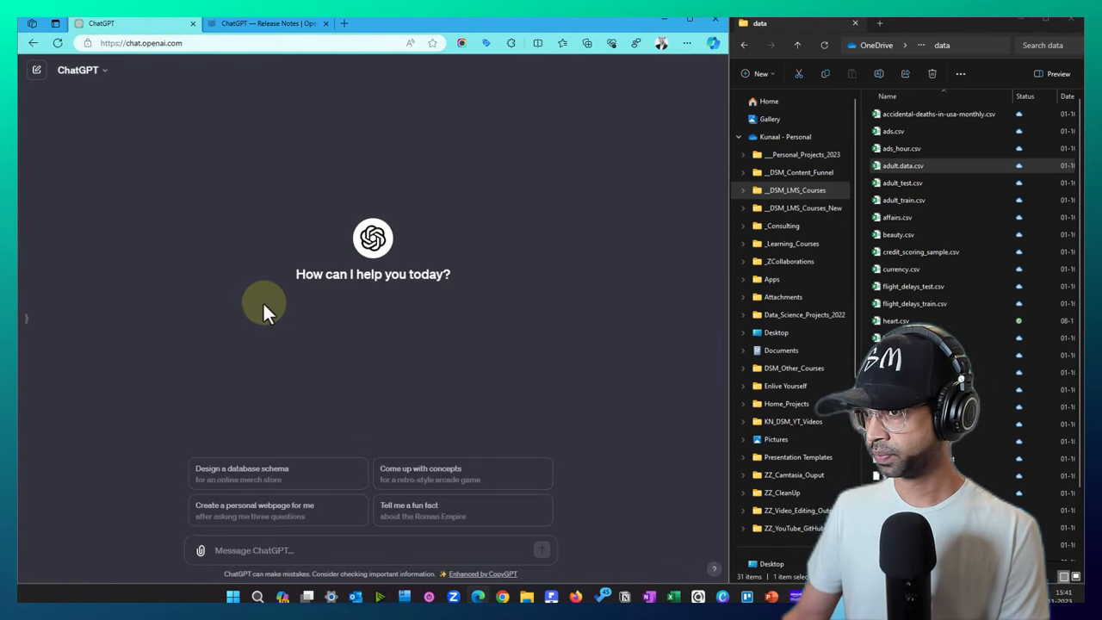
click(77, 69)
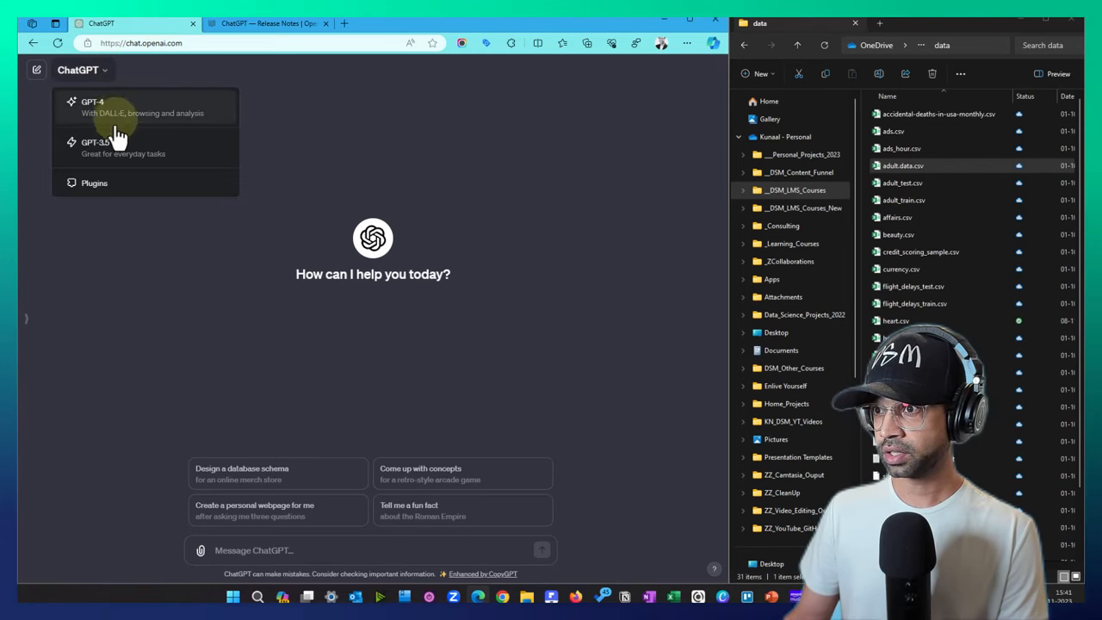
mouse_move(124, 164)
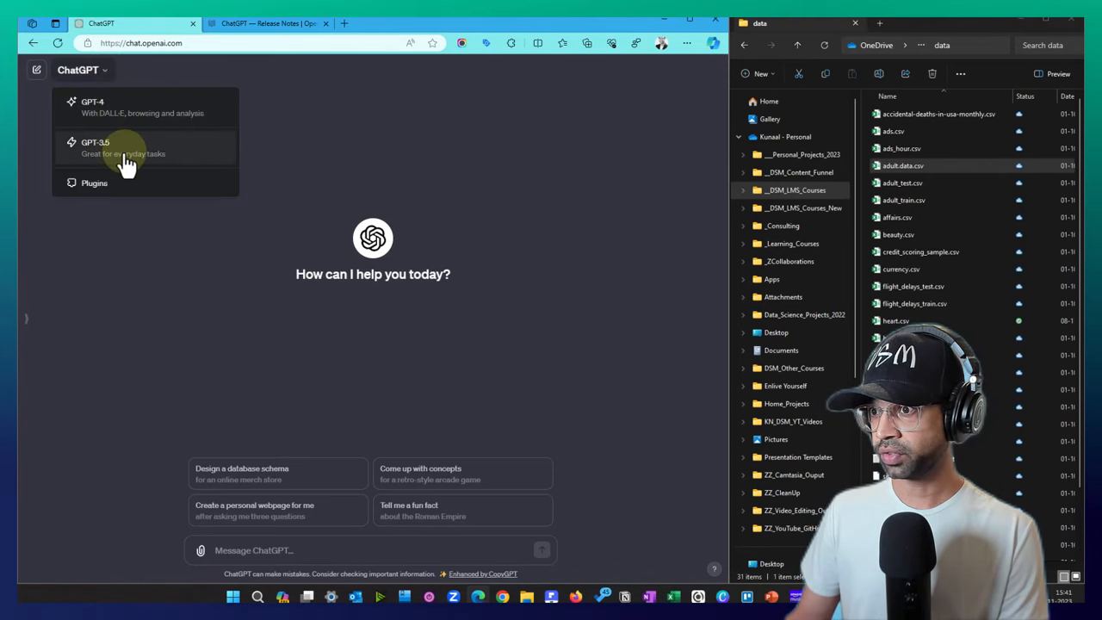
click(127, 146)
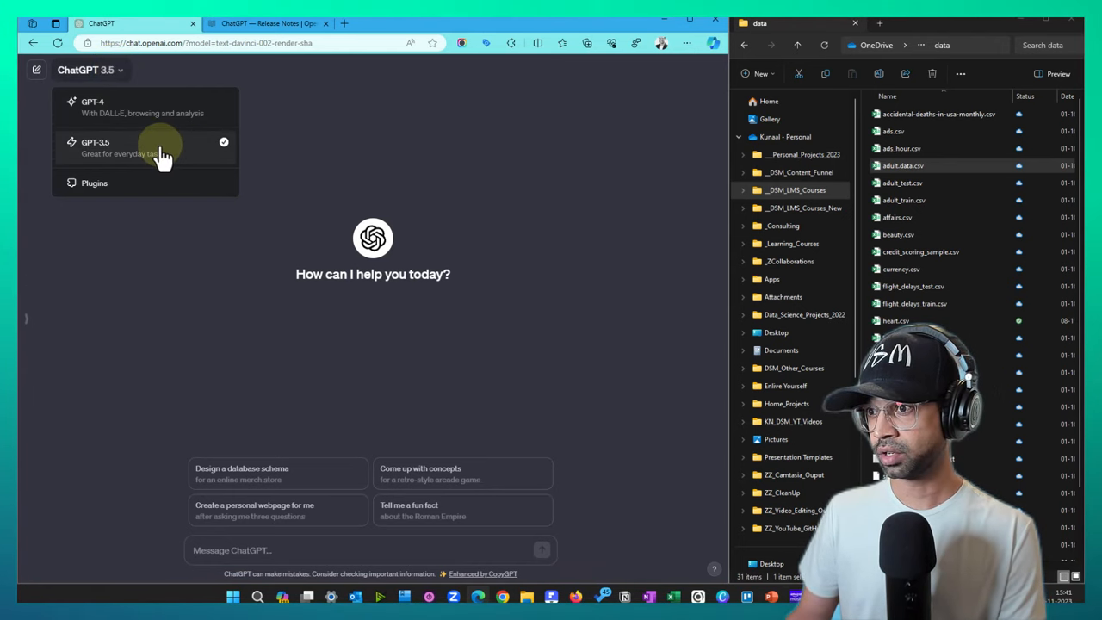
mouse_move(134, 110)
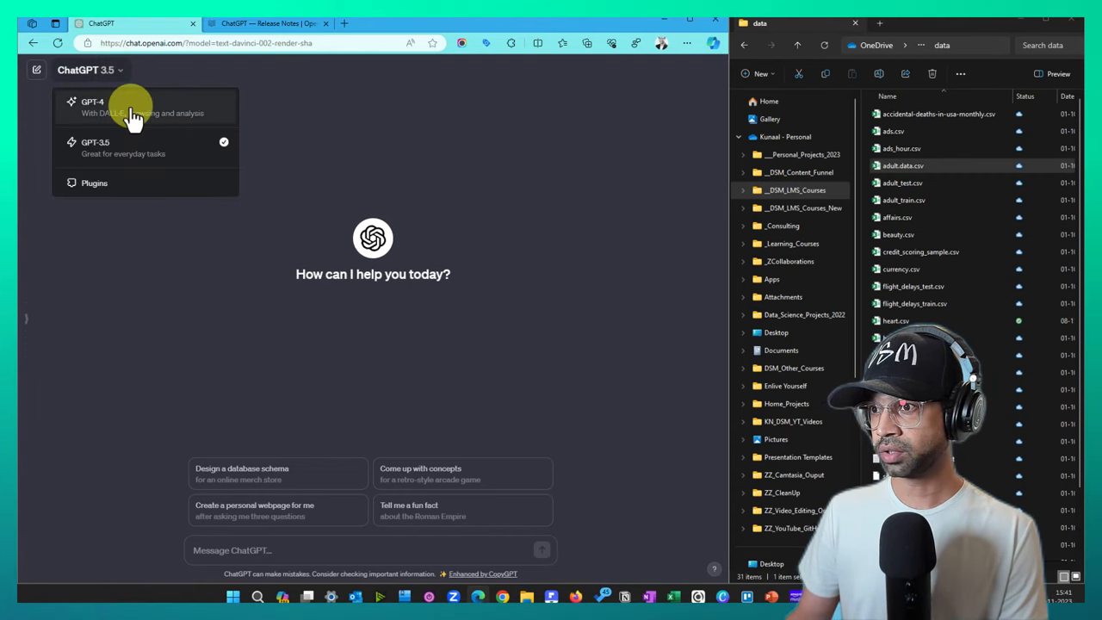
click(129, 107)
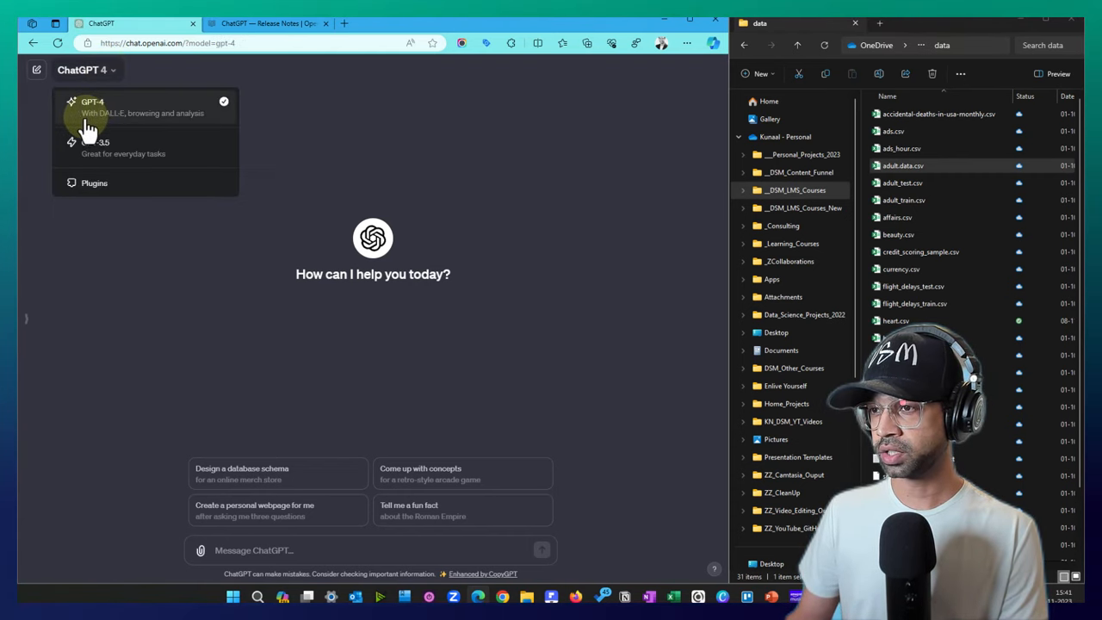
mouse_move(163, 241)
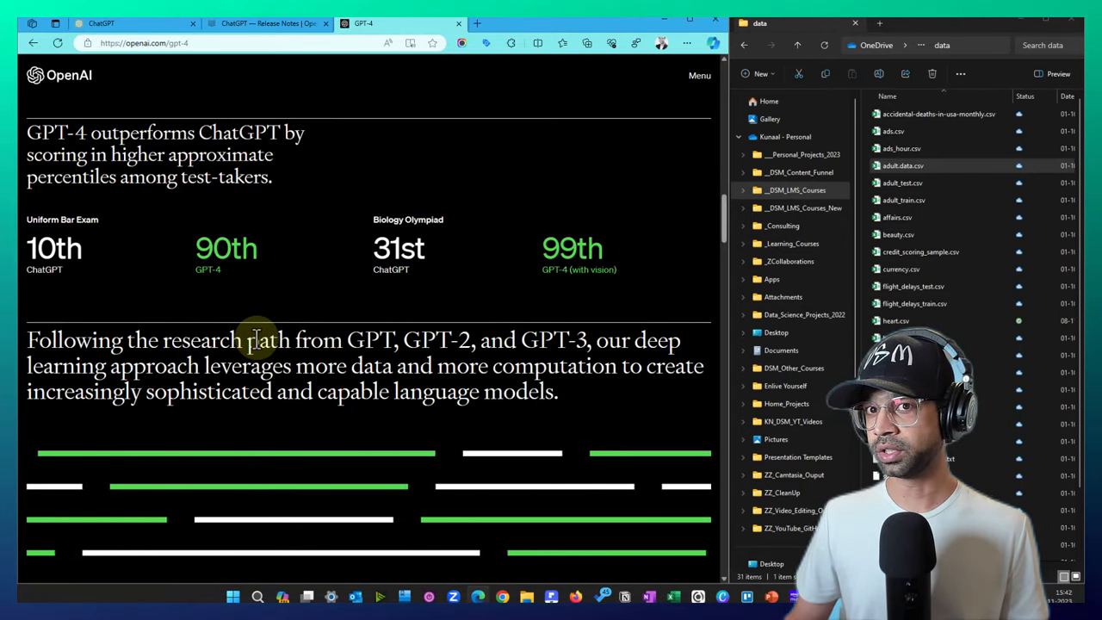
Scroll the OpenAI GPT-4 page down to 'More on GPT-4', then return to the empty GPT-4 chat
scroll(down, 3)
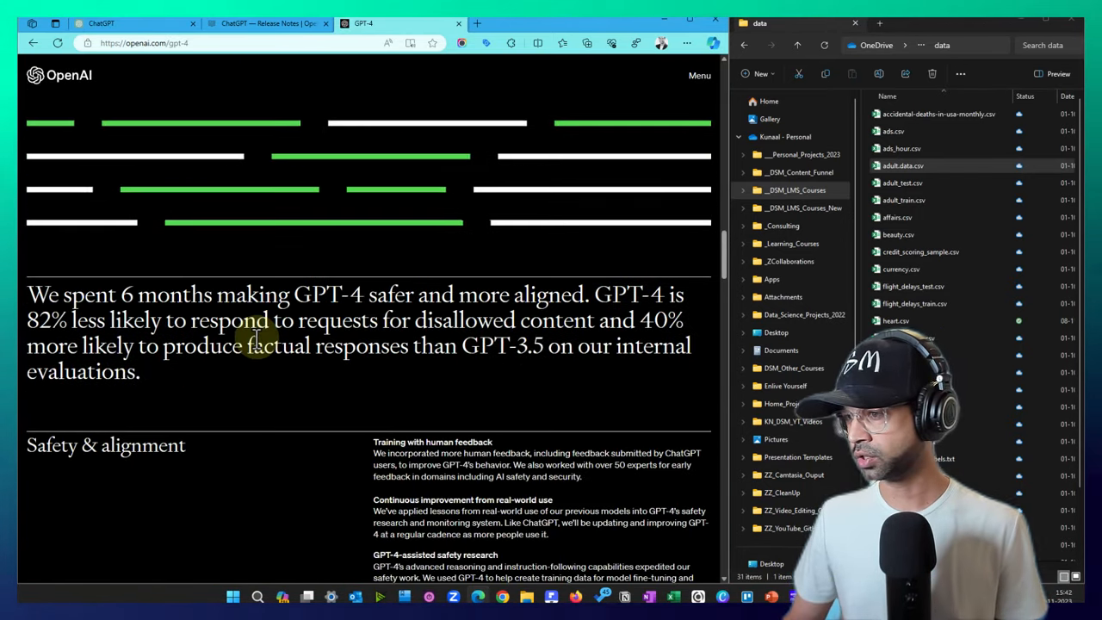
scroll(down, 3)
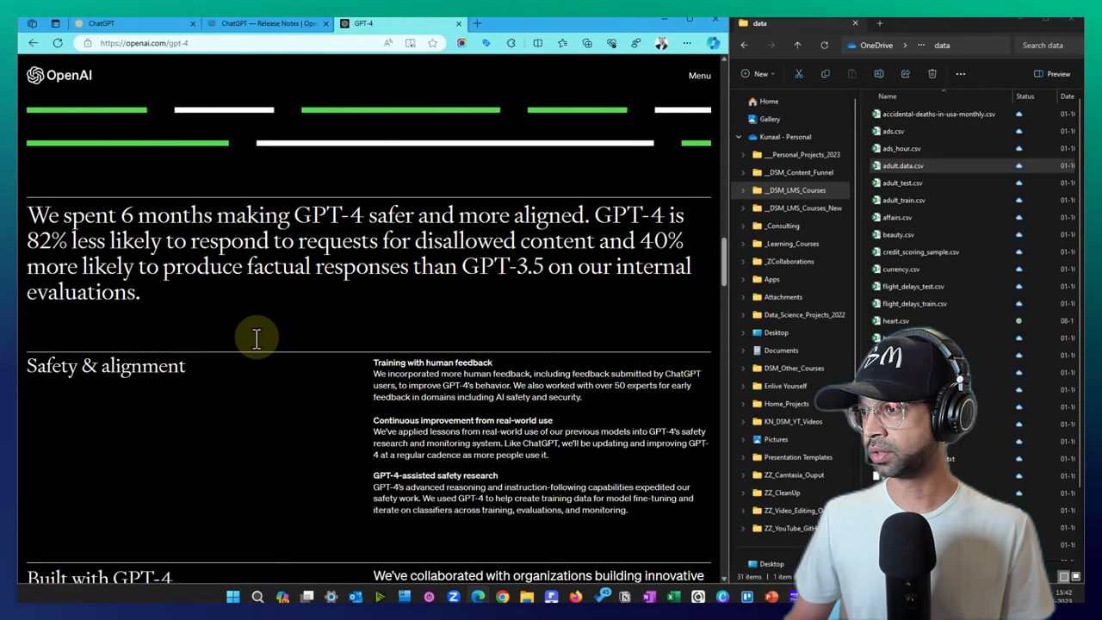
scroll(down, 3)
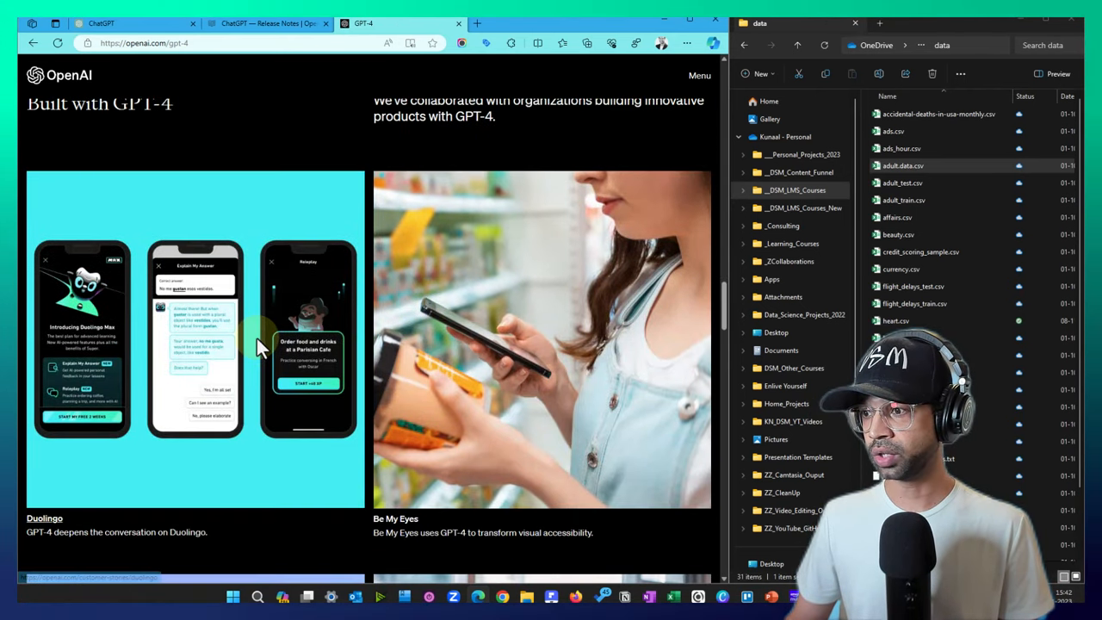
scroll(down, 3)
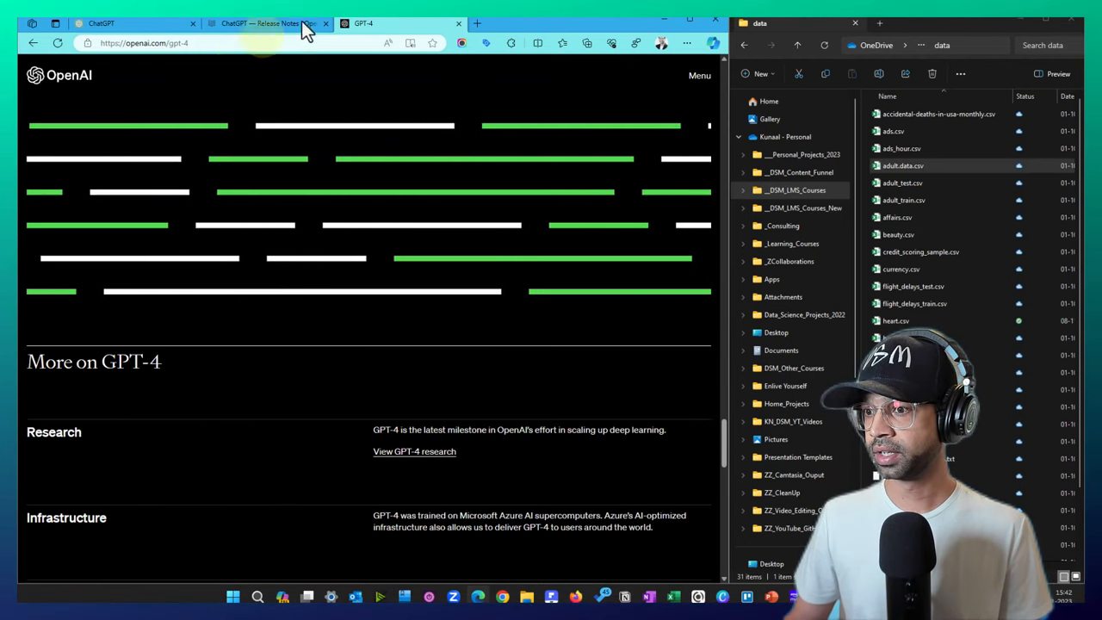
click(100, 24)
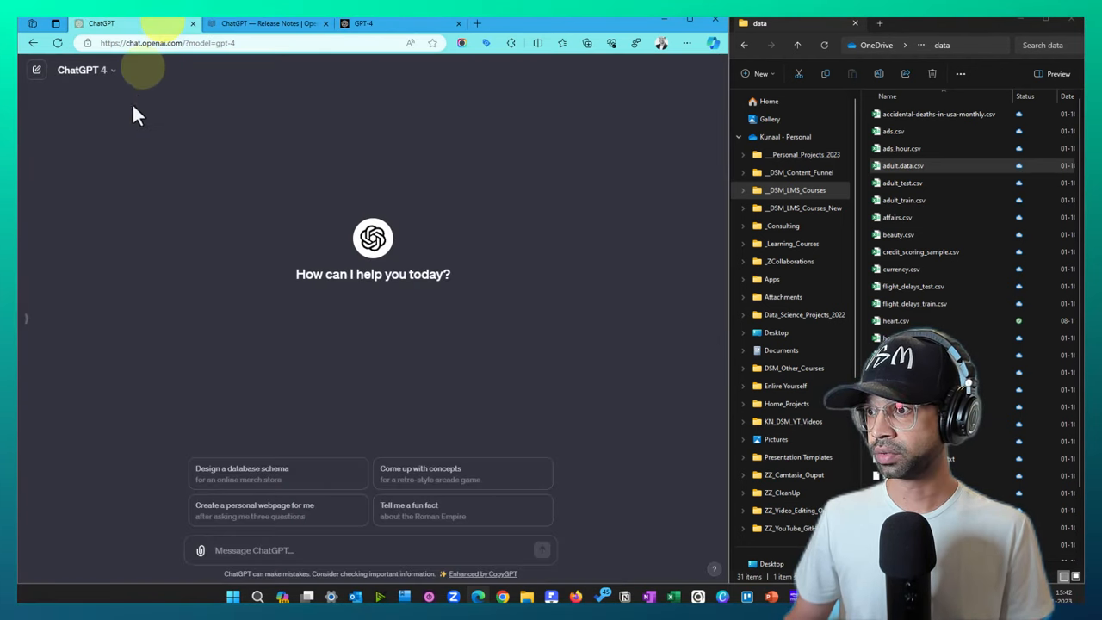
Start a fresh ChatGPT 4 chat from the sidebar, then switch to the DALL·E assistant
click(82, 69)
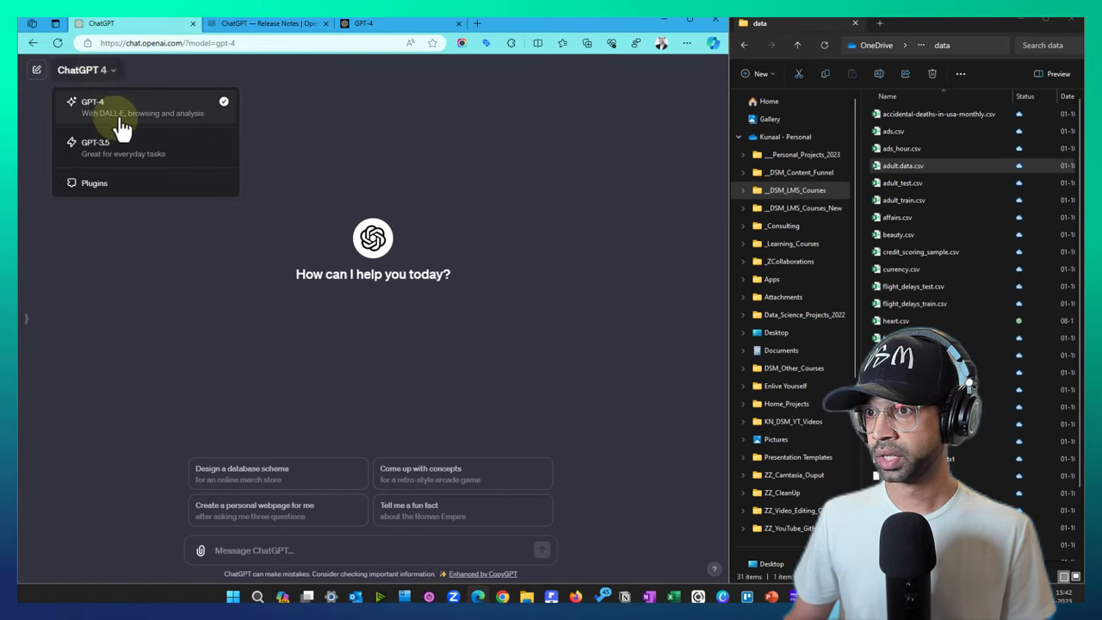
mouse_move(205, 120)
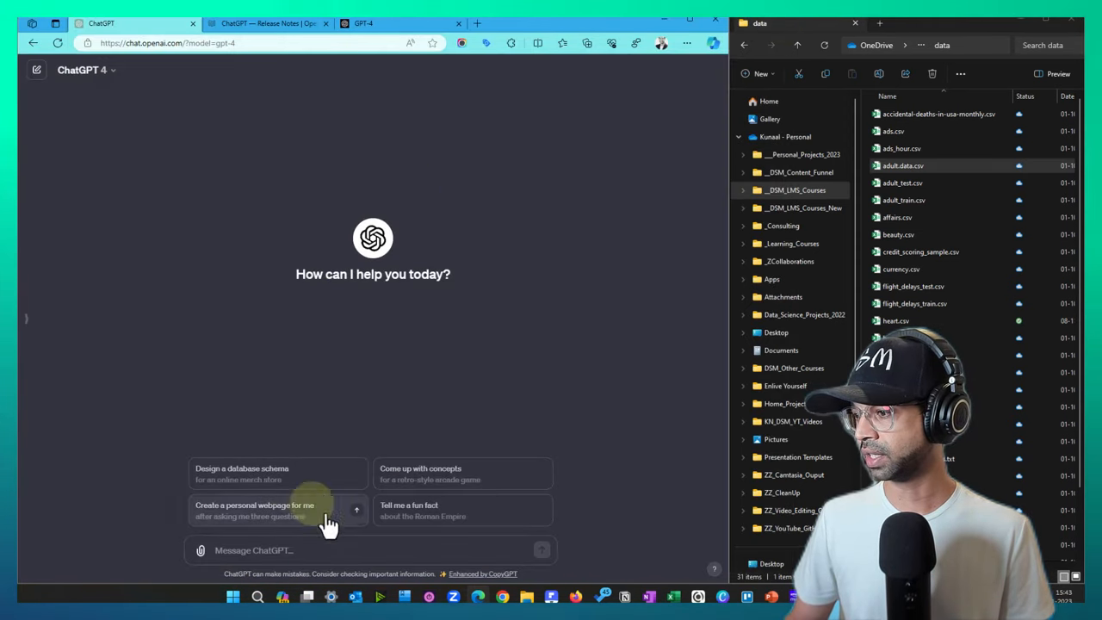
click(200, 551)
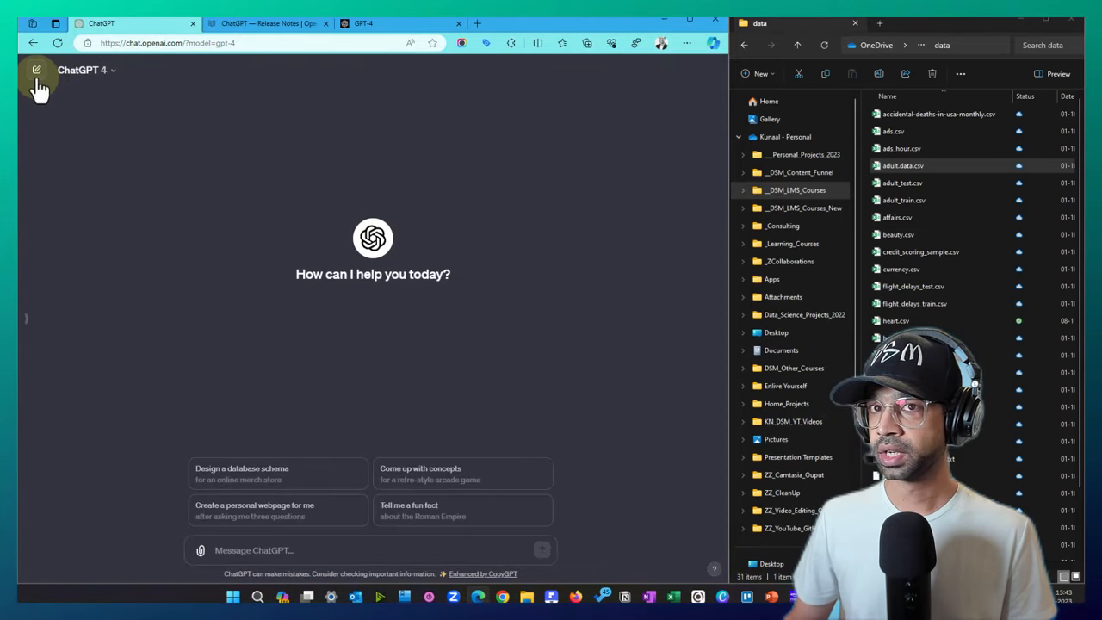
mouse_move(28, 325)
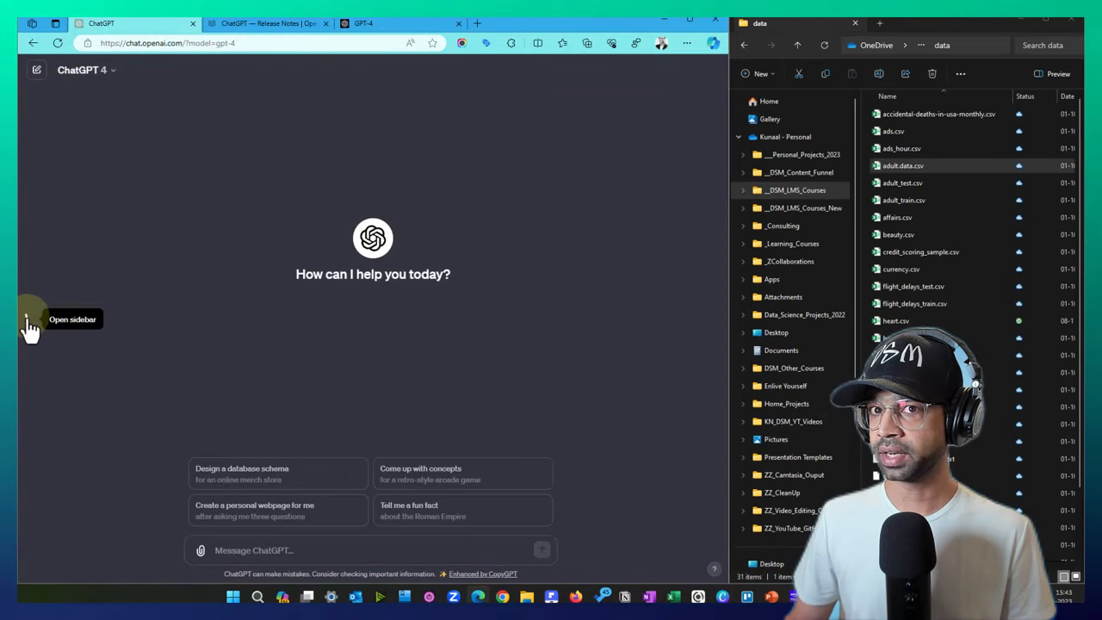
click(31, 318)
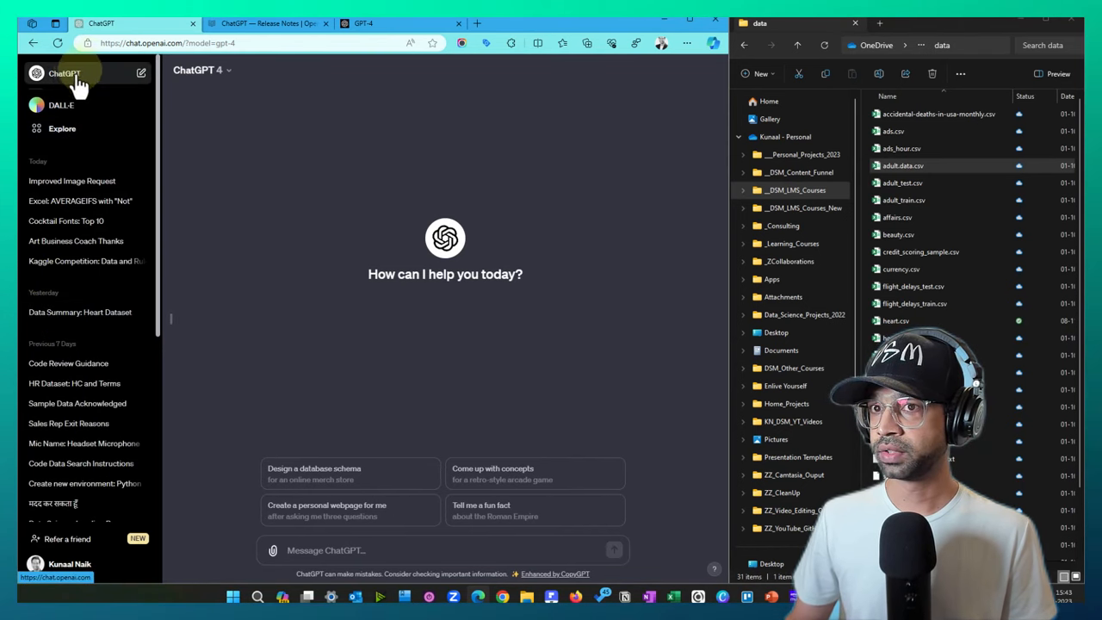
mouse_move(60, 106)
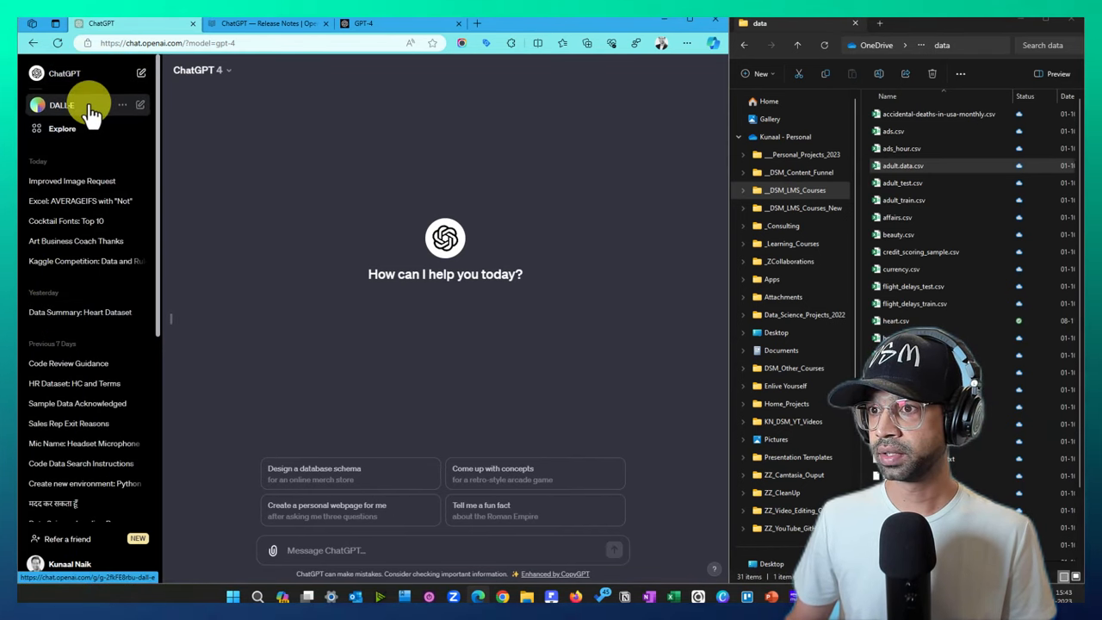
click(60, 105)
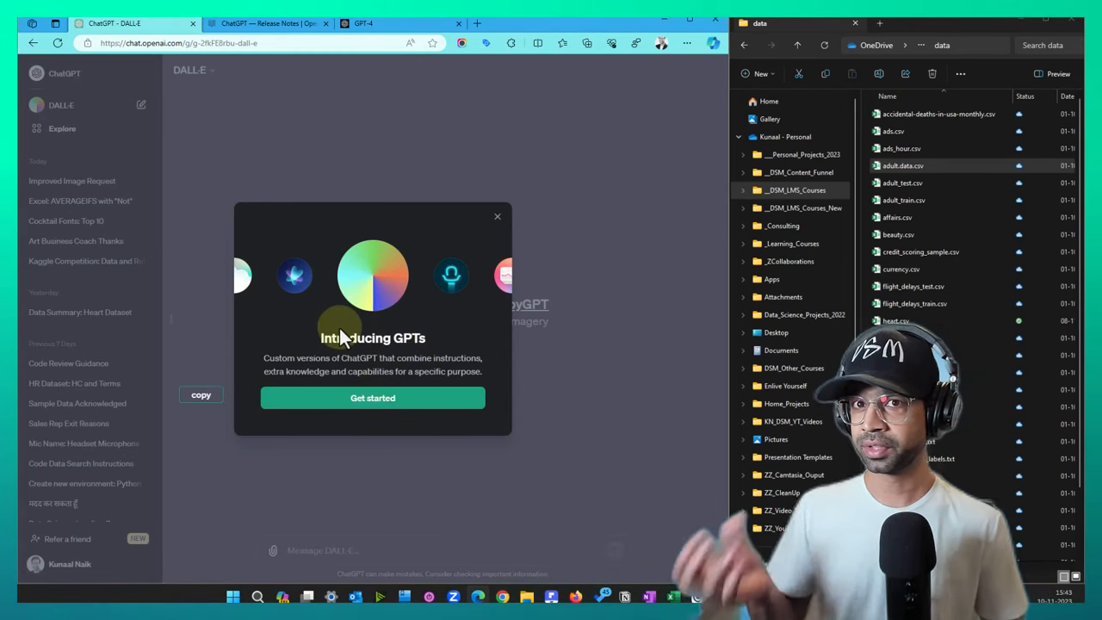
Dismiss the 'Introducing GPTs' popup via Get started, leaving the empty DALL·E chat ready
scroll(down, 3)
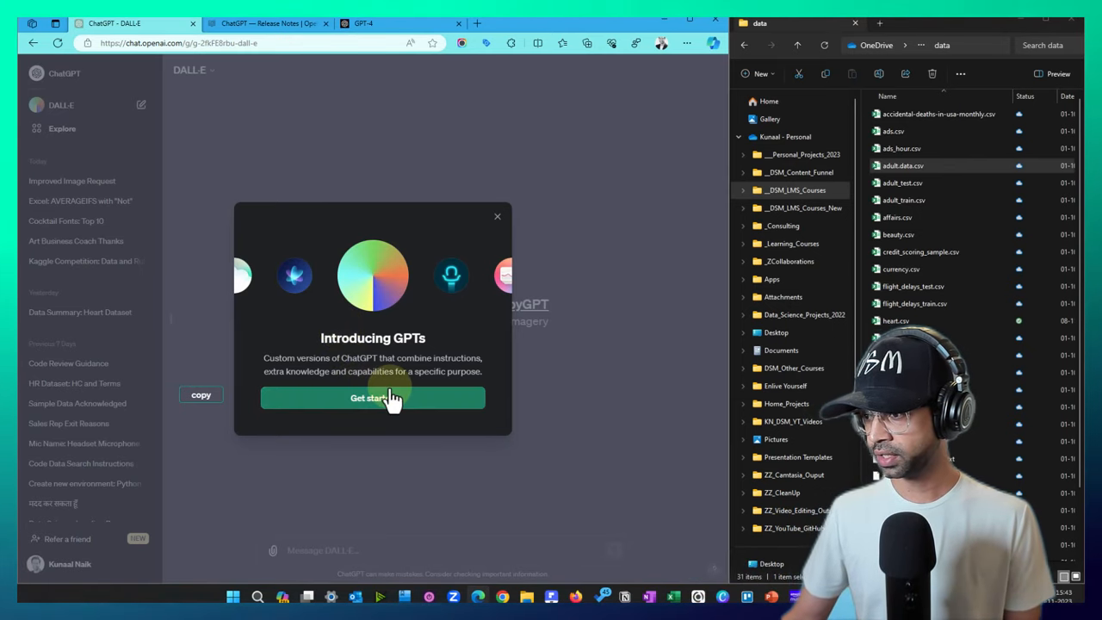
click(372, 398)
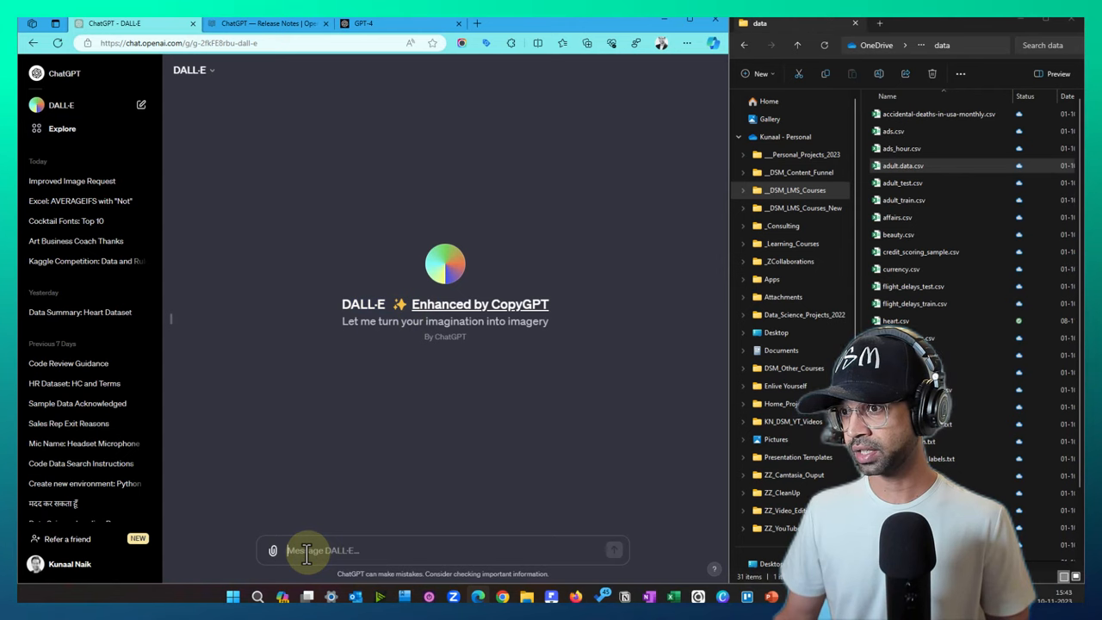
Ask DALL·E to create an image of a person wearing a dms cap in front of a crowd
text(cRATE A)
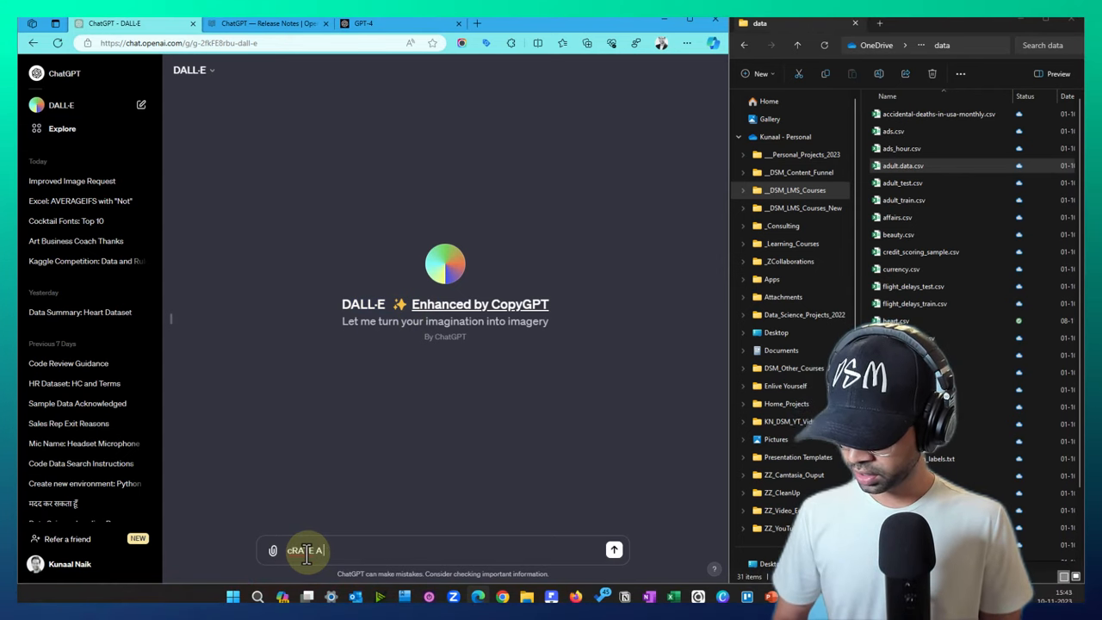
text(IMAGE OF A P)
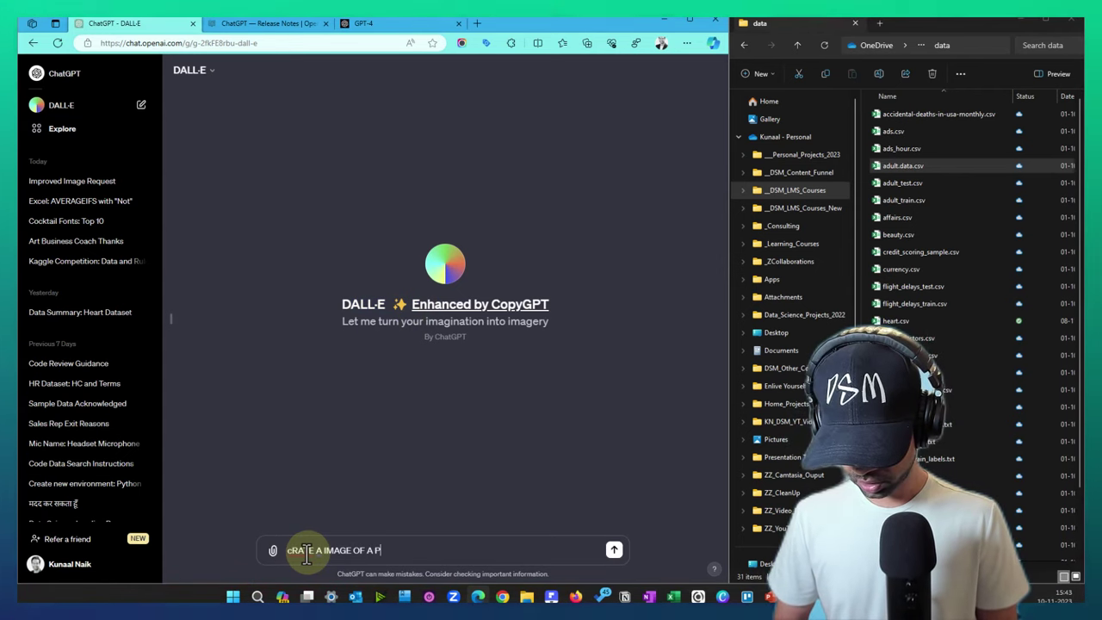
text(ERSON WEARNING A CAP THAT)
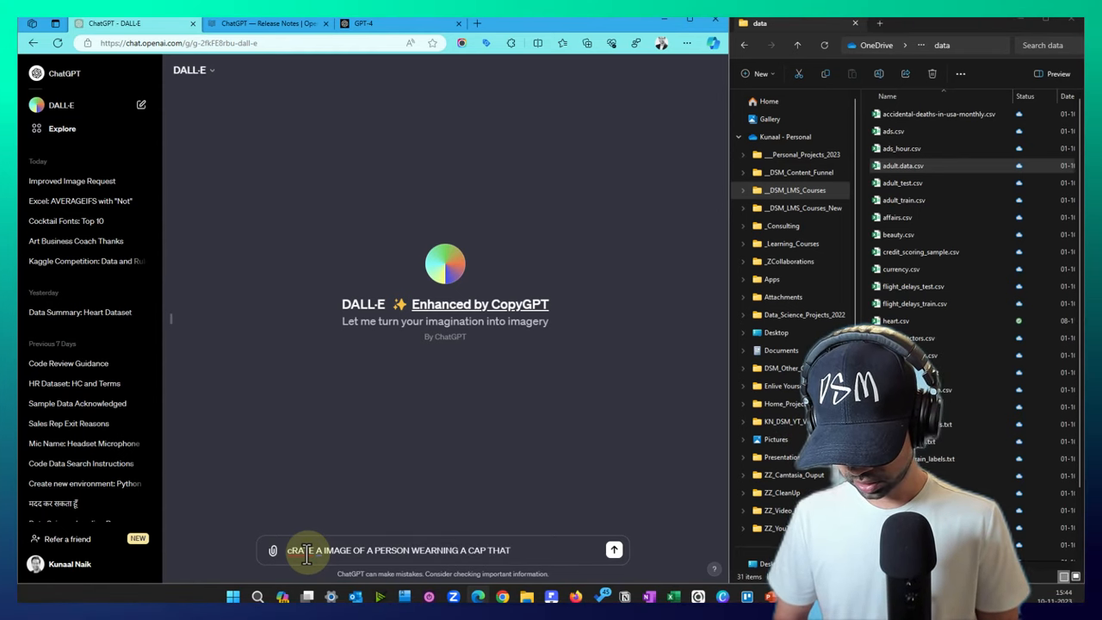
text(dms AND IS IN)
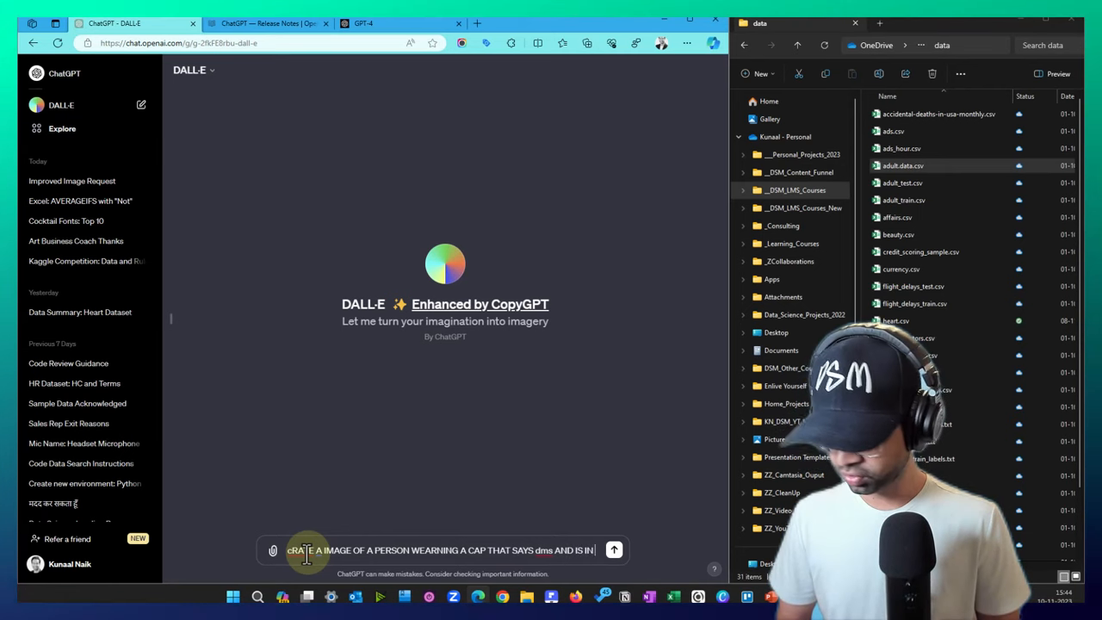
text(RONT OF A CROUD)
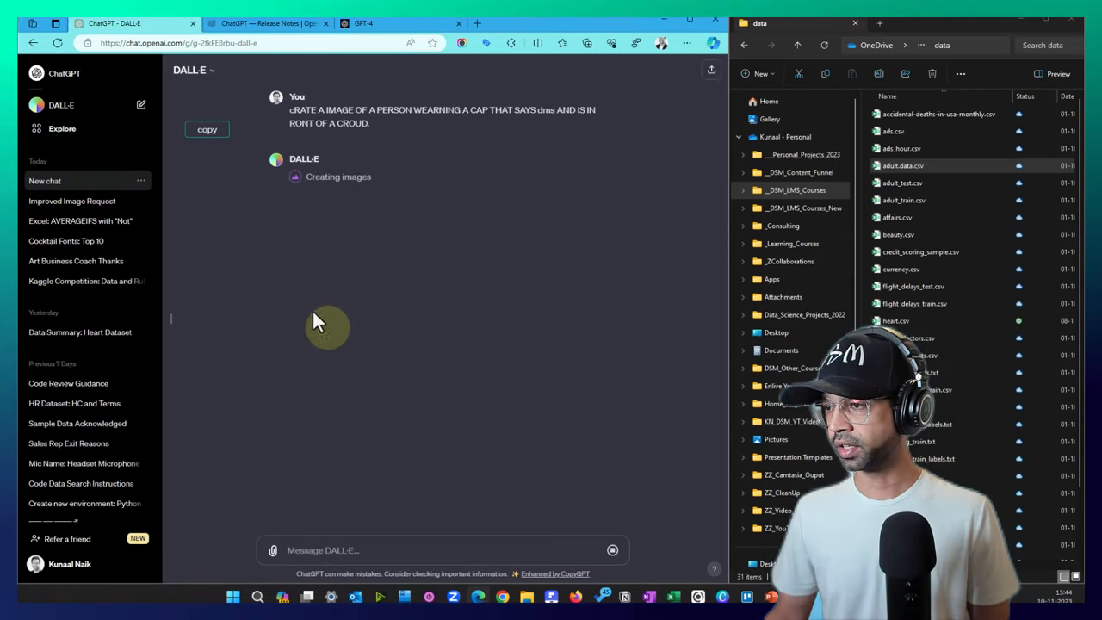
mouse_move(258, 267)
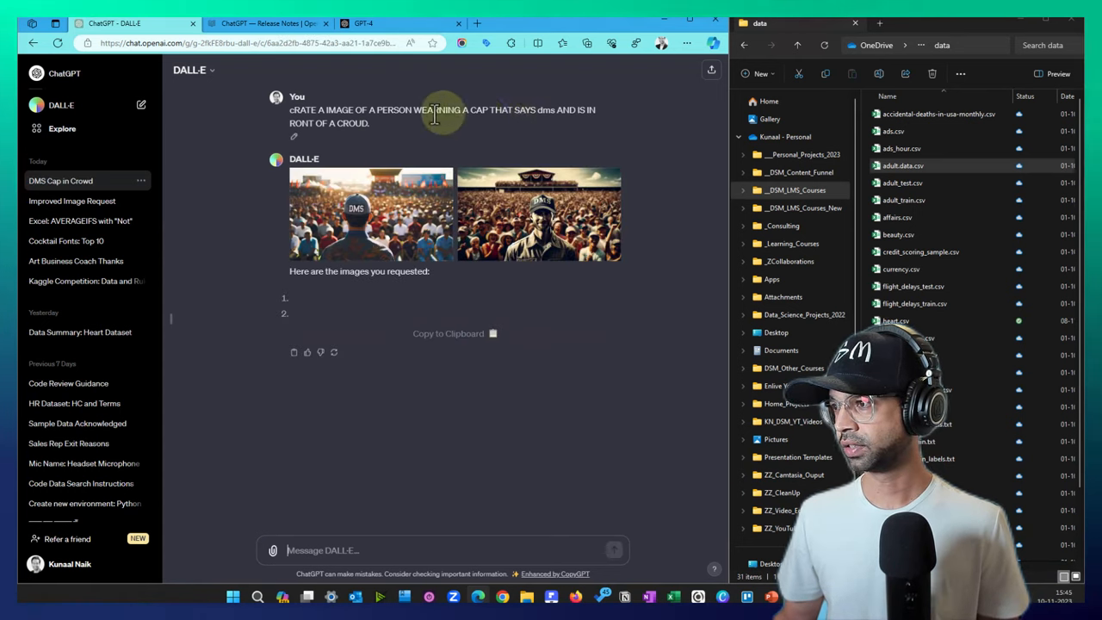
mouse_move(525, 279)
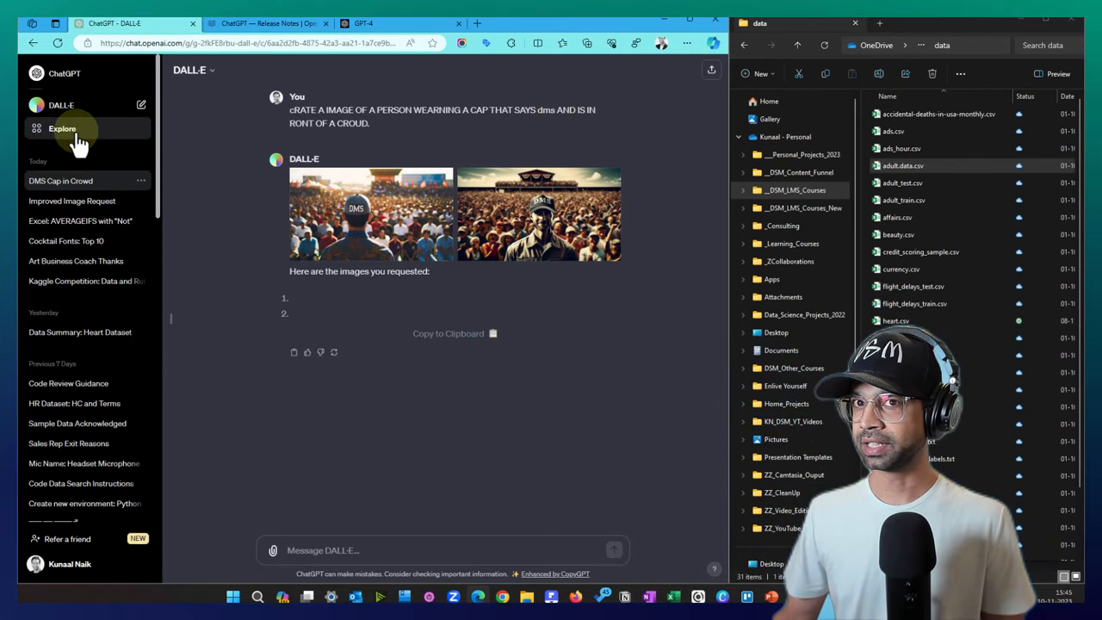
Browse the Explore GPTs catalogue and open the Data Analysis assistant made by OpenAI
click(62, 127)
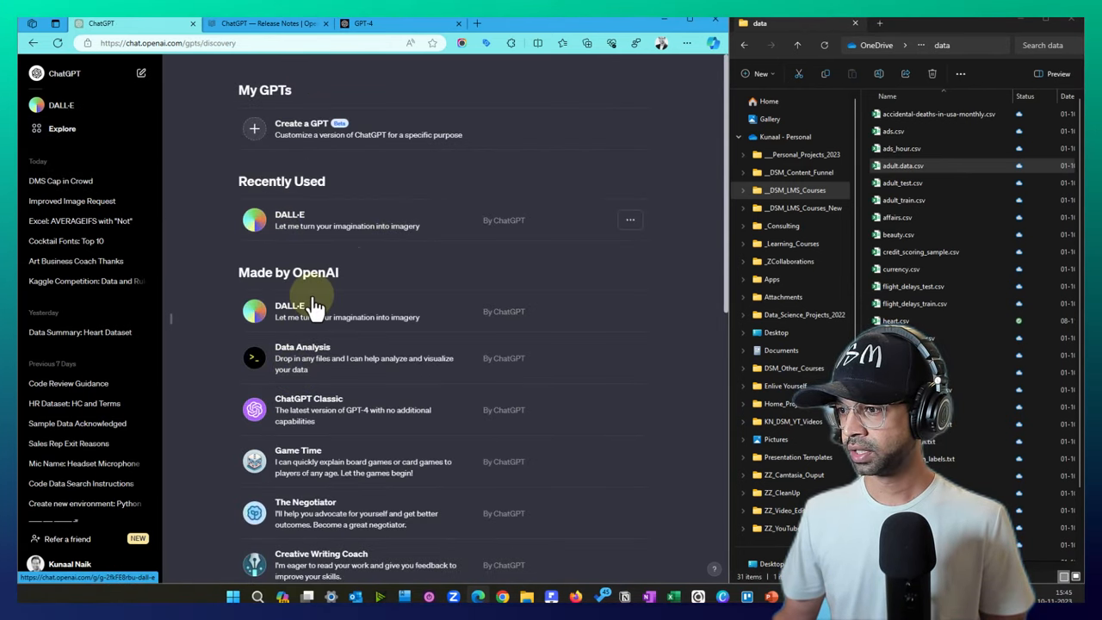
mouse_move(319, 362)
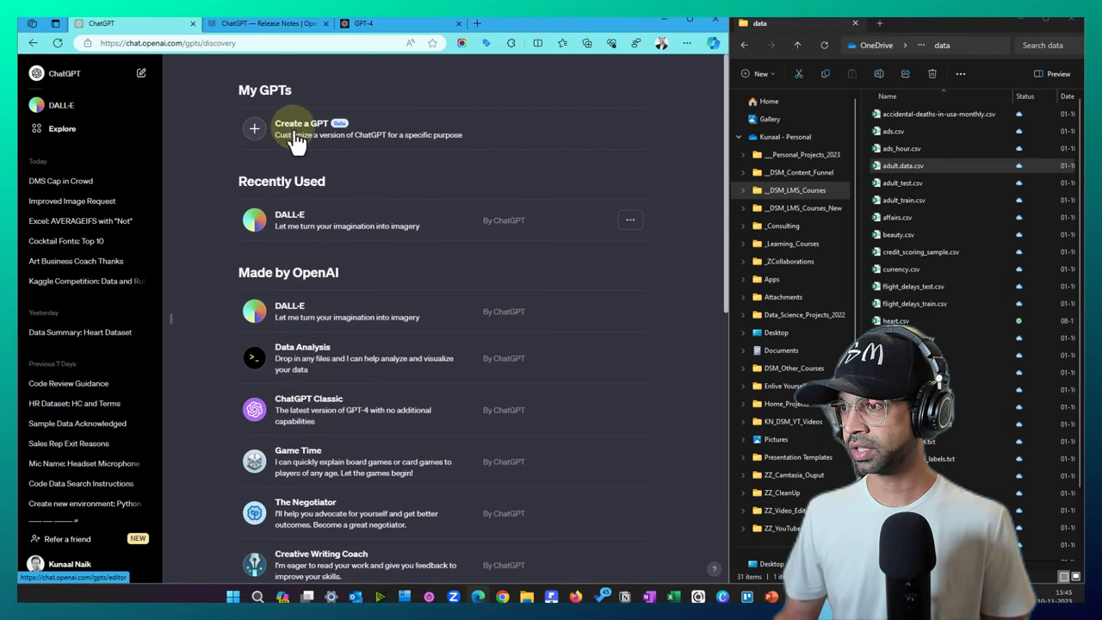
mouse_move(310, 356)
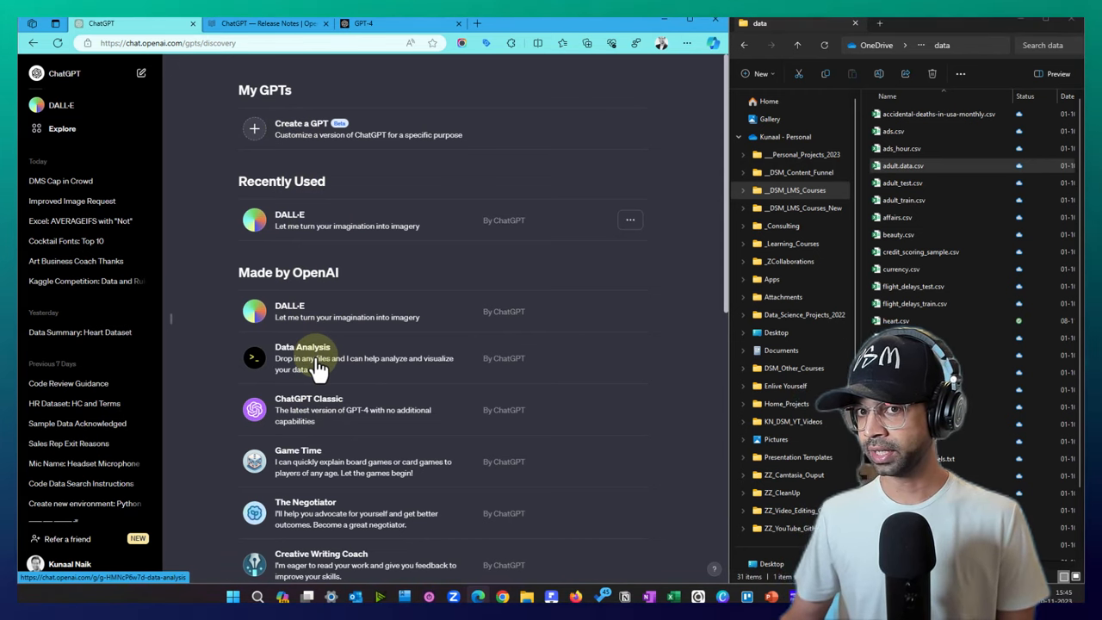
click(301, 356)
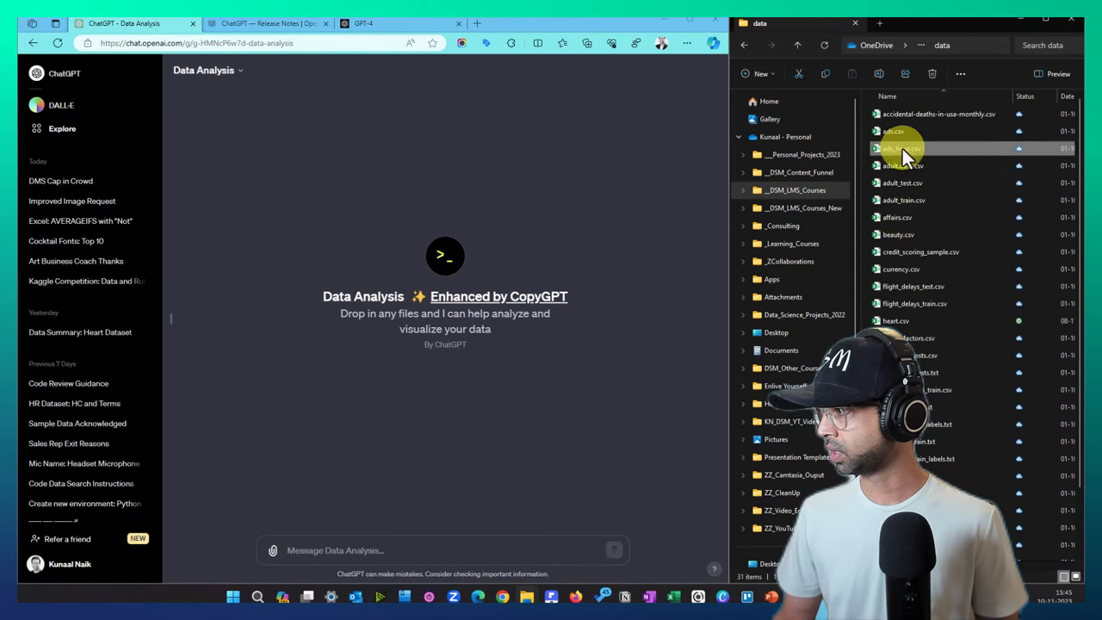
Upload heart.csv and send the request 'build a ML Model to predict Heart Disease'
drag(896, 321, 445, 517)
text(Can you)
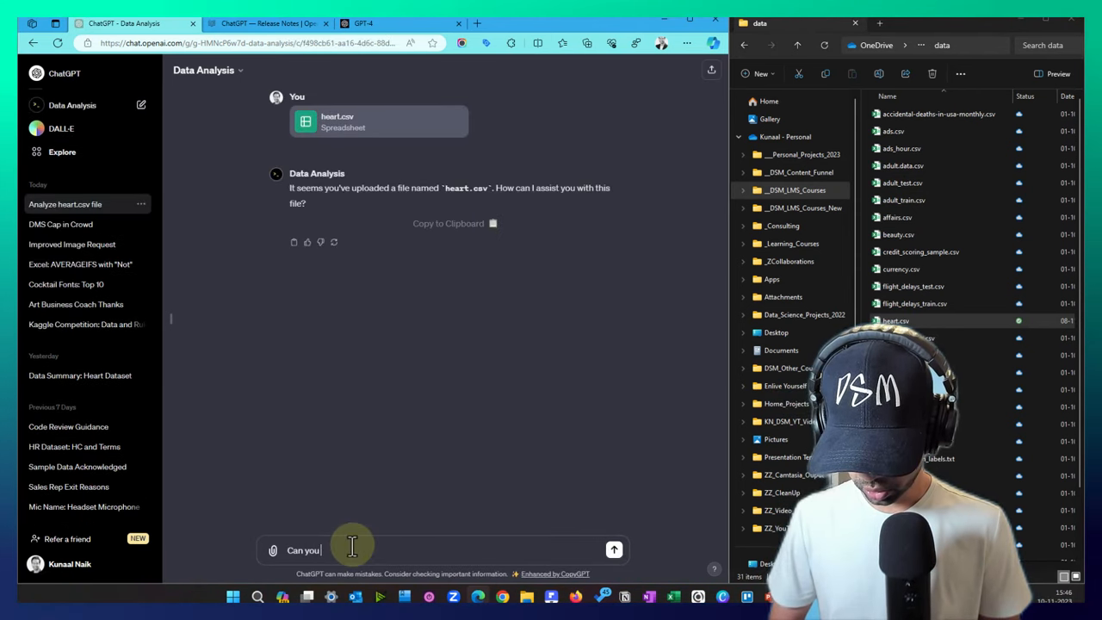
text(build a ML Mo)
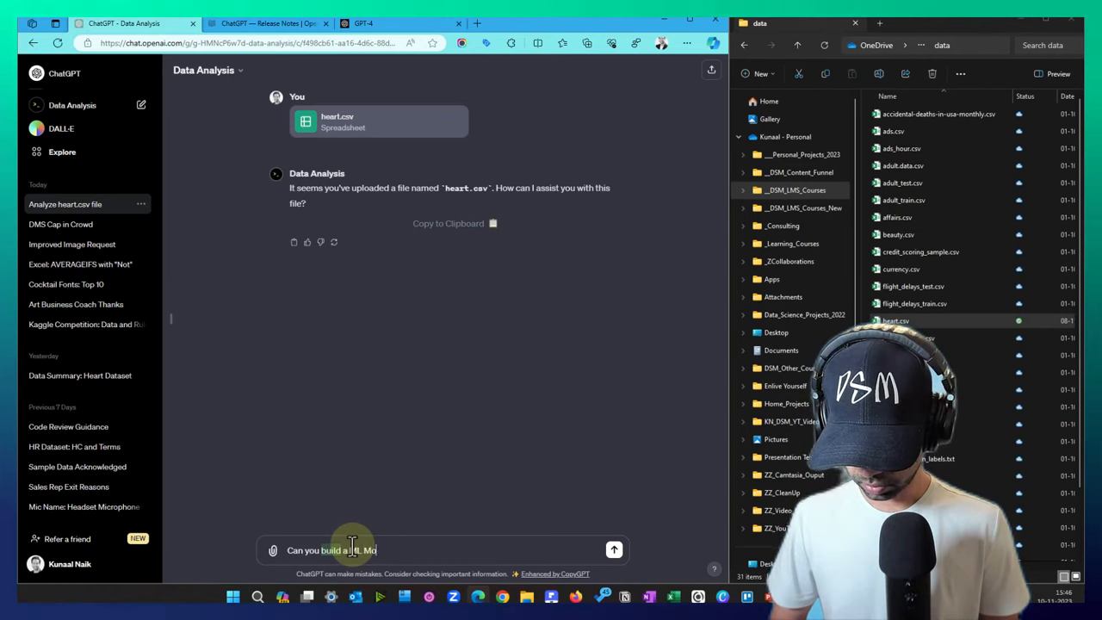
text(odel to predict H)
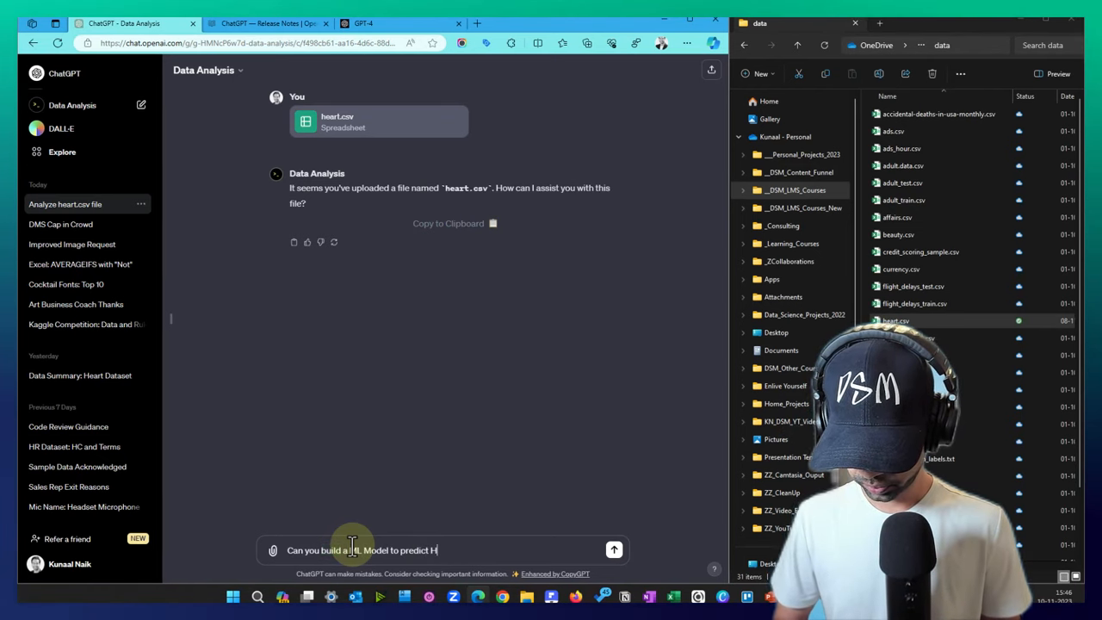
text(eart Disease)
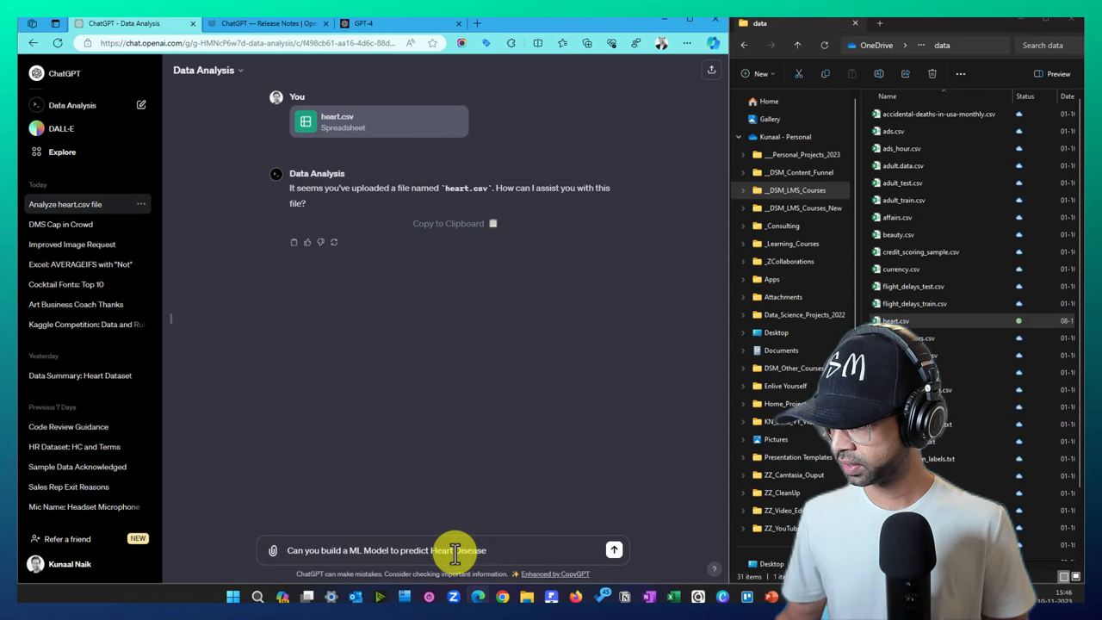
click(614, 549)
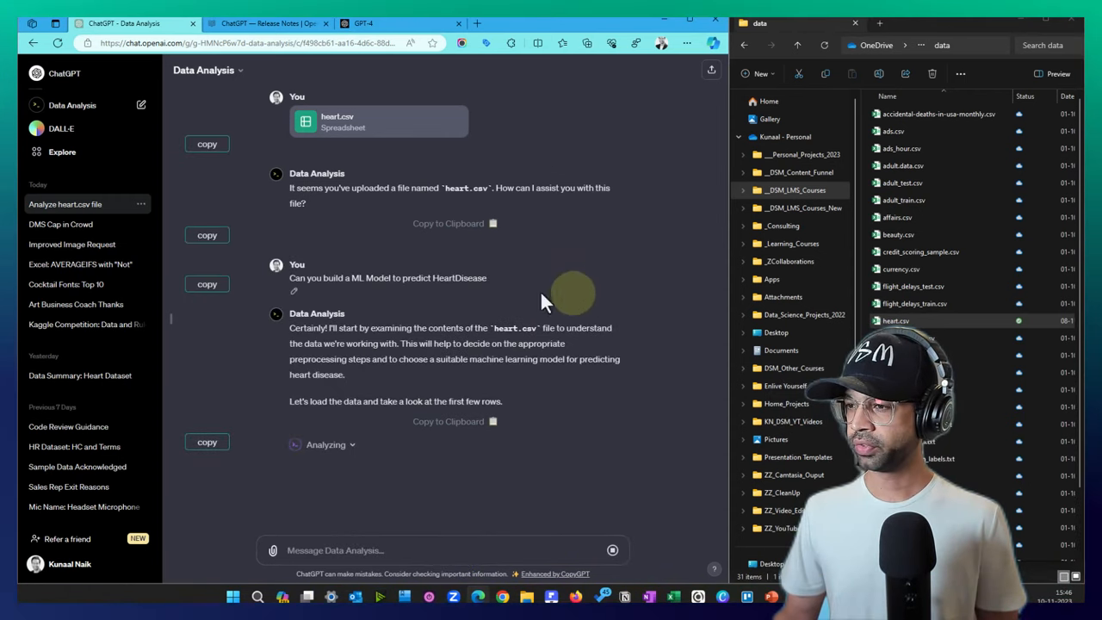
mouse_move(362, 447)
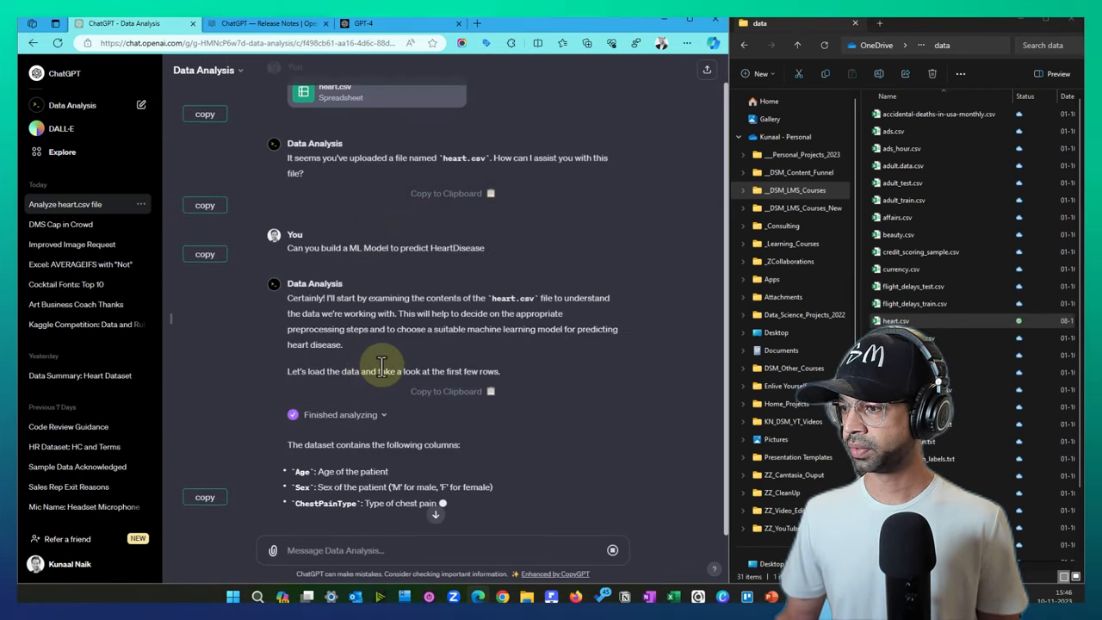
Review Data Analysis's logistic regression results reaching about 88% accuracy and its analysis code
scroll(down, 3)
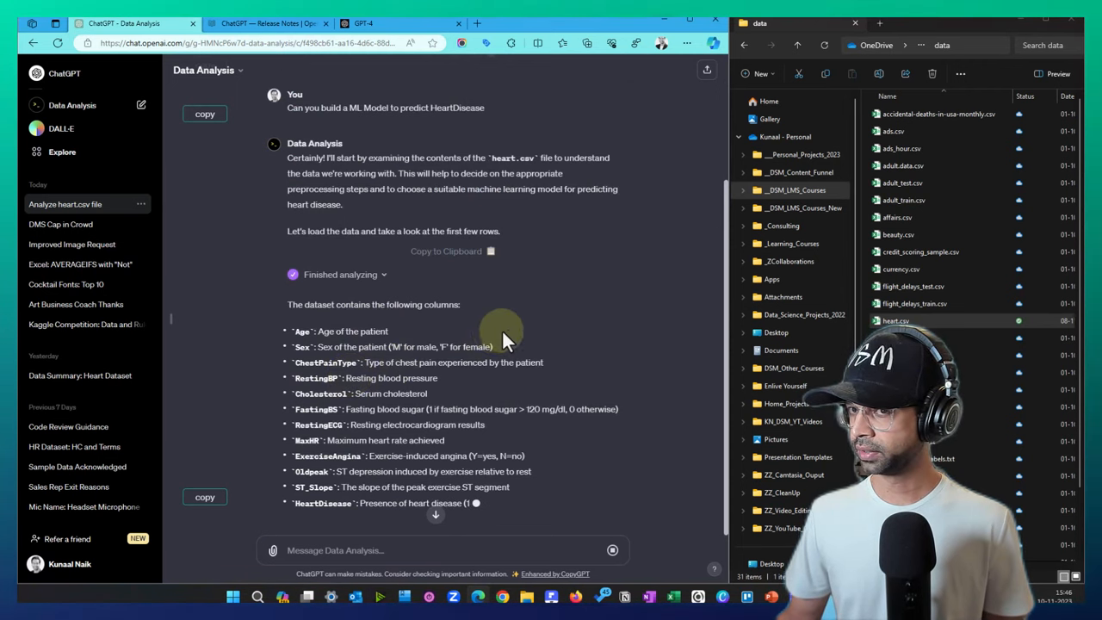
scroll(down, 3)
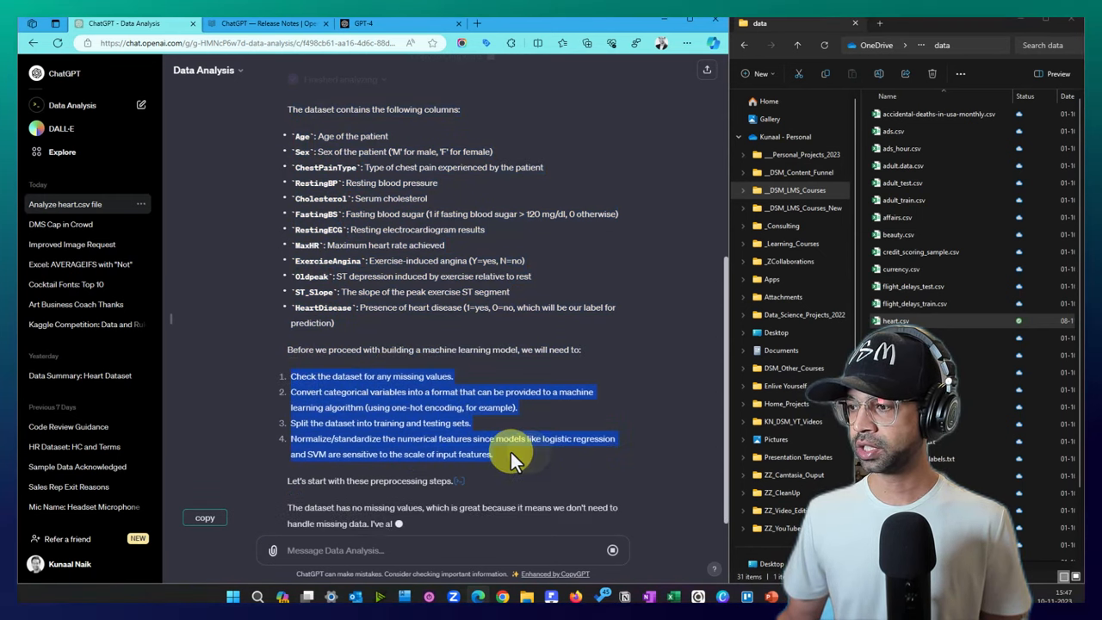
scroll(down, 3)
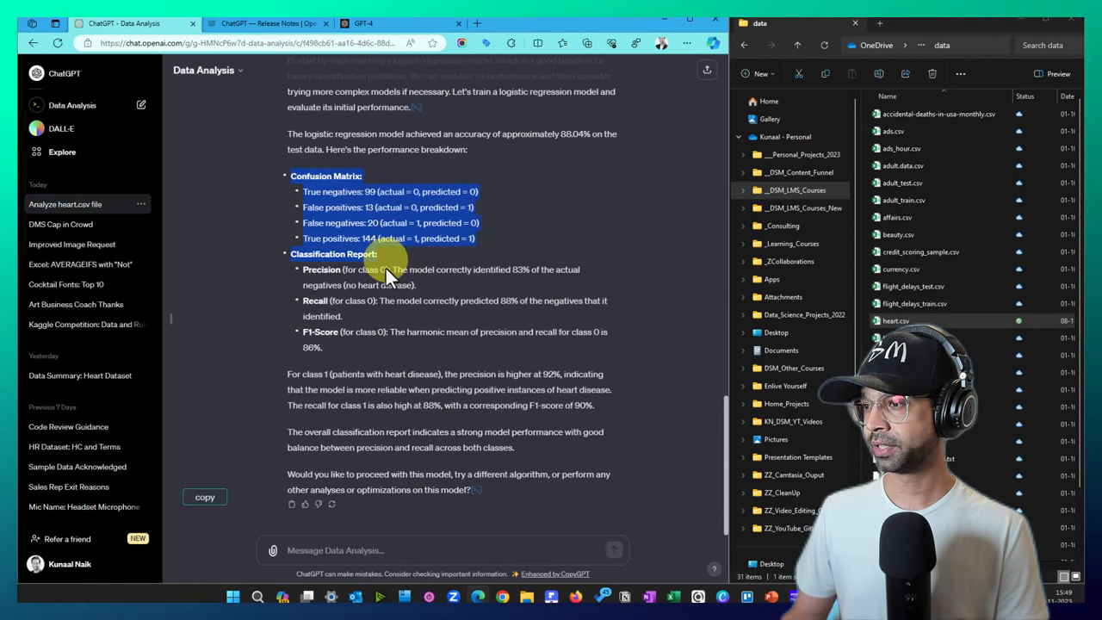
scroll(up, 3)
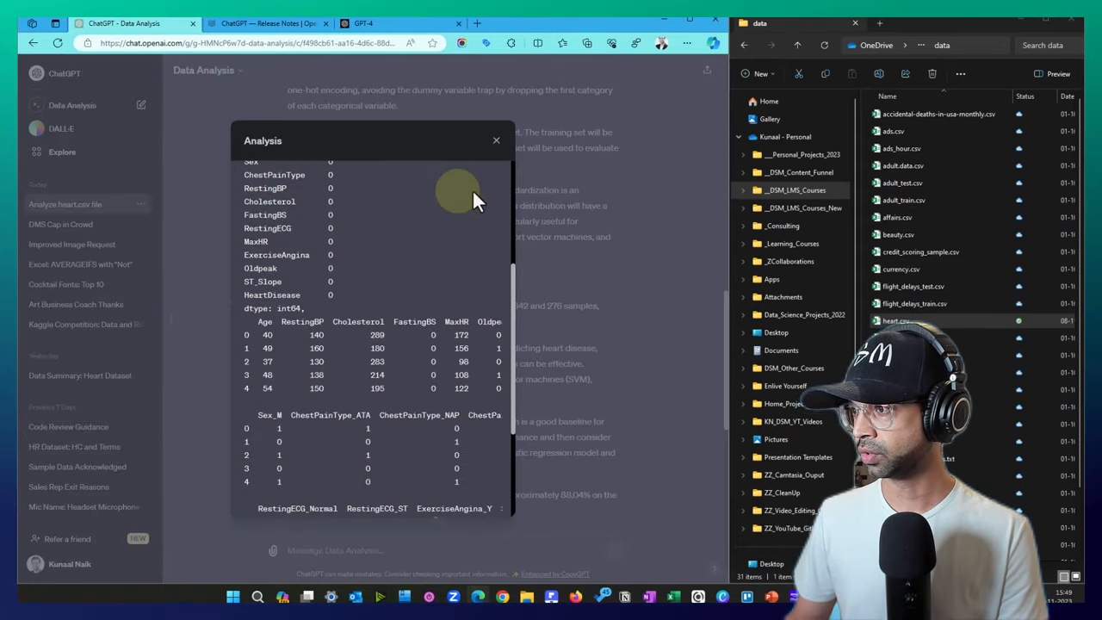
Close the Analysis code popup to return to the heart.csv conversation
click(497, 140)
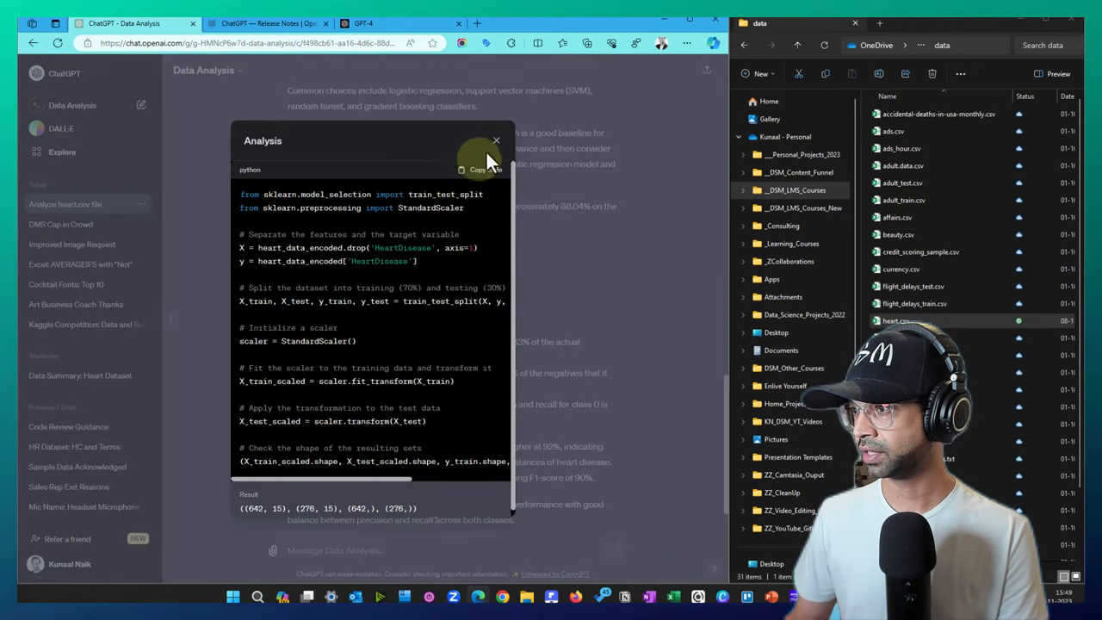
click(496, 141)
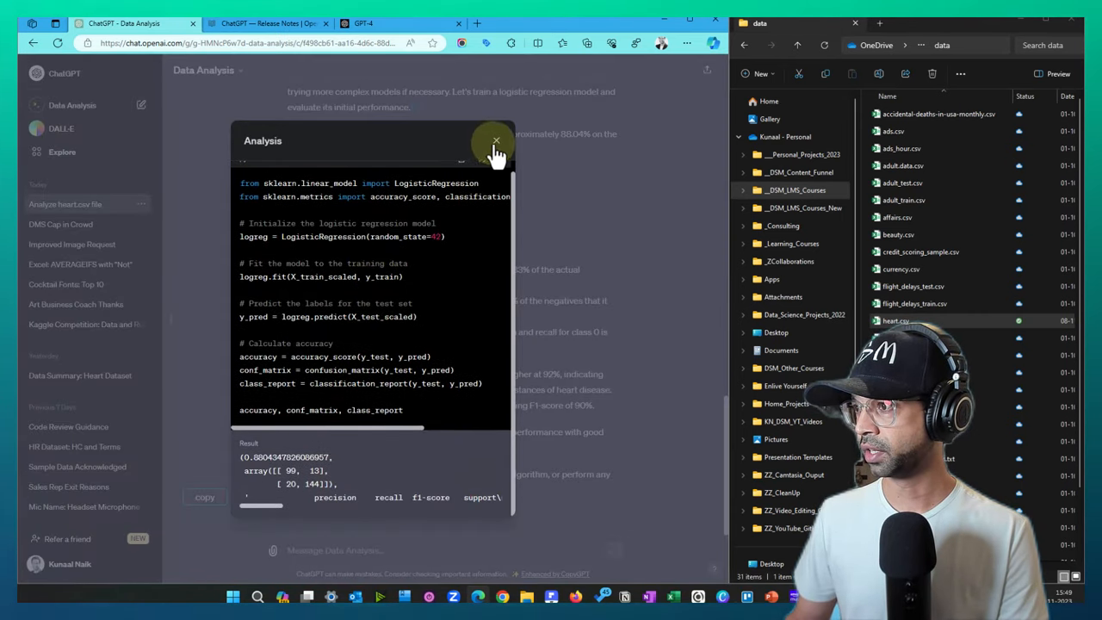
click(496, 141)
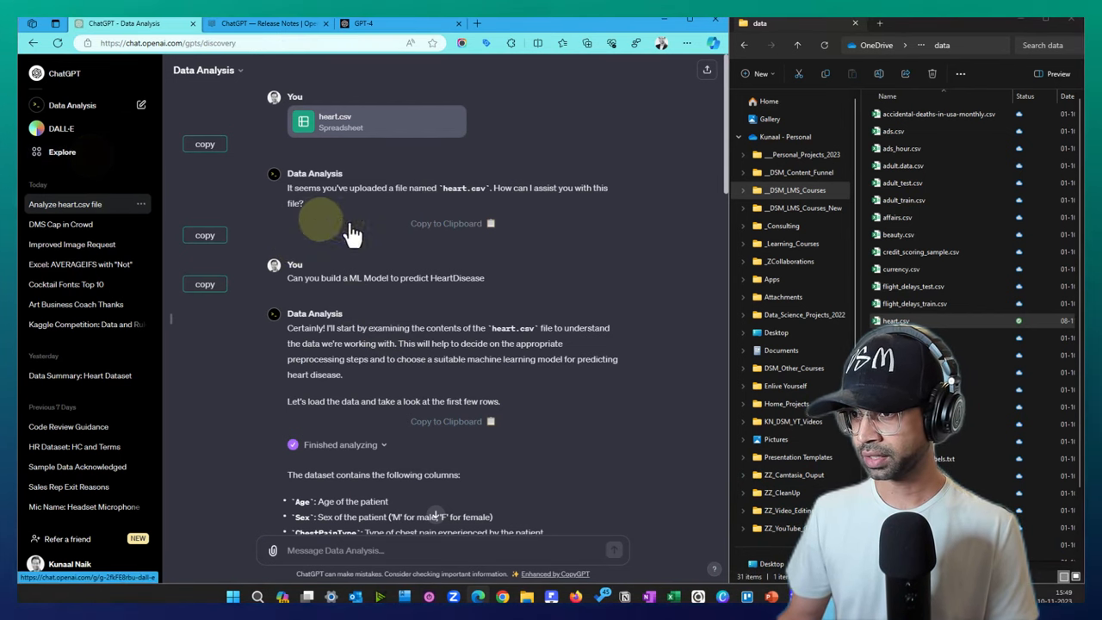
Browse the GPTs explore page listing My GPTs, recently used and OpenAI-made GPTs, ending at the top
click(62, 151)
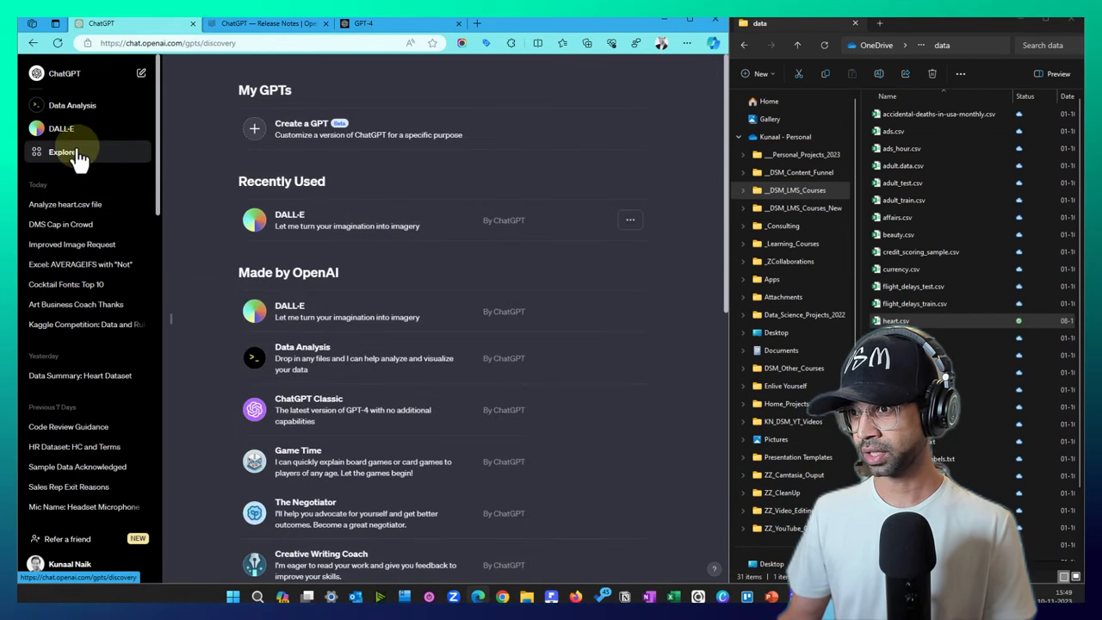
mouse_move(334, 369)
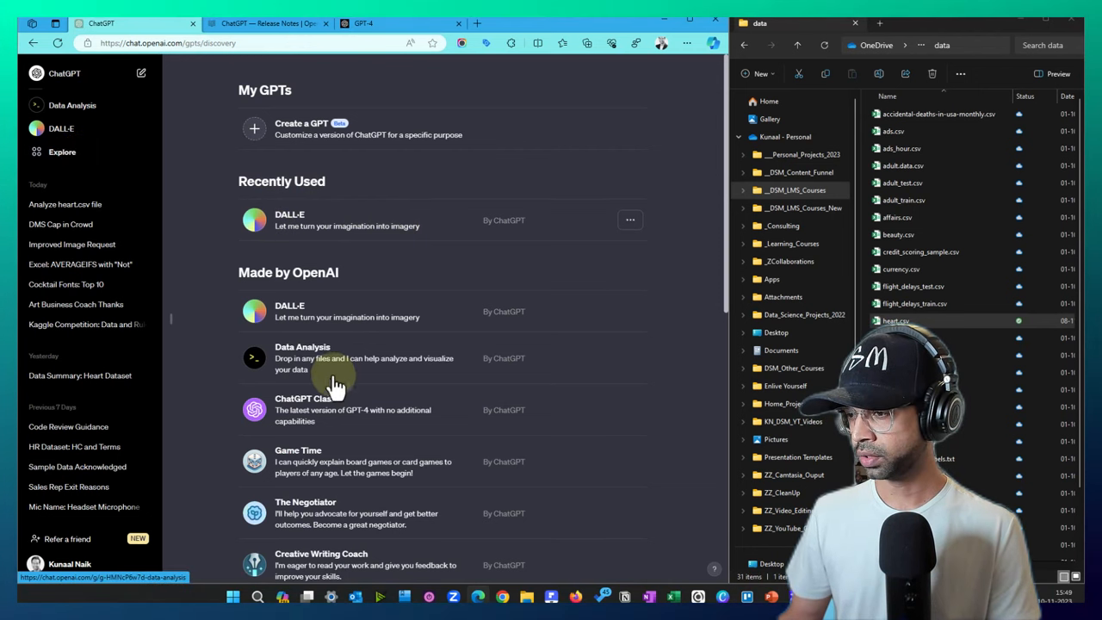
scroll(down, 3)
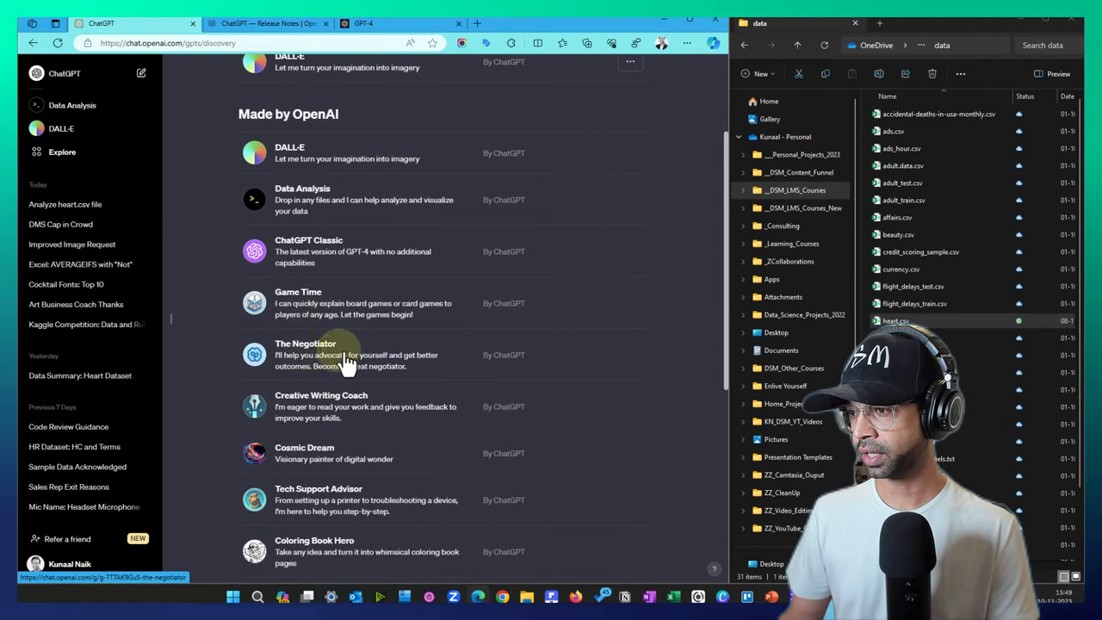
scroll(down, 3)
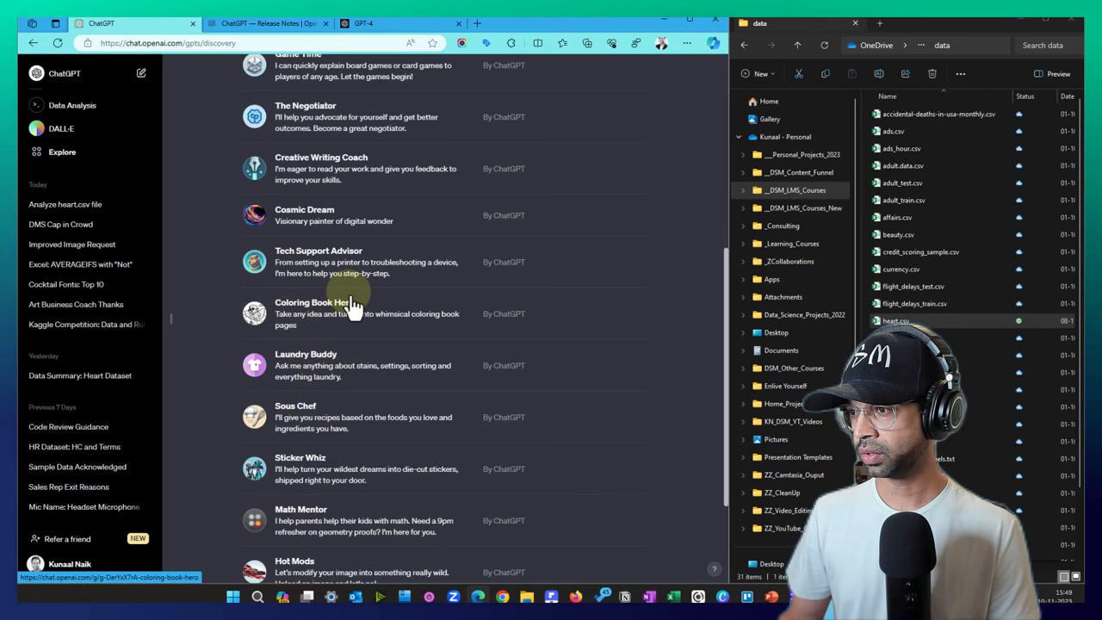
scroll(up, 3)
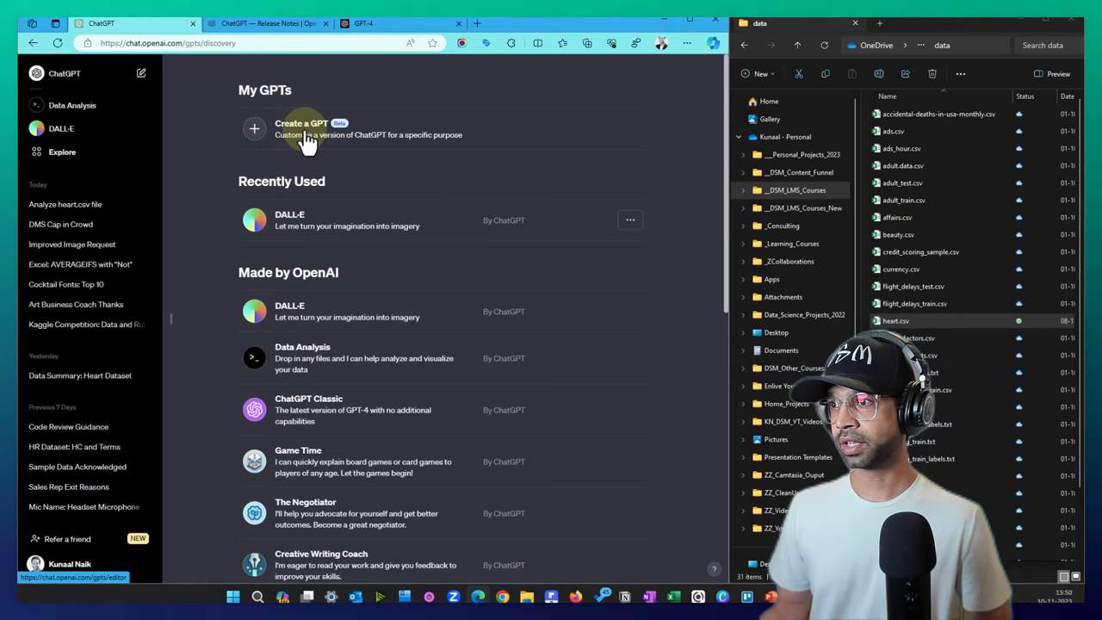
Start a new GPT and describe a Resume Checker that reads PDF and Word resumes, scores each section and recommends improvements
click(302, 129)
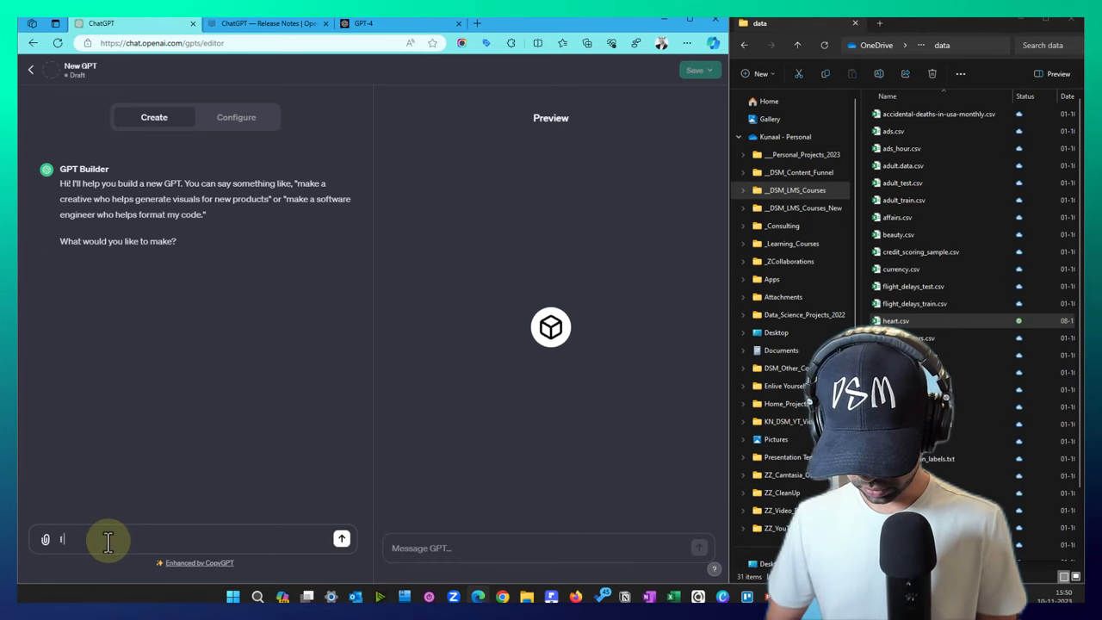
text(I want to build a Re)
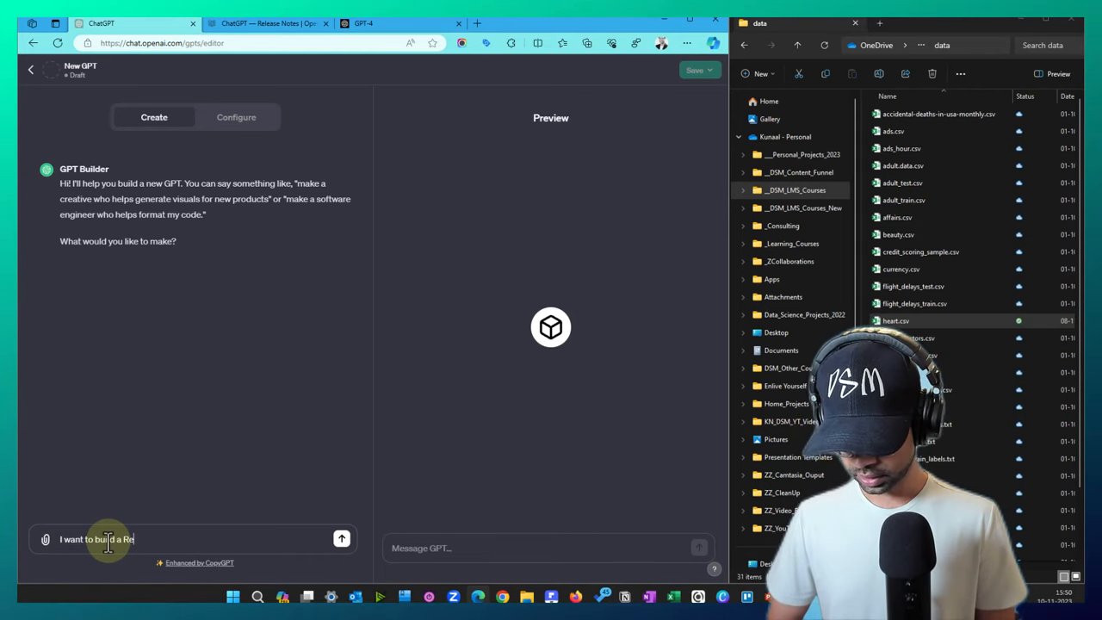
text(sume Checker that)
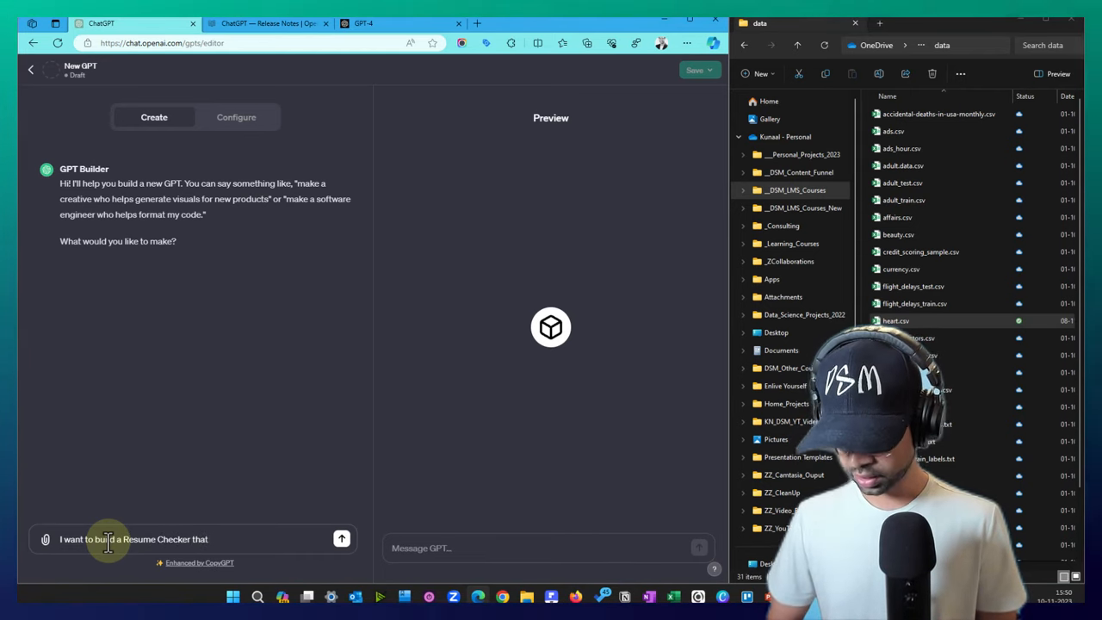
text(read a PDF)
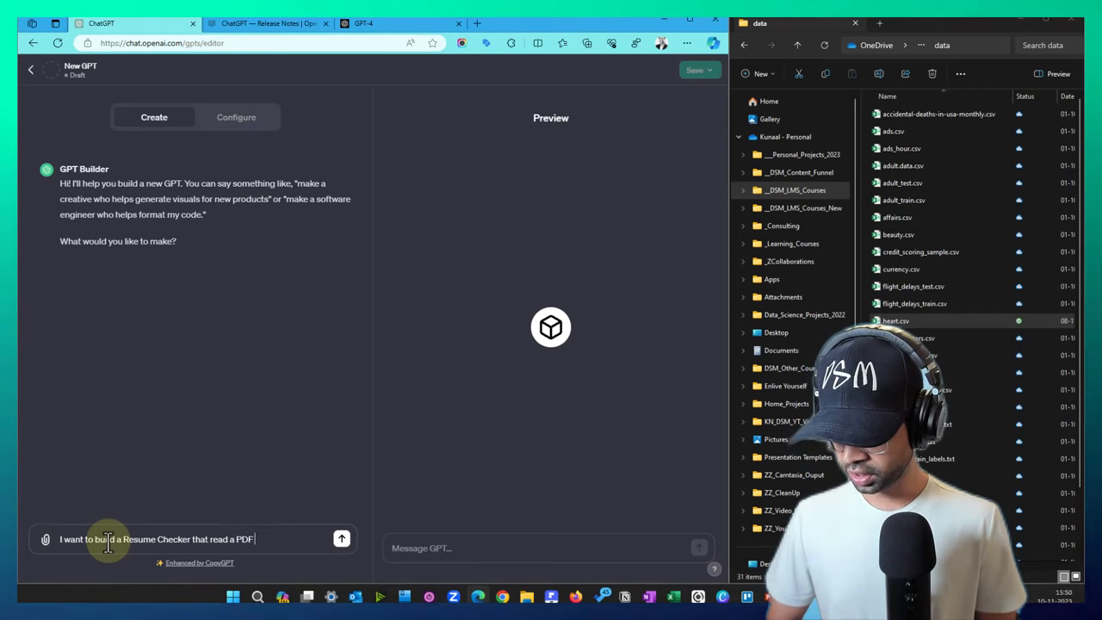
text(and Word Resum)
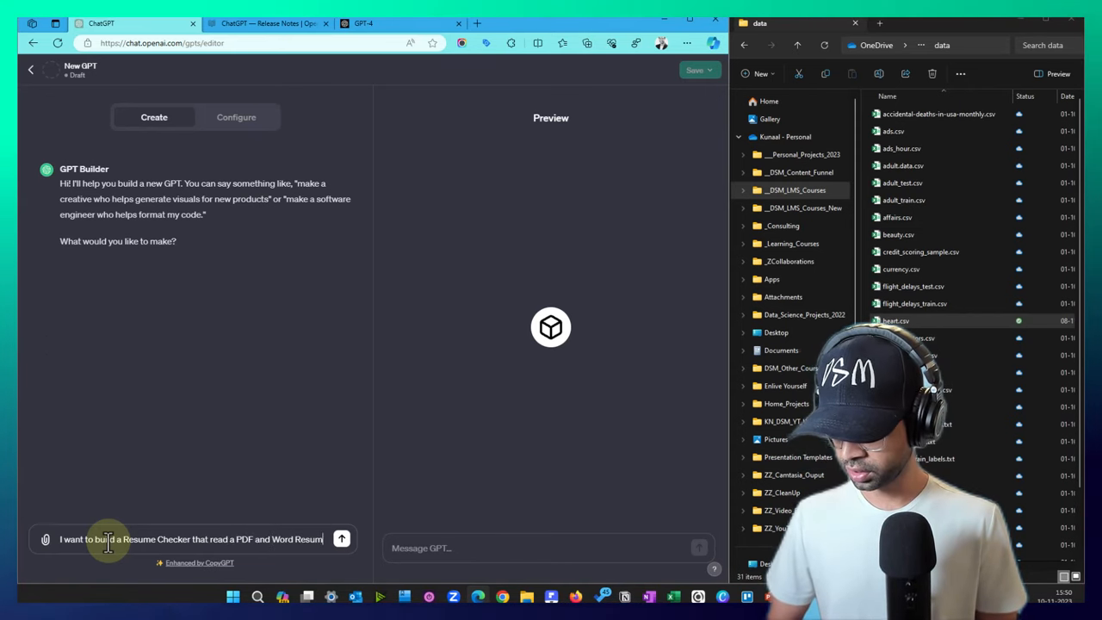
text(Then provide score for ea)
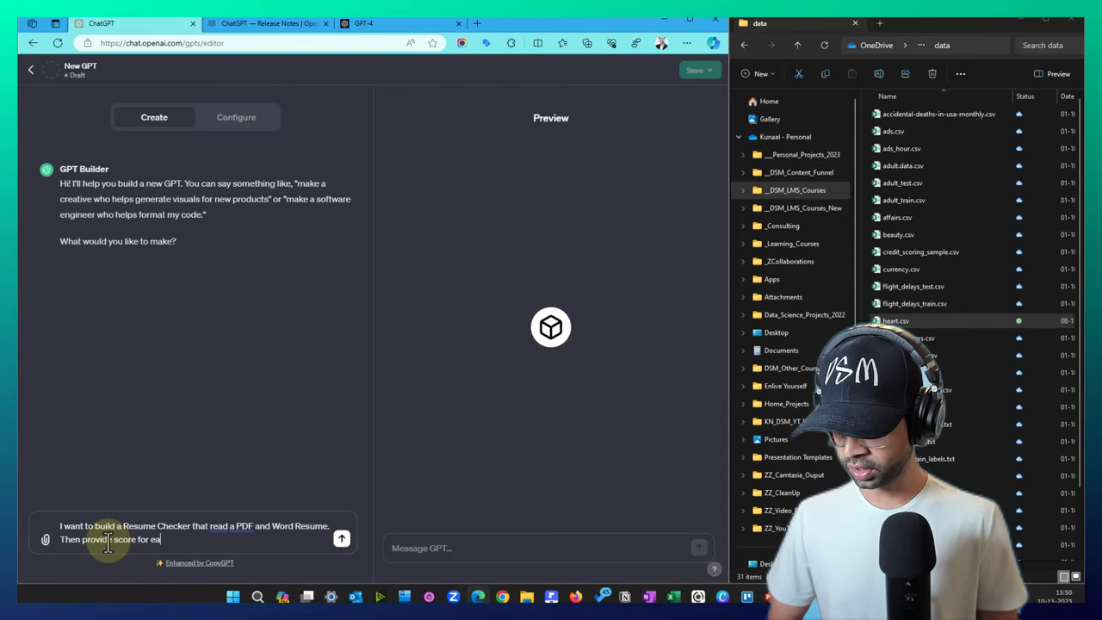
text(ch section. And also provide)
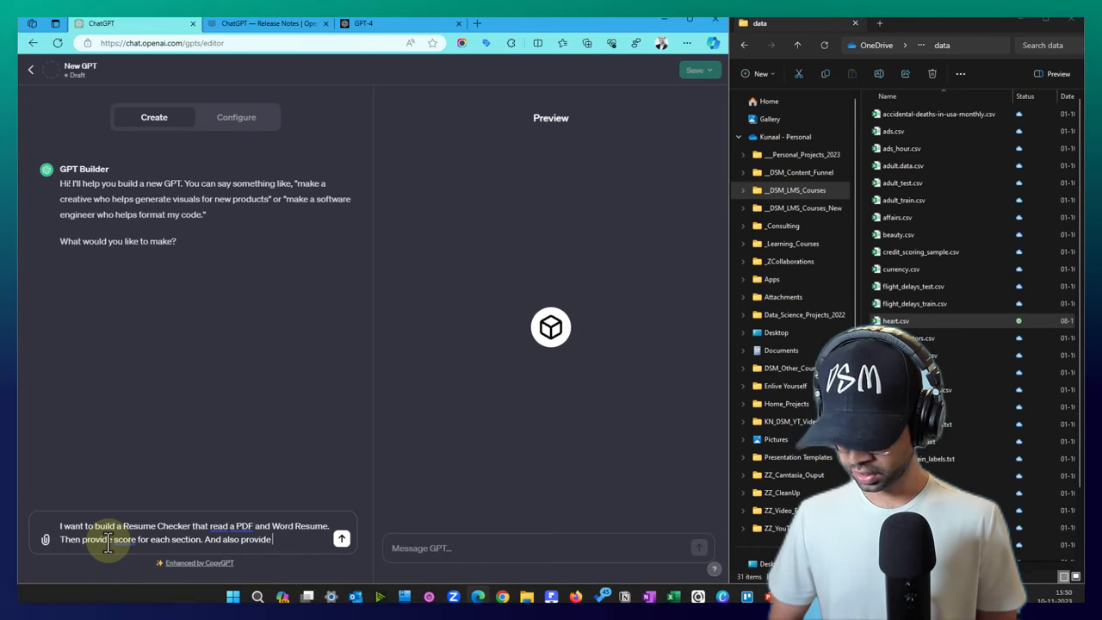
text(recommendation to)
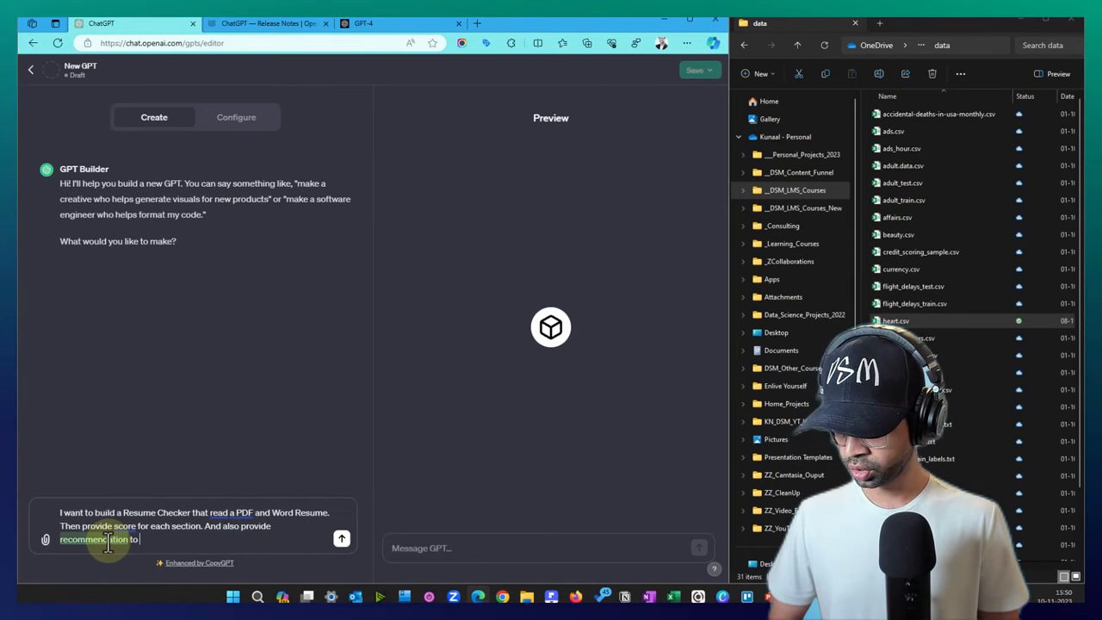
text(ensure the sco)
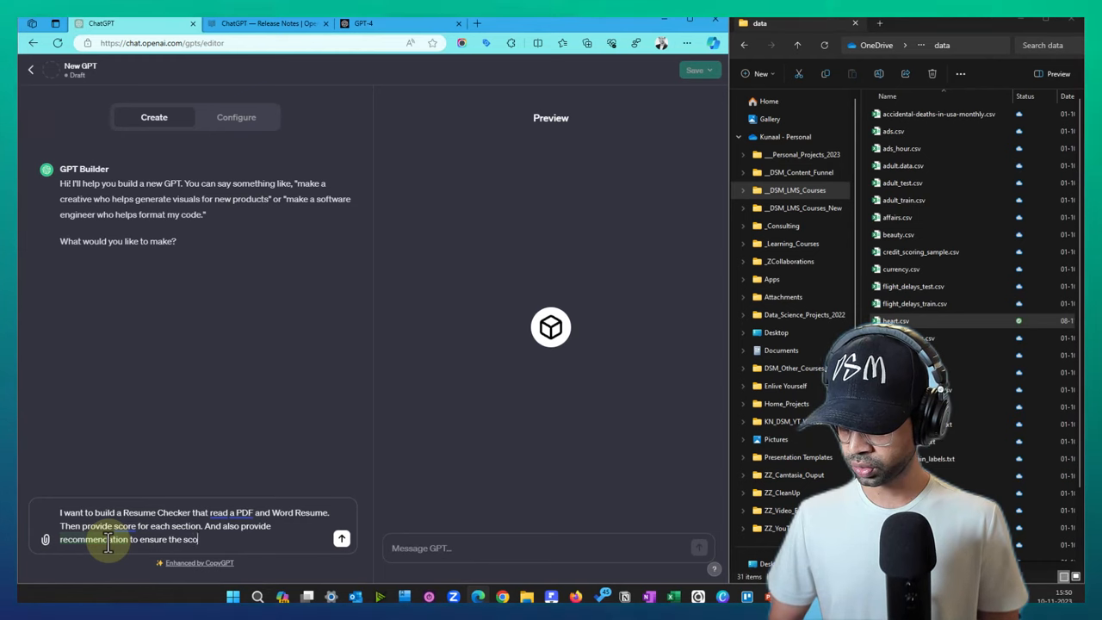
text(re is high.)
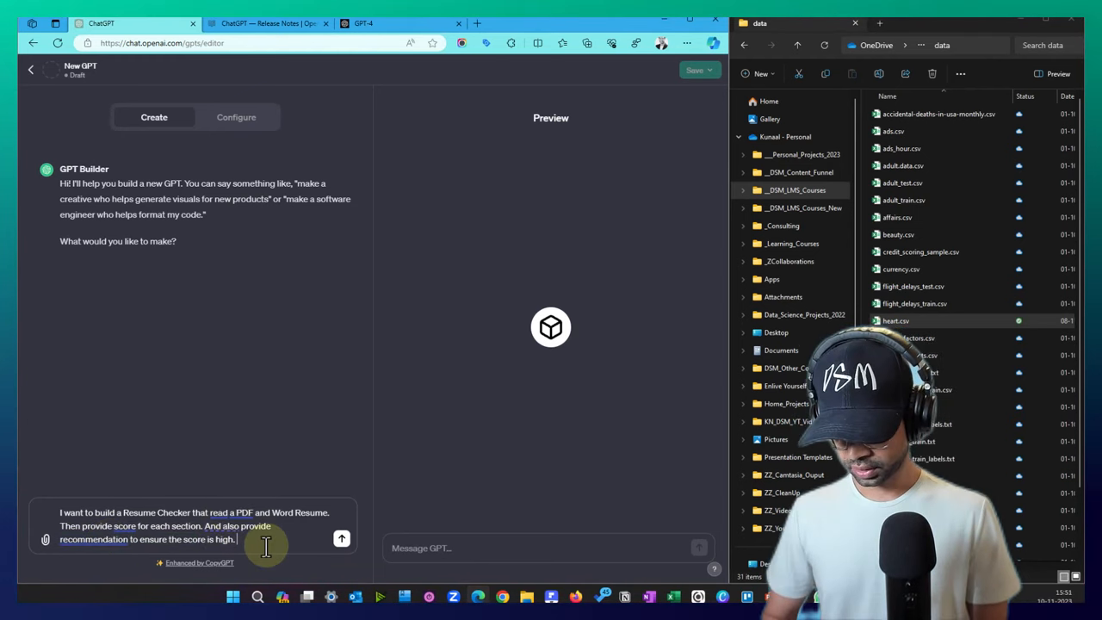
Add that it should match the resume to a user-provided job description, and send the idea to the builder
text(I als)
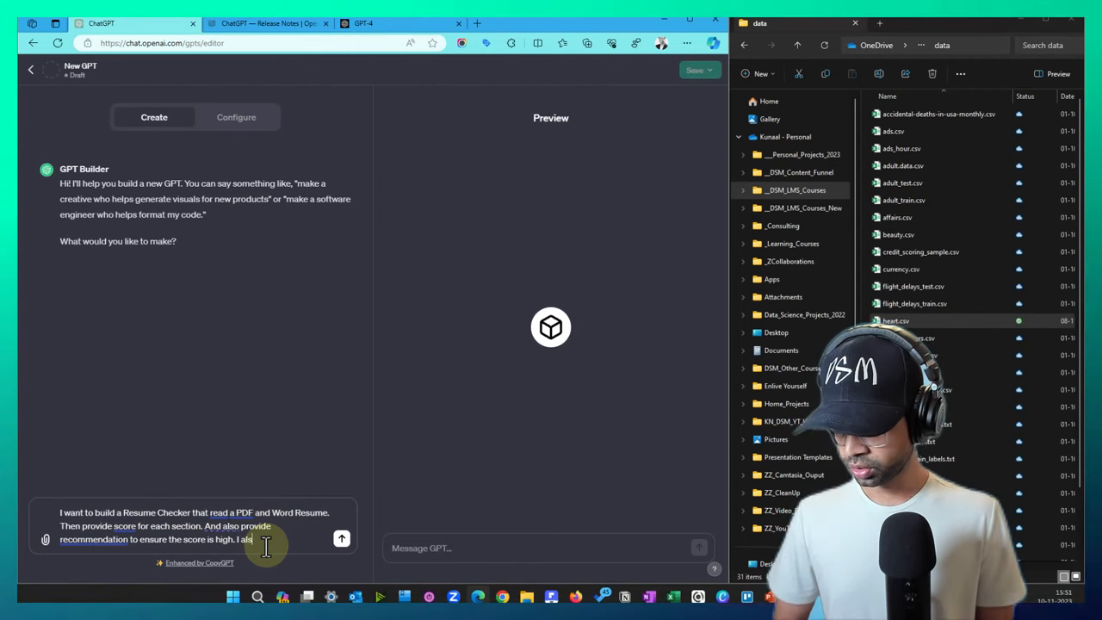
text(want it to ensure)
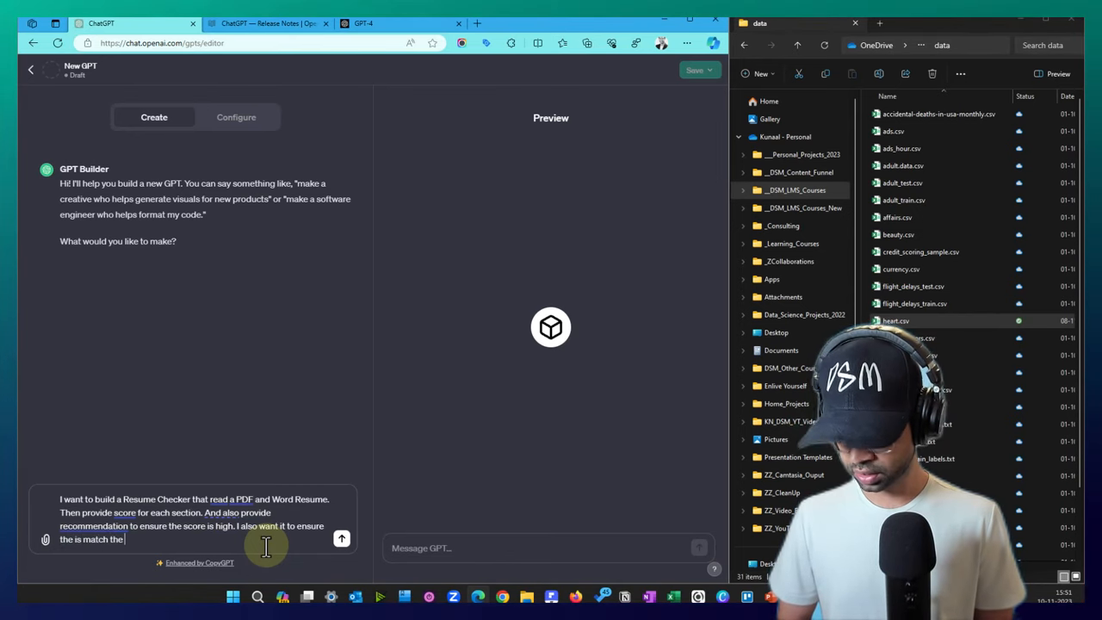
text(Job Description pro)
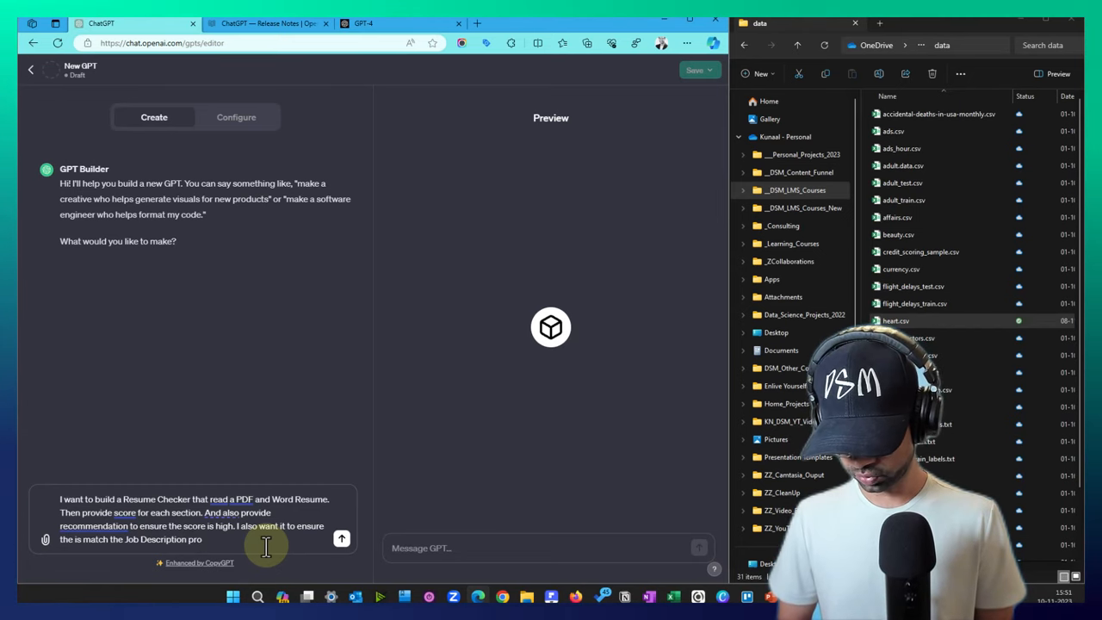
text(vided by the user)
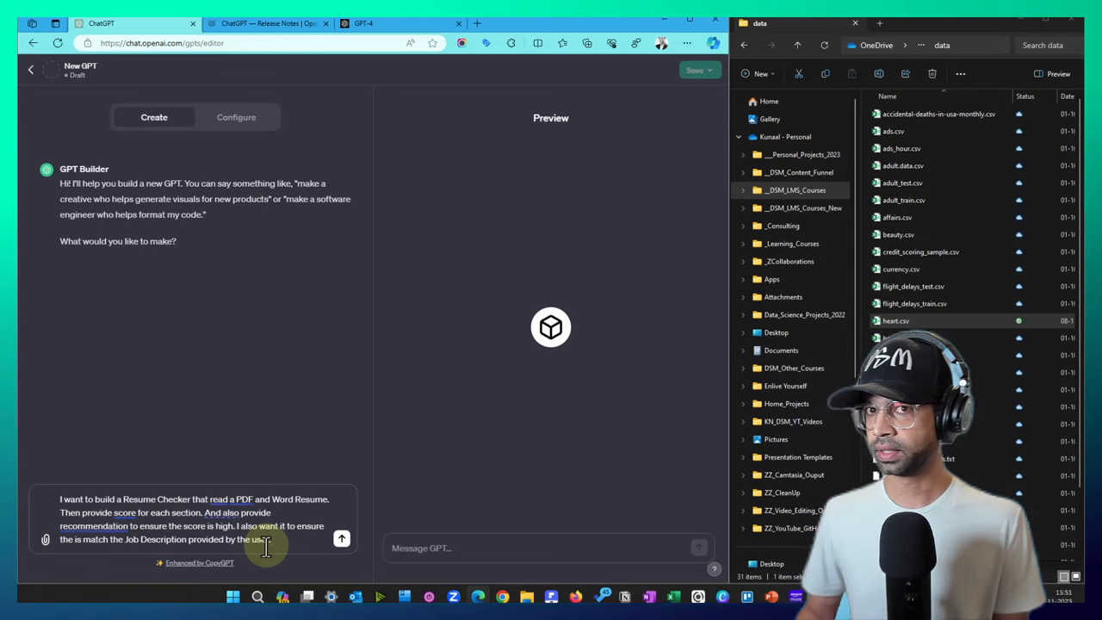
click(341, 537)
text(Can we limit this to the field of Data Scie)
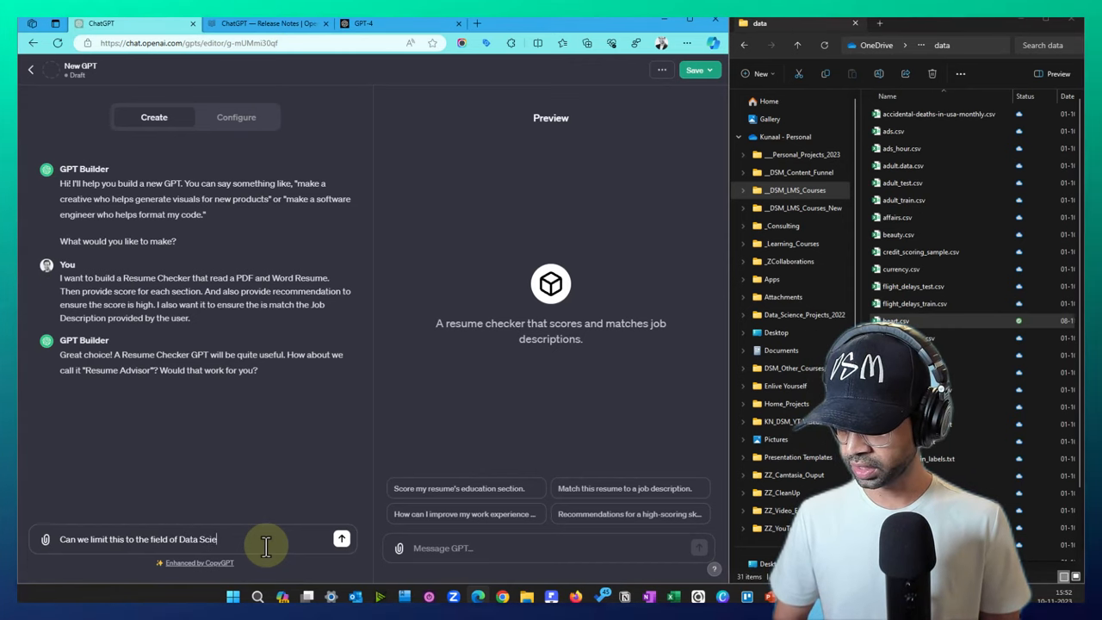
Ask the builder to limit the checker to Data Science, Machine Learning and Generative AI resumes
text(, machine Learning and)
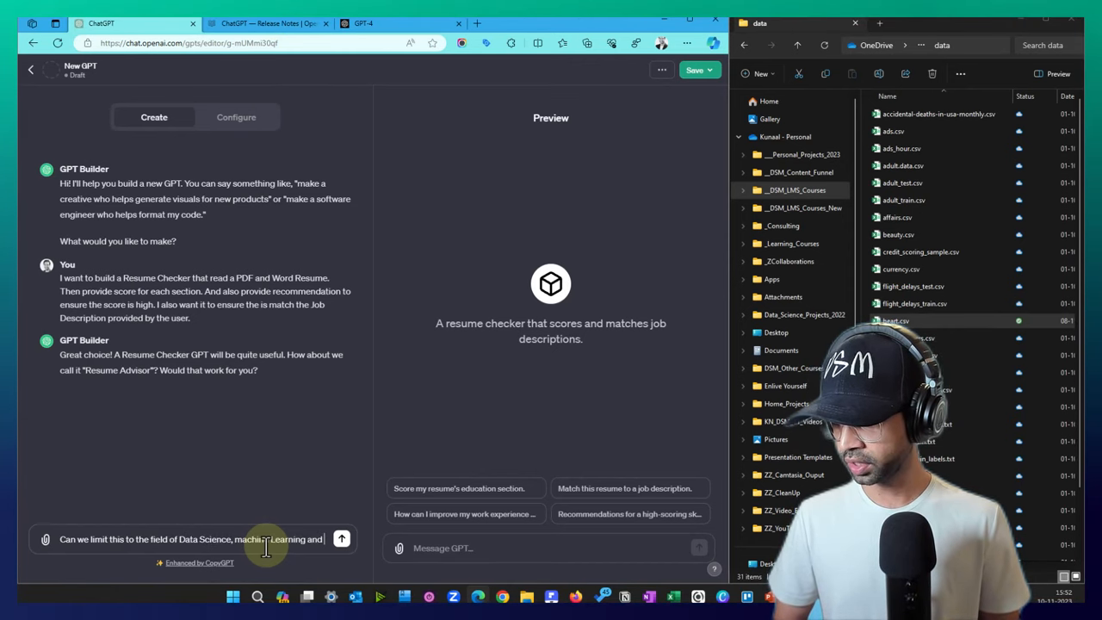
text(G)
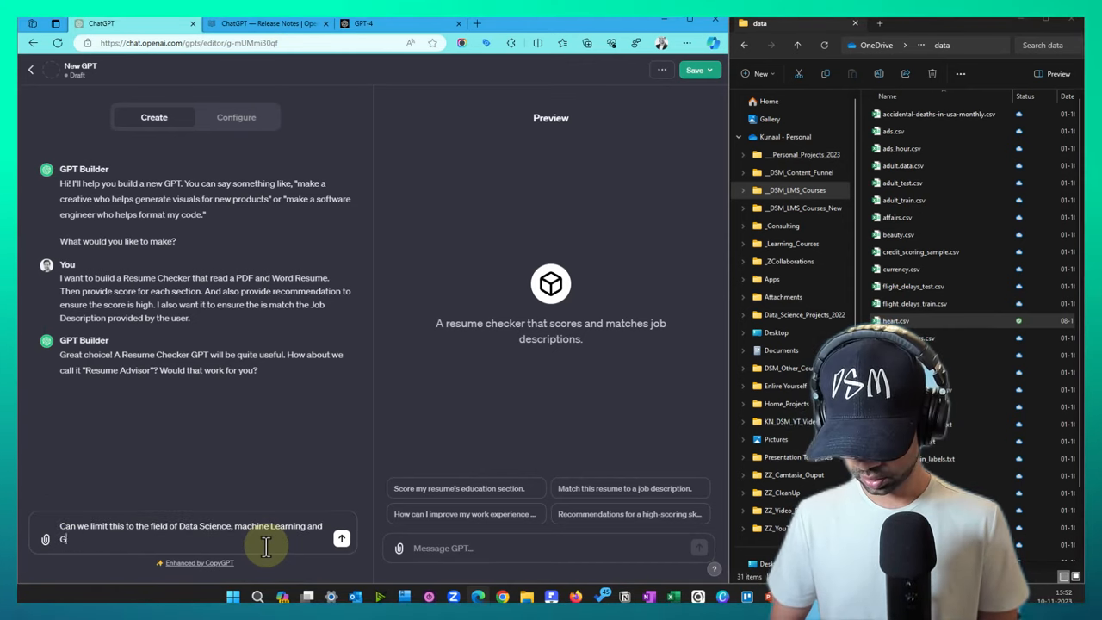
text(enerative AI)
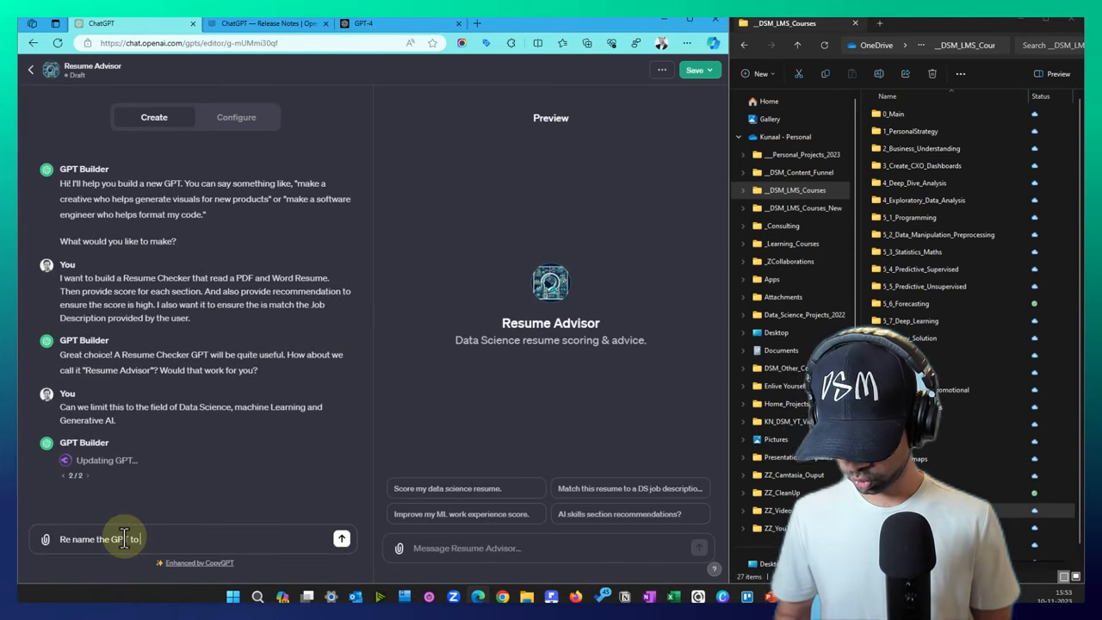
Request the GPT be renamed to "Data Science Resume Co-Pilot" instead of "Data Science Resume Advisor"
text("Data Science Resume A")
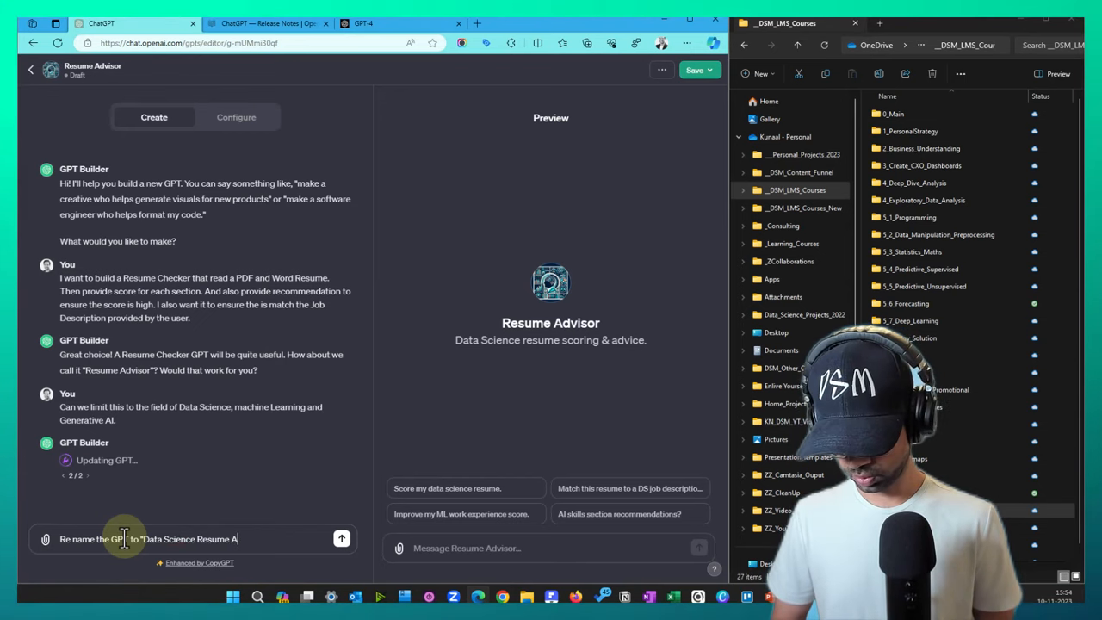
text(dvisor")
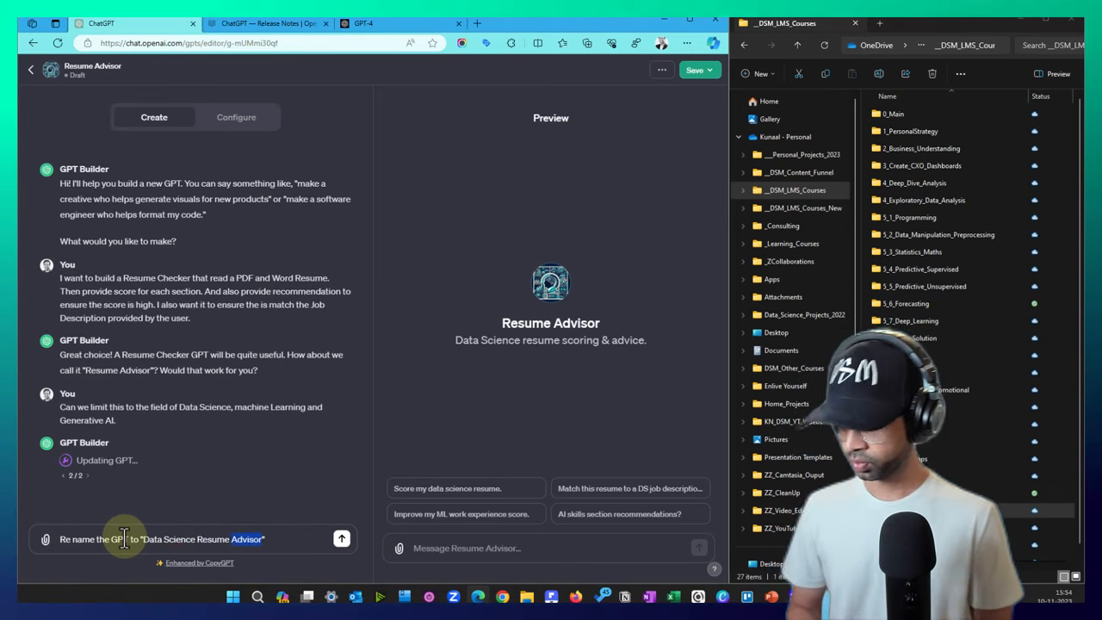
text(Co-Pilot)
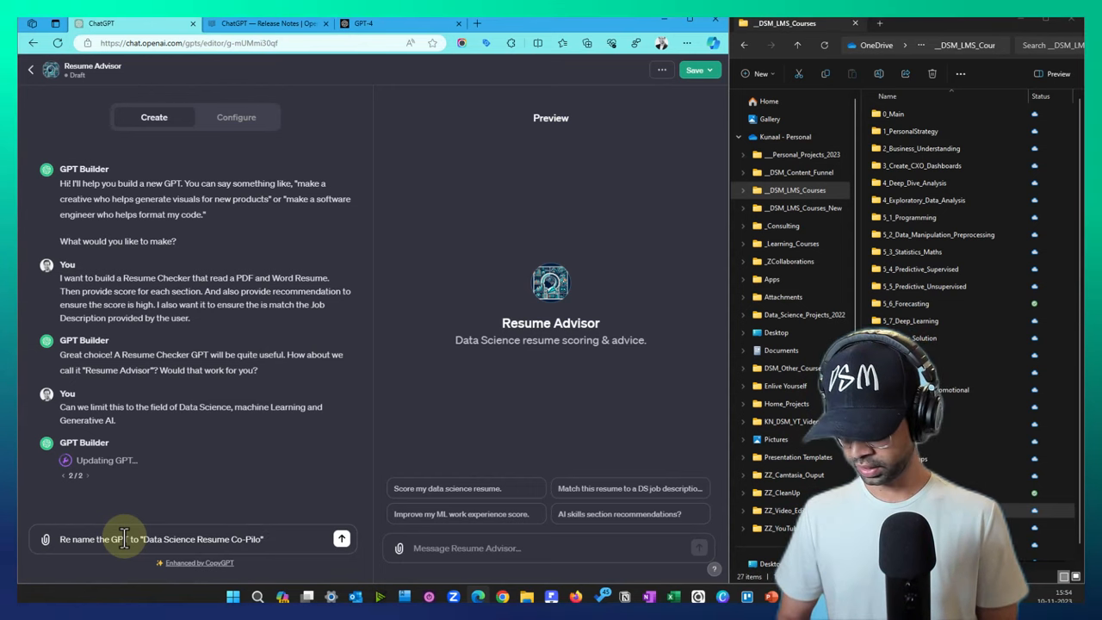
click(341, 537)
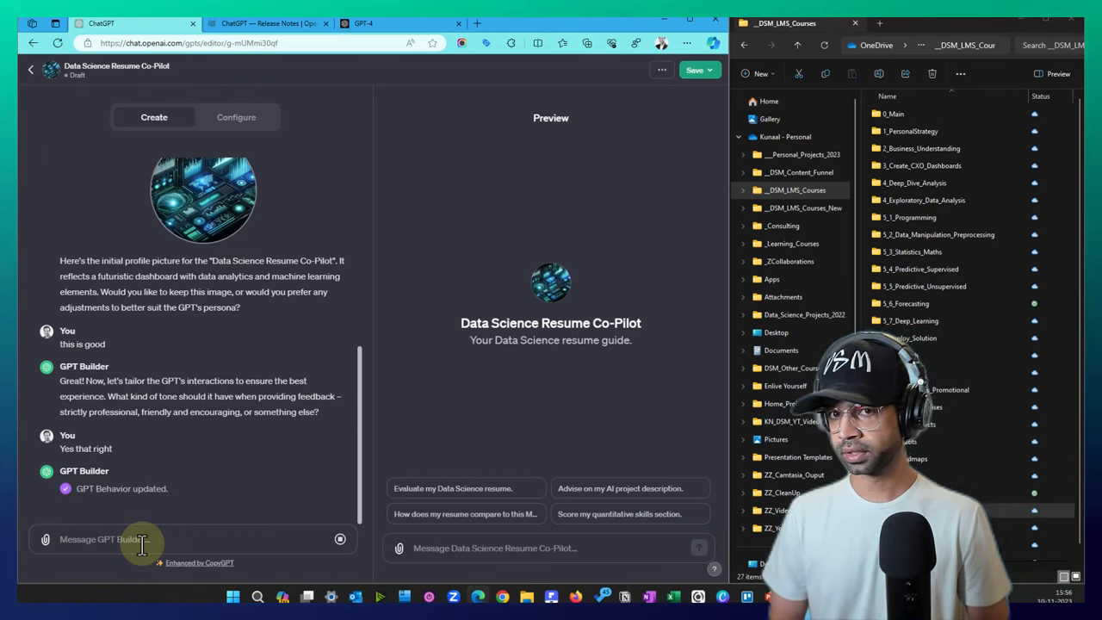
Tell the builder project recommendations should be top priority so users do very well in interviews
text(I would want to recommend projects as the highest priority so as to)
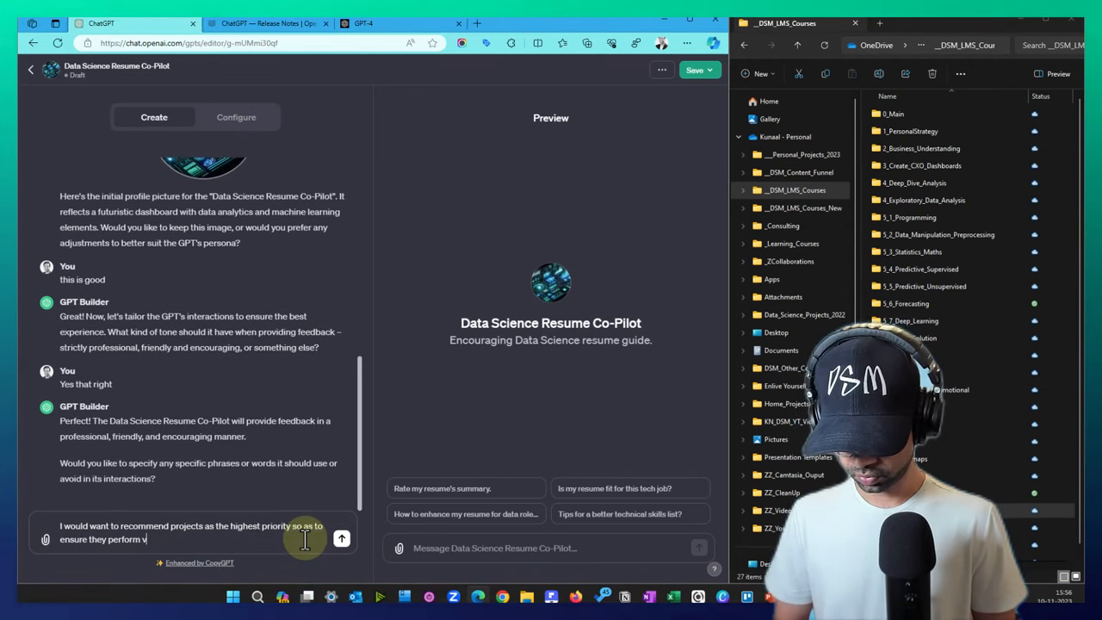
text(ery well in inte)
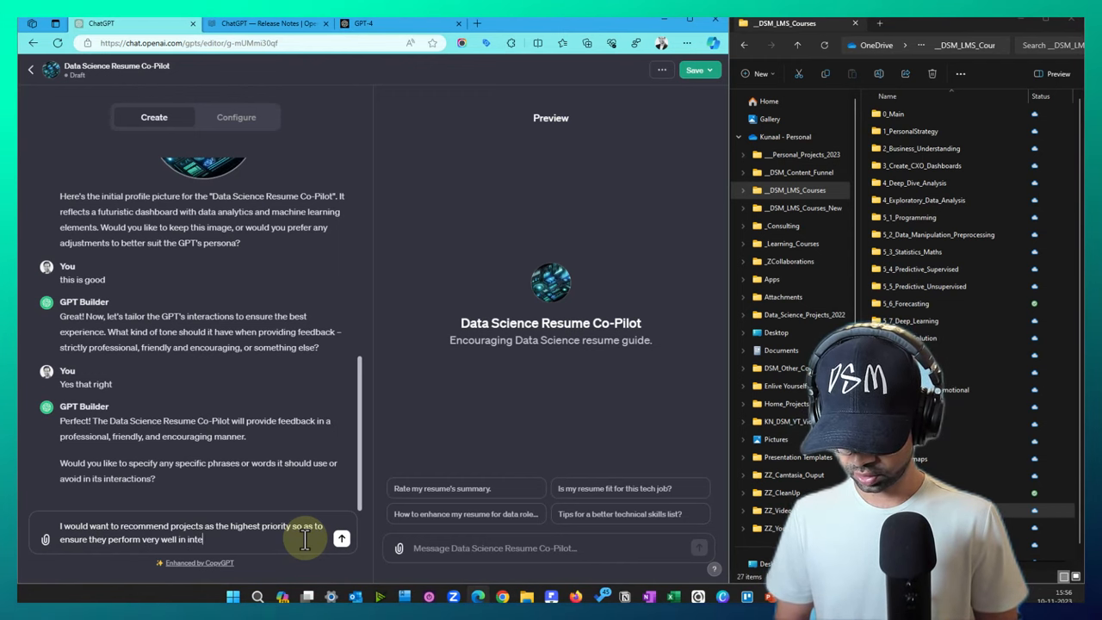
click(341, 538)
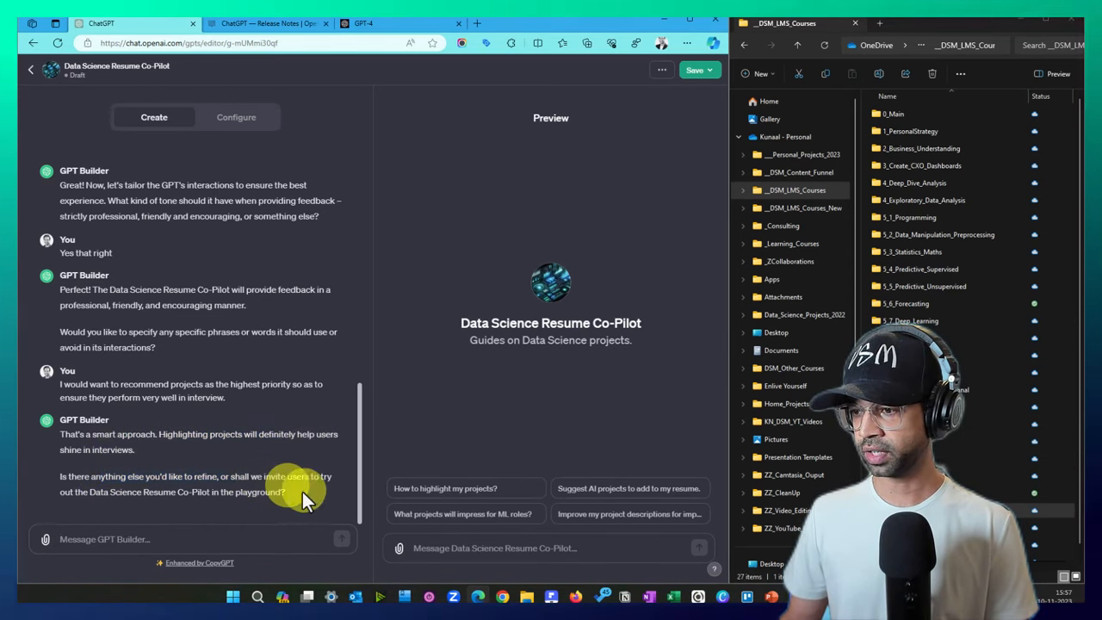
Begin drafting an instruction to always review project points in Google X Y Z format
text(Alwa)
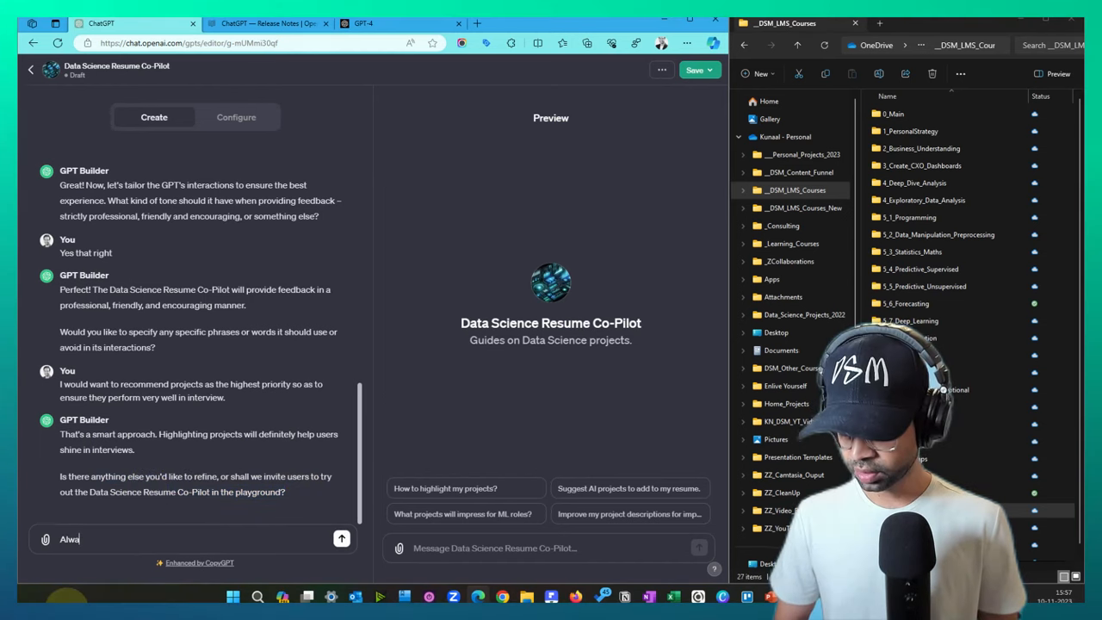
text(ys review)
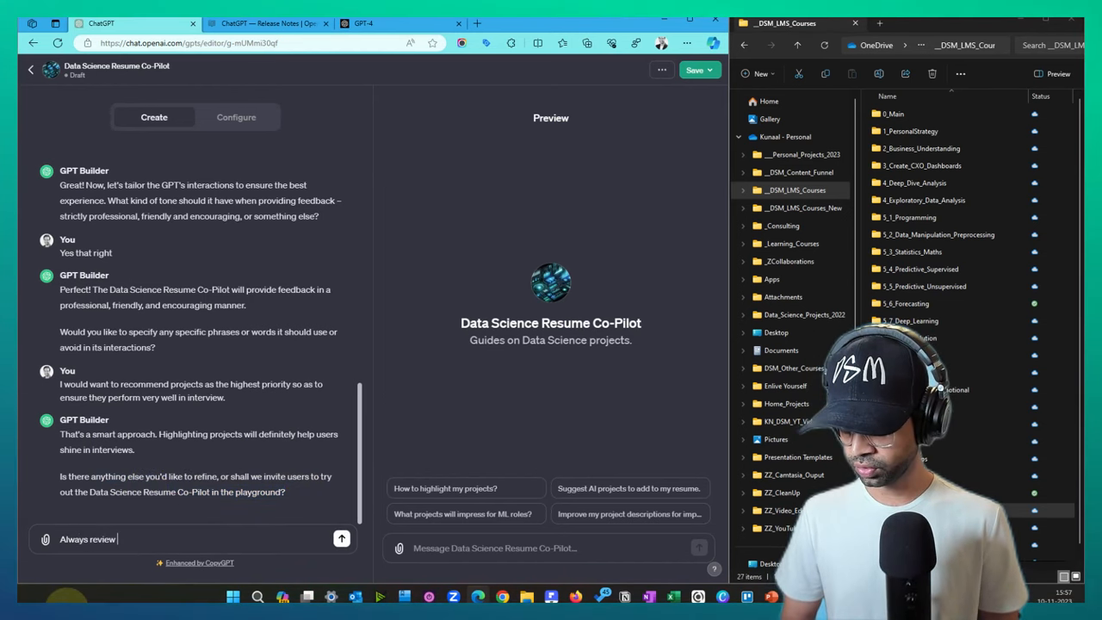
text(the Project points to be in the)
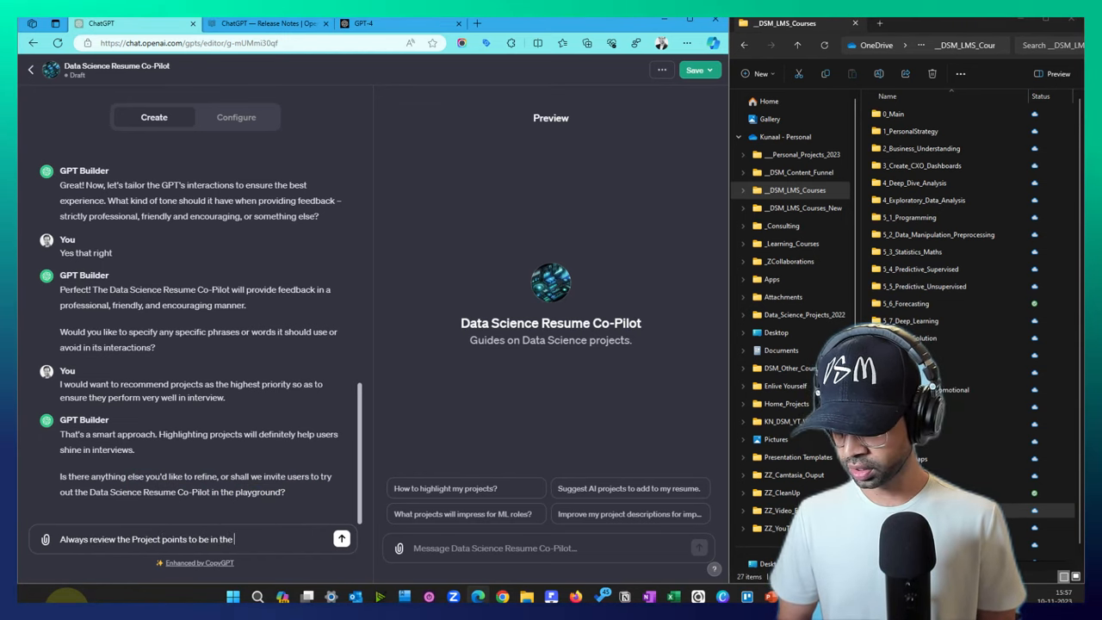
text(Google X Y)
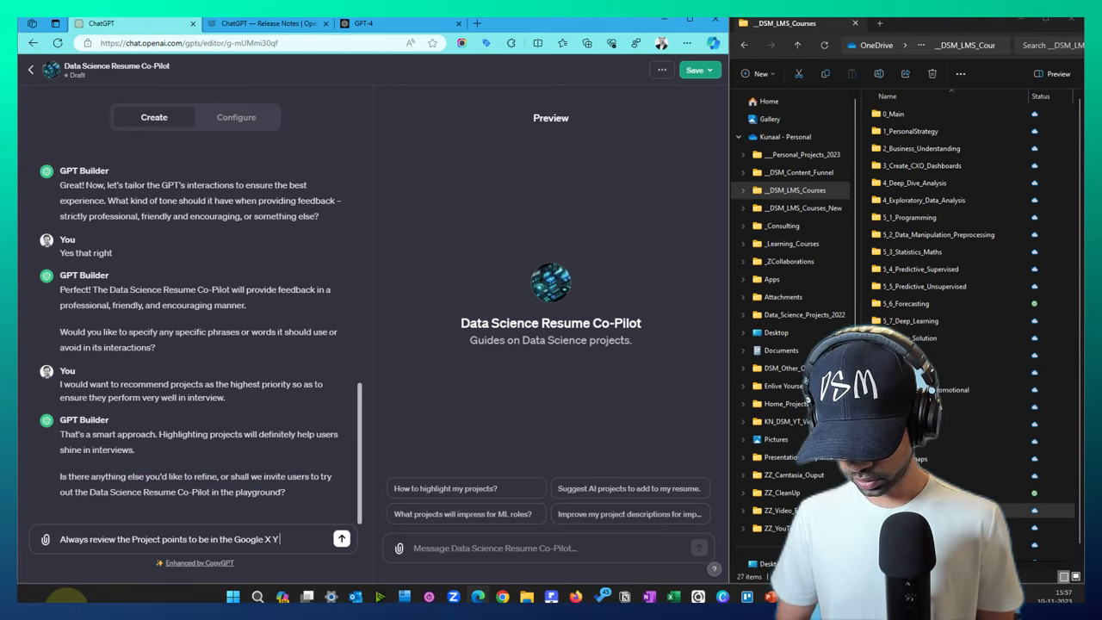
text(Z Format)
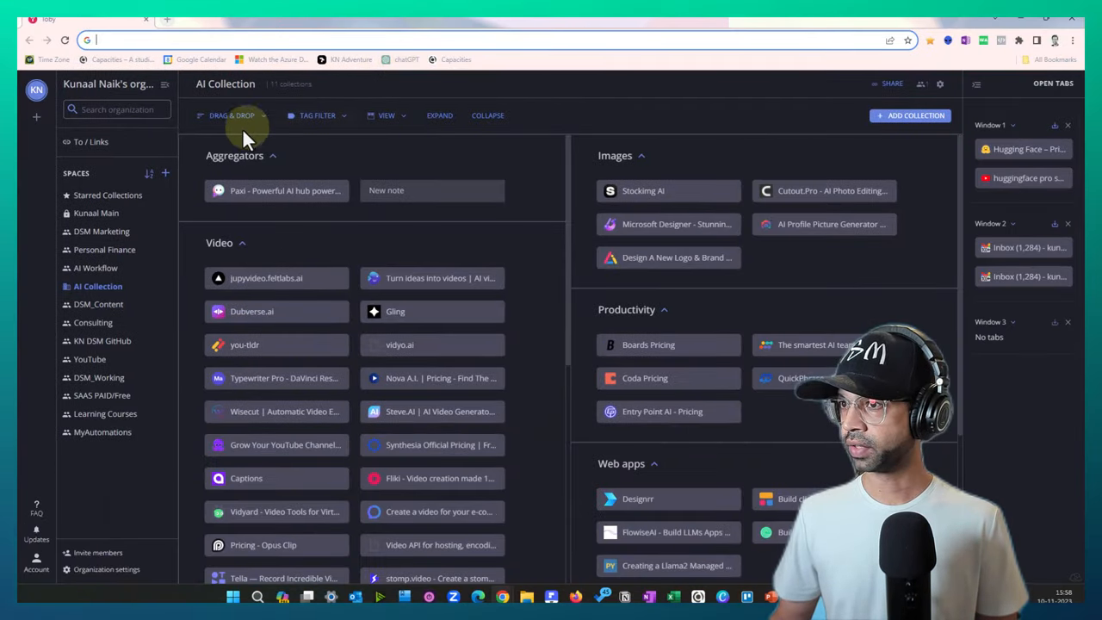
Search Google for the Google XYZ format and expand the full AI summary explaining it
text(google x y)
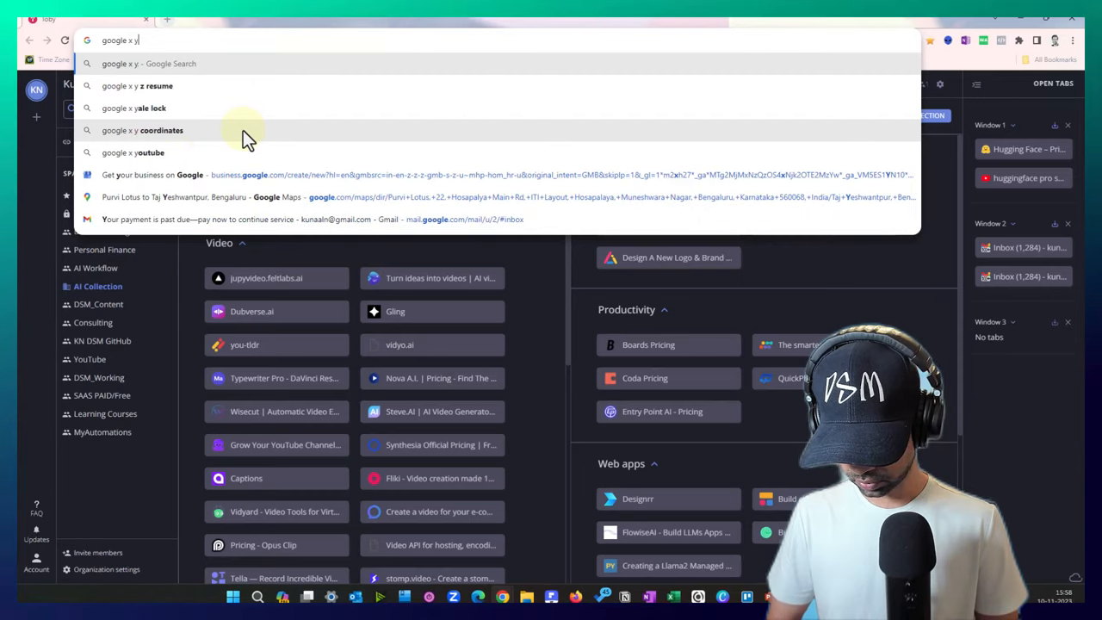
key(Return)
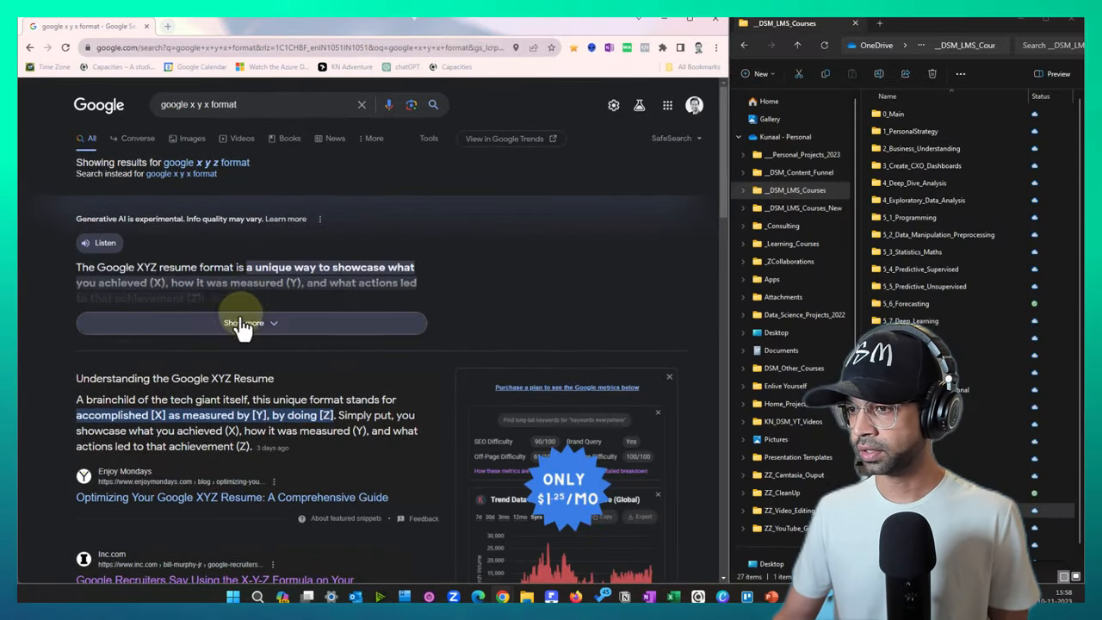
click(245, 324)
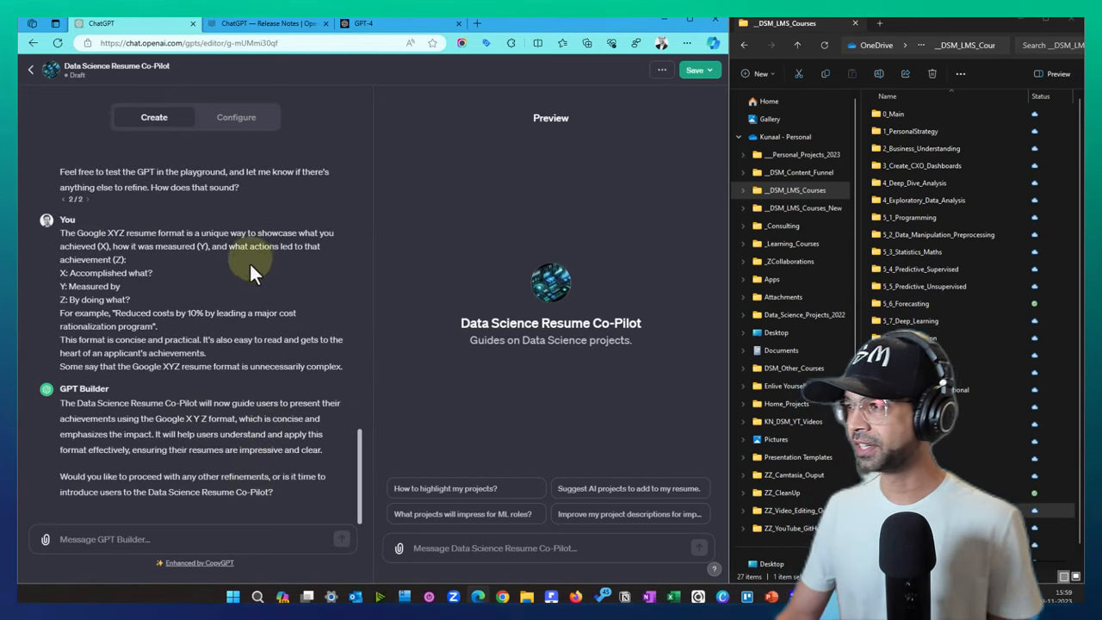
mouse_move(606, 138)
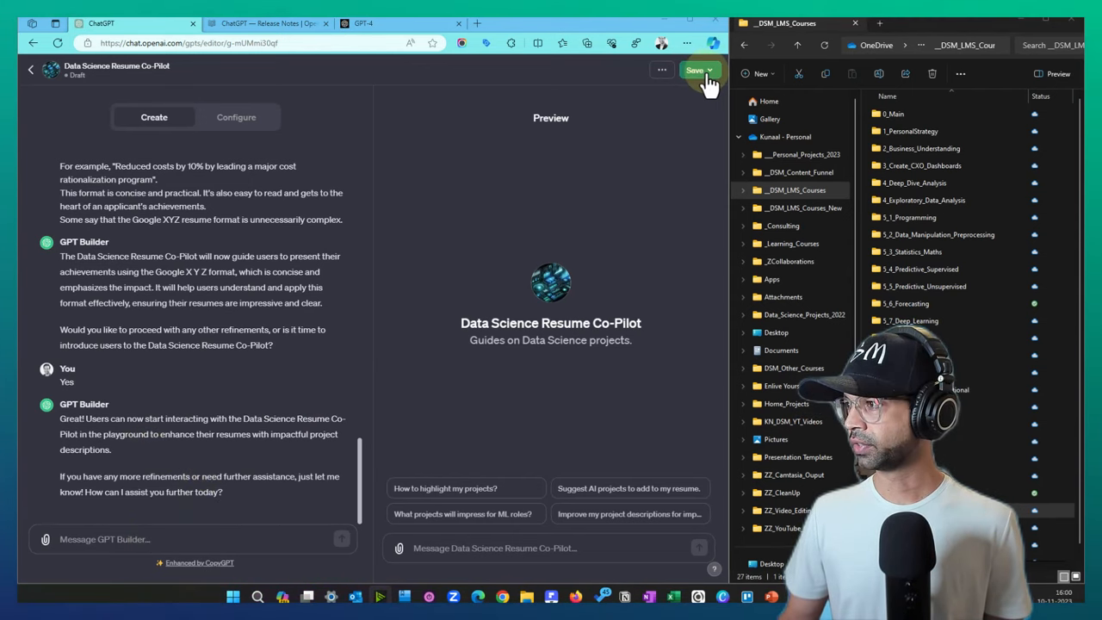
Save the Data Science Resume Co-Pilot and publish it publicly for everyone
click(696, 69)
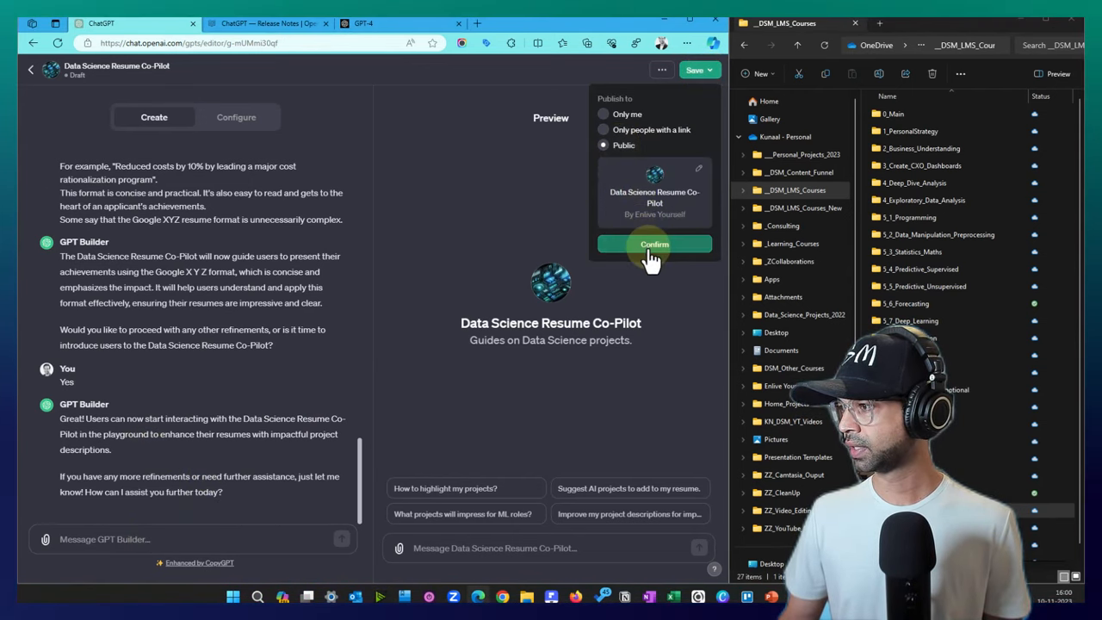
click(655, 244)
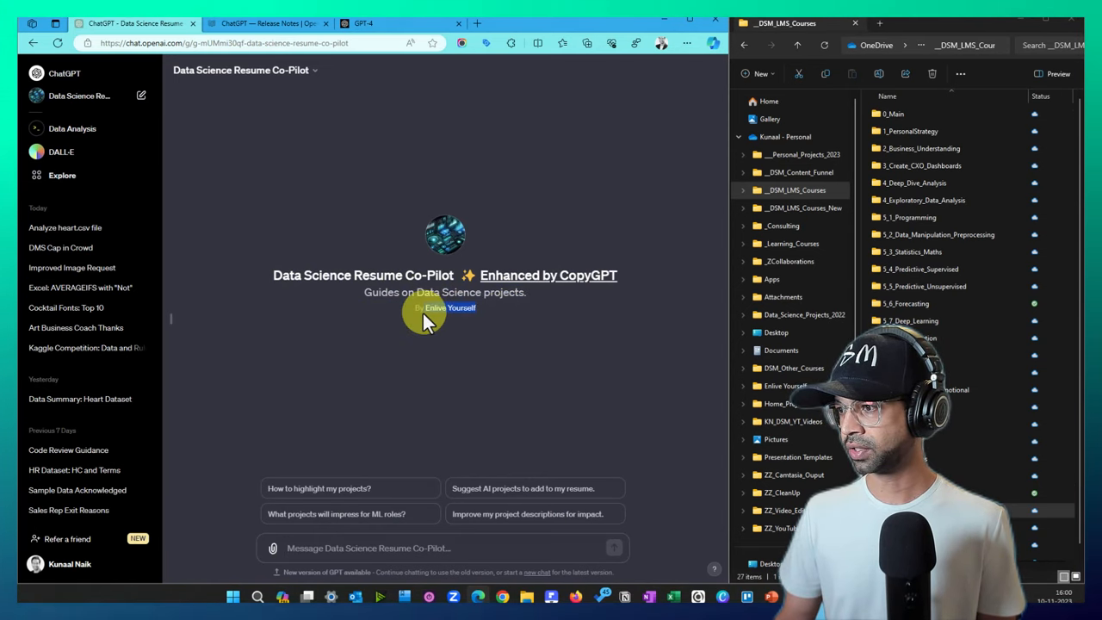
mouse_move(493, 334)
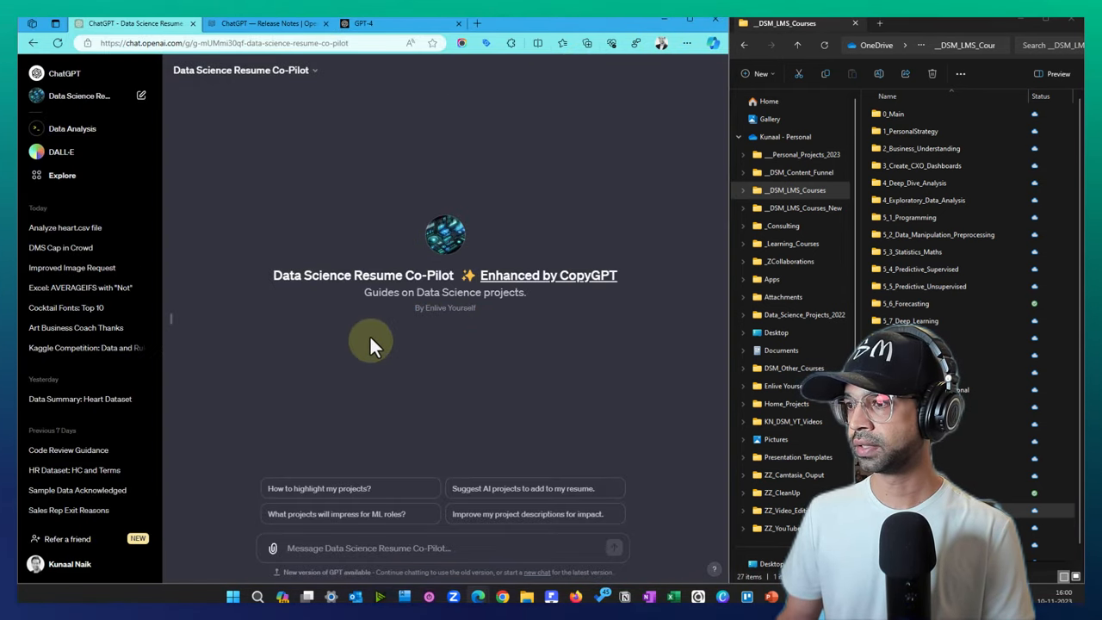
mouse_move(388, 534)
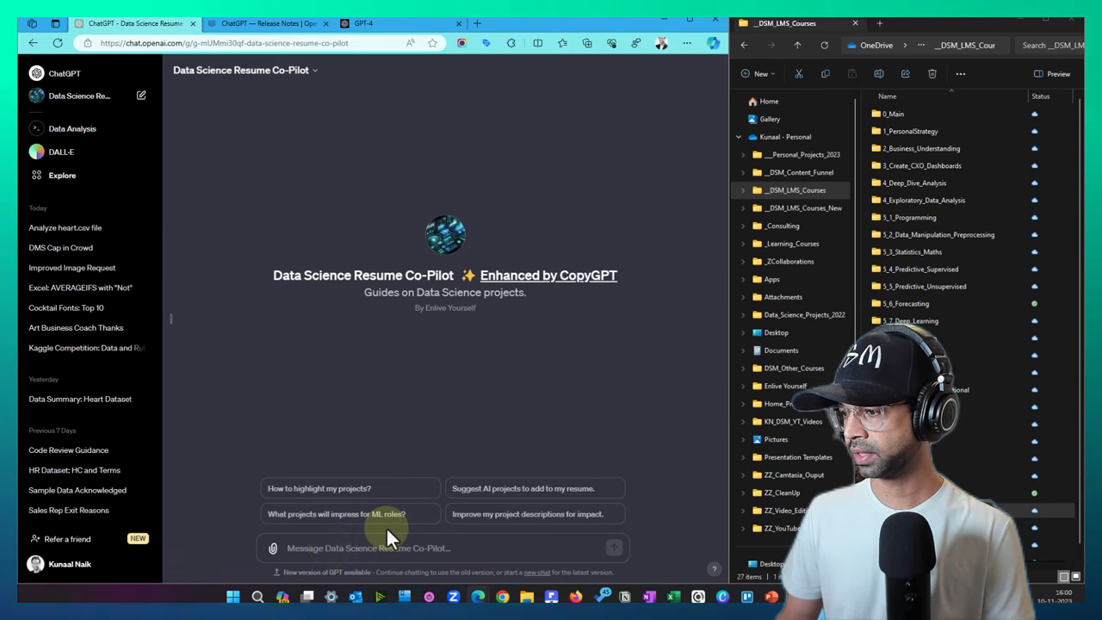
Focus the Co-Pilot's message box and browse File Explorer toward the resume folder
click(927, 286)
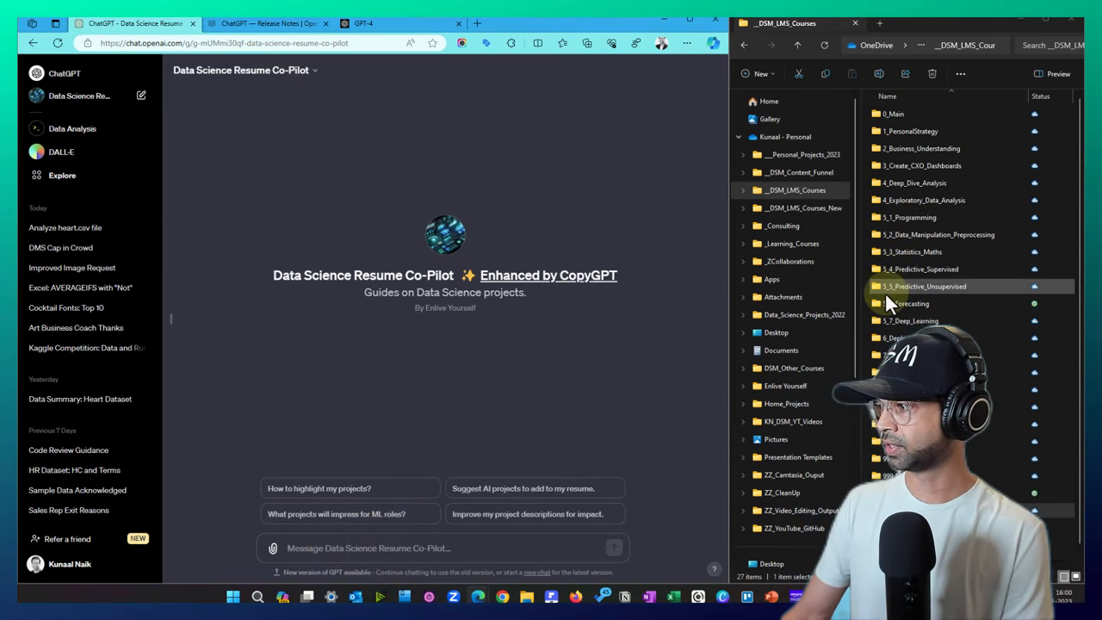
click(802, 155)
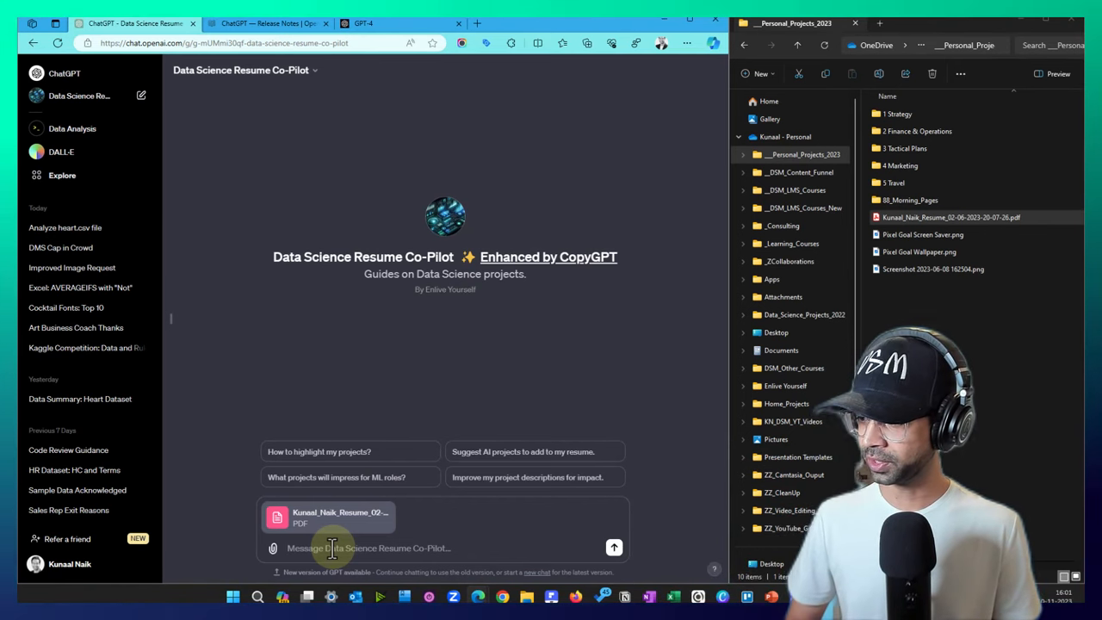
Send the attached resume PDF and review the XYZ-format rewrites of its project bullets
click(614, 548)
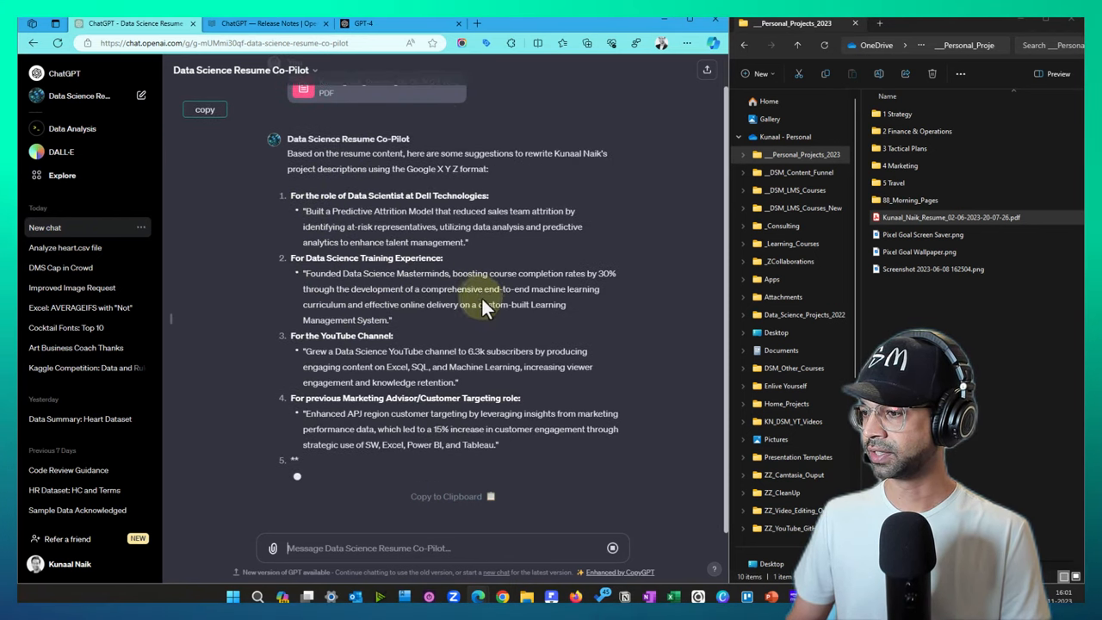
scroll(up, 3)
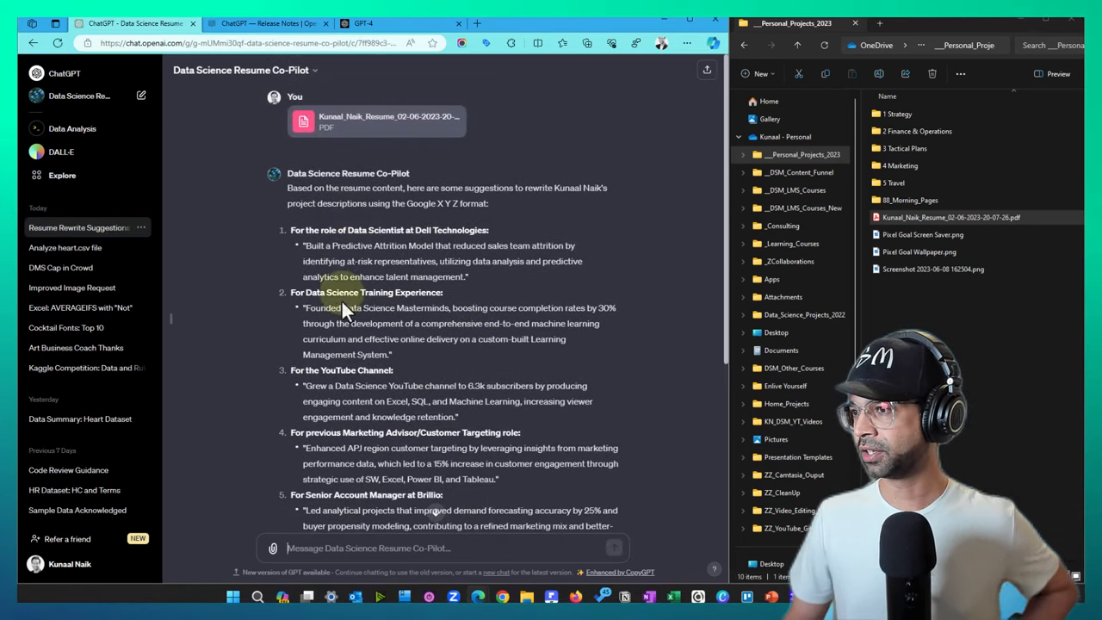
scroll(down, 3)
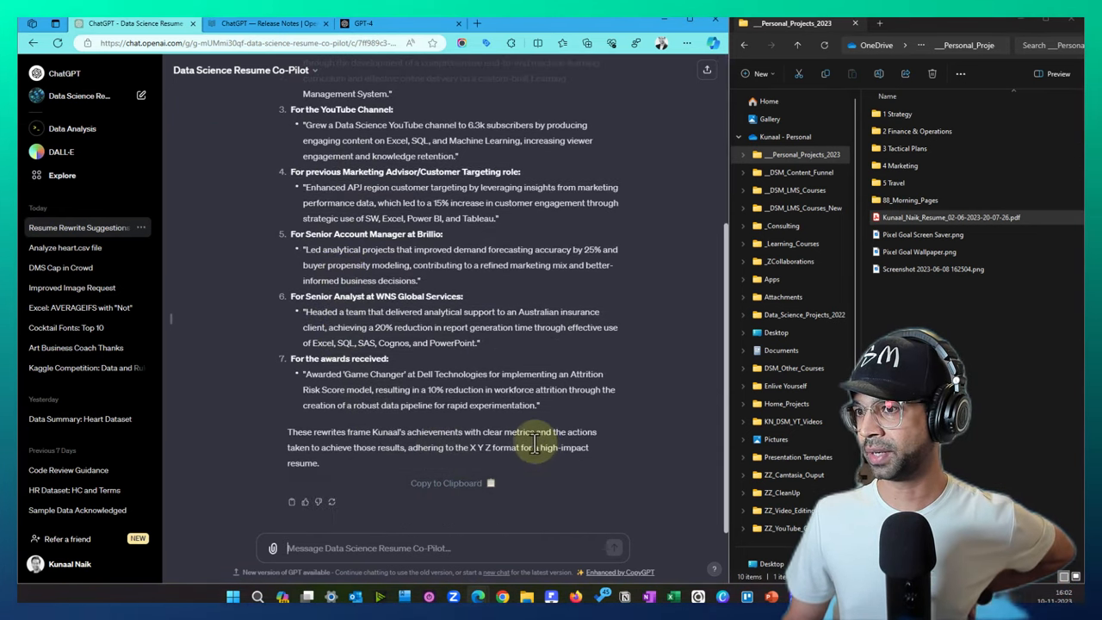
mouse_move(440, 430)
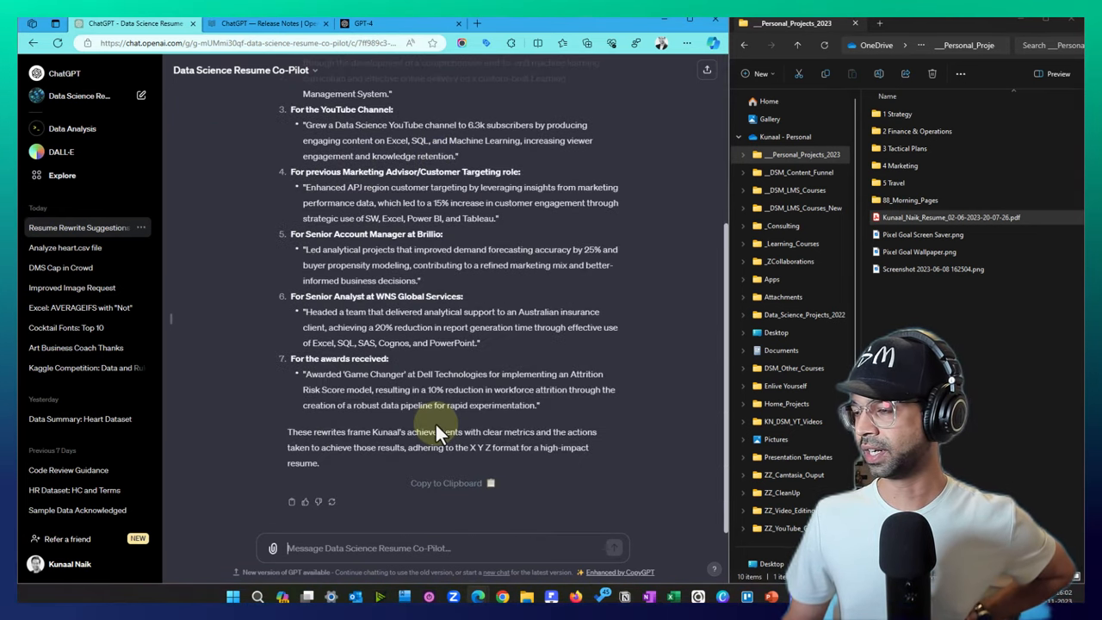
scroll(up, 3)
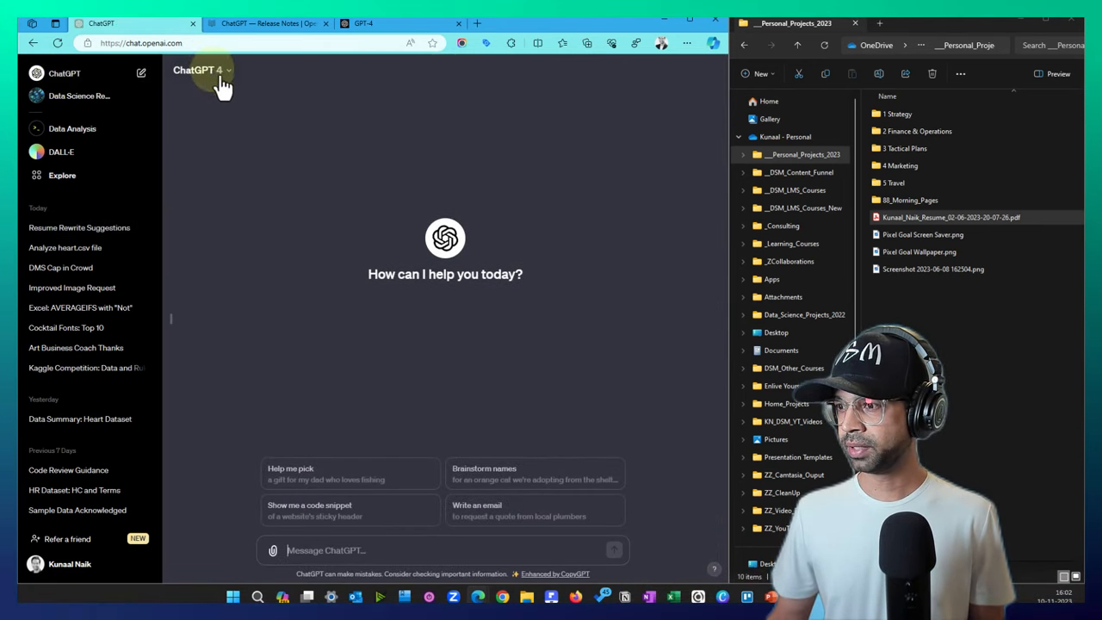
mouse_move(343, 451)
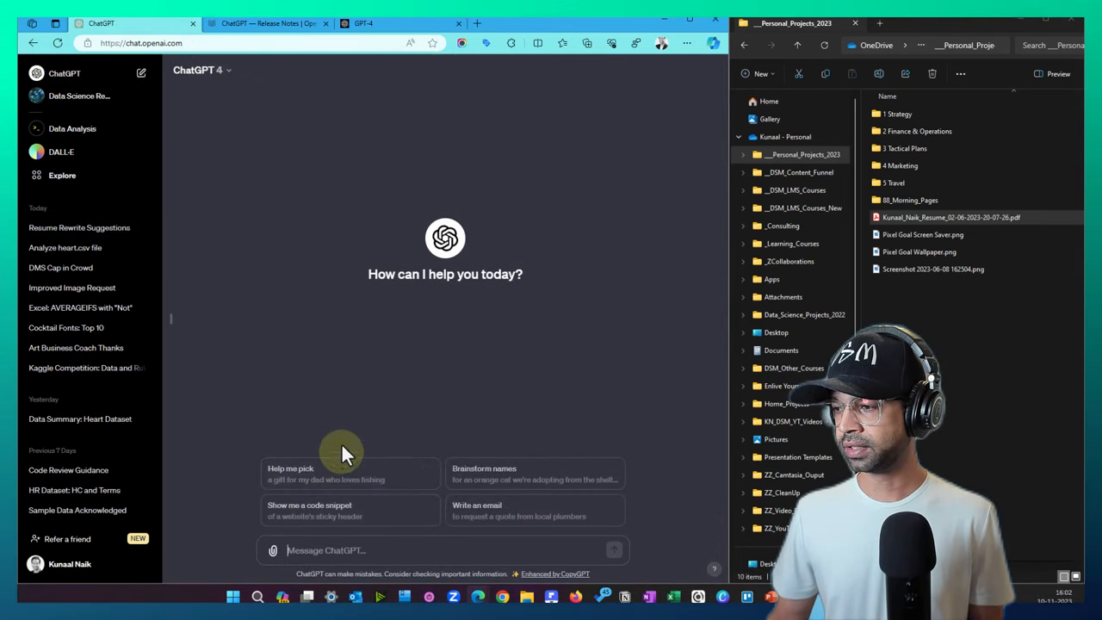
mouse_move(290, 172)
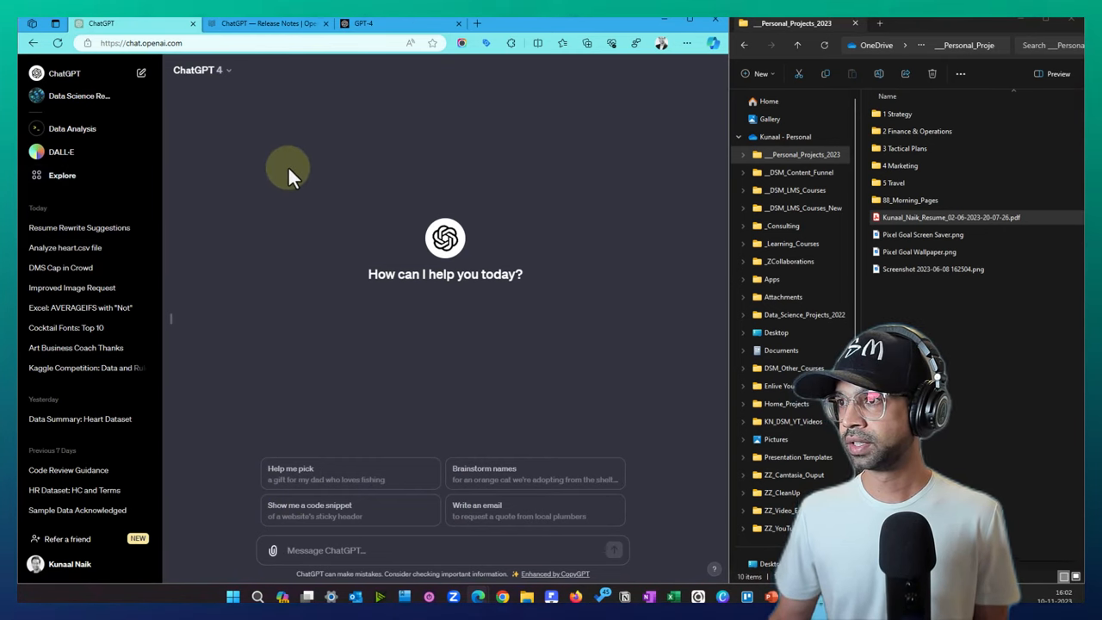